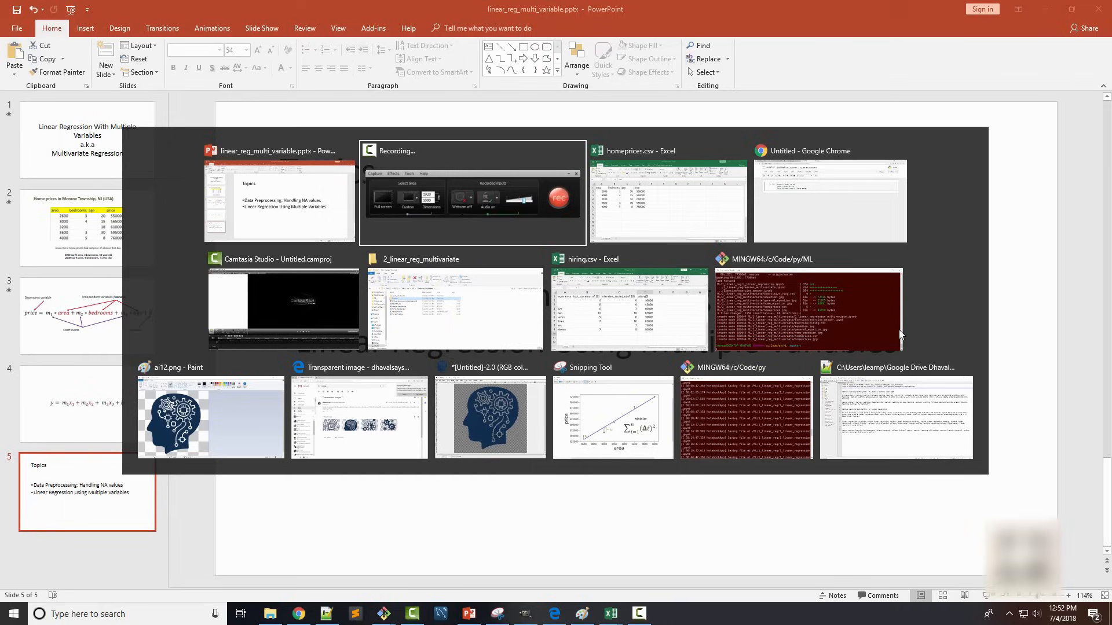
mouse_move(667, 196)
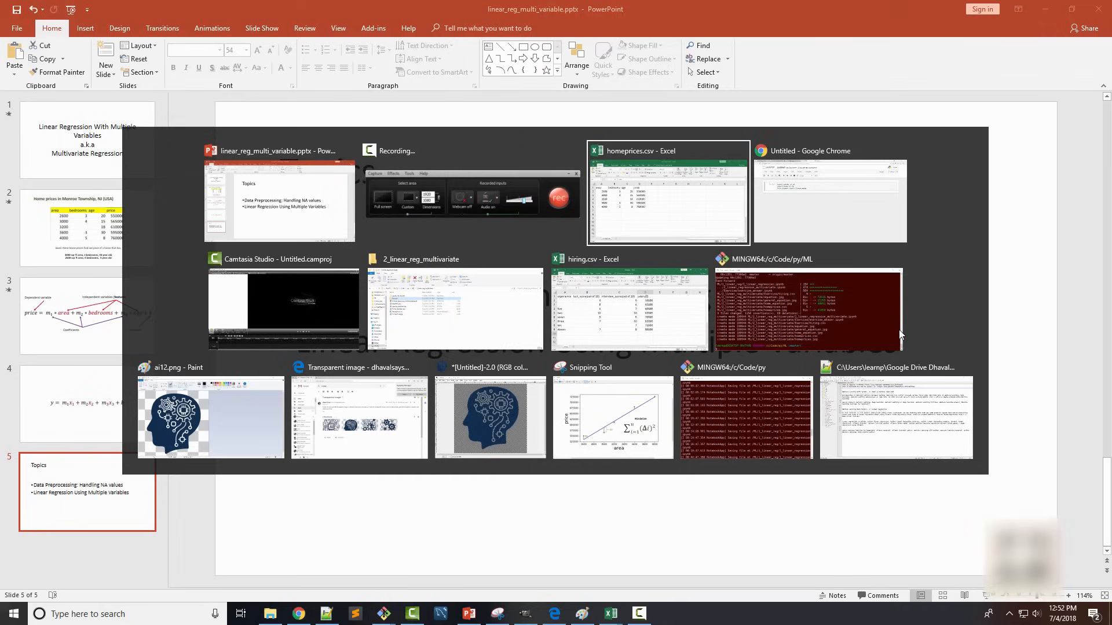
Step: Dismiss the window overview and bring up the Jupyter notebook with the pandas, numpy and sklearn imports
left_click(277, 202)
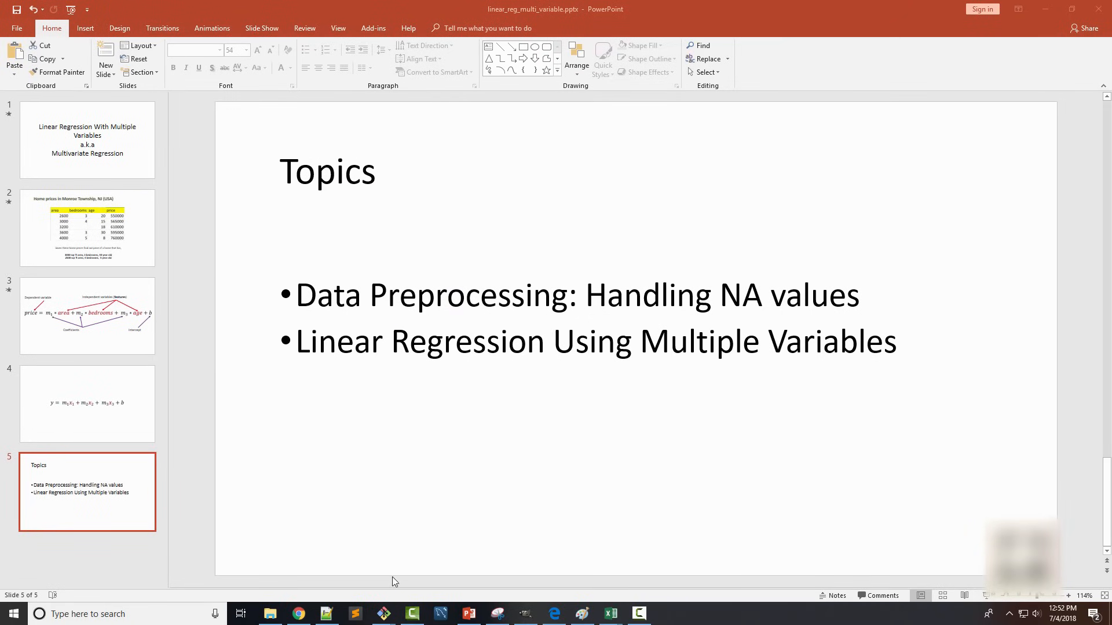
left_click(297, 614)
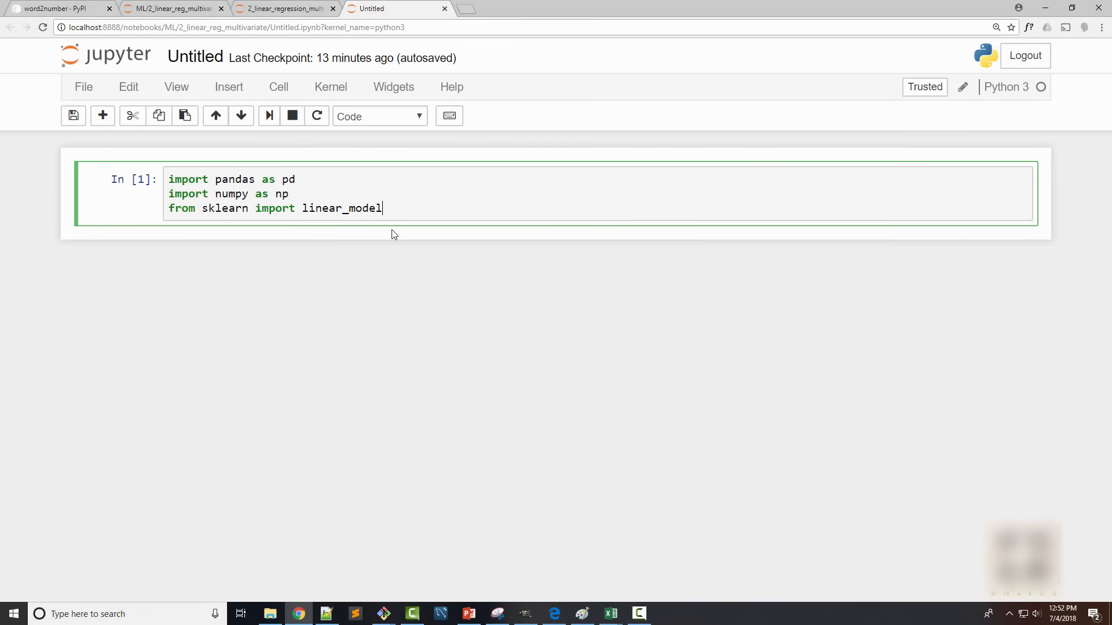
mouse_move(417, 215)
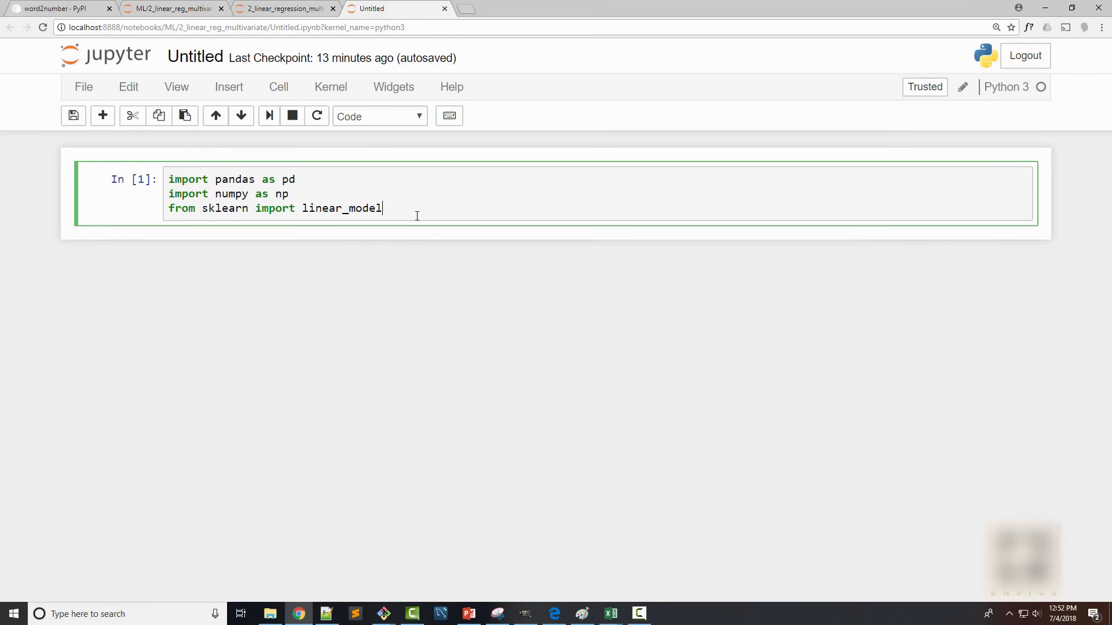
mouse_move(546, 445)
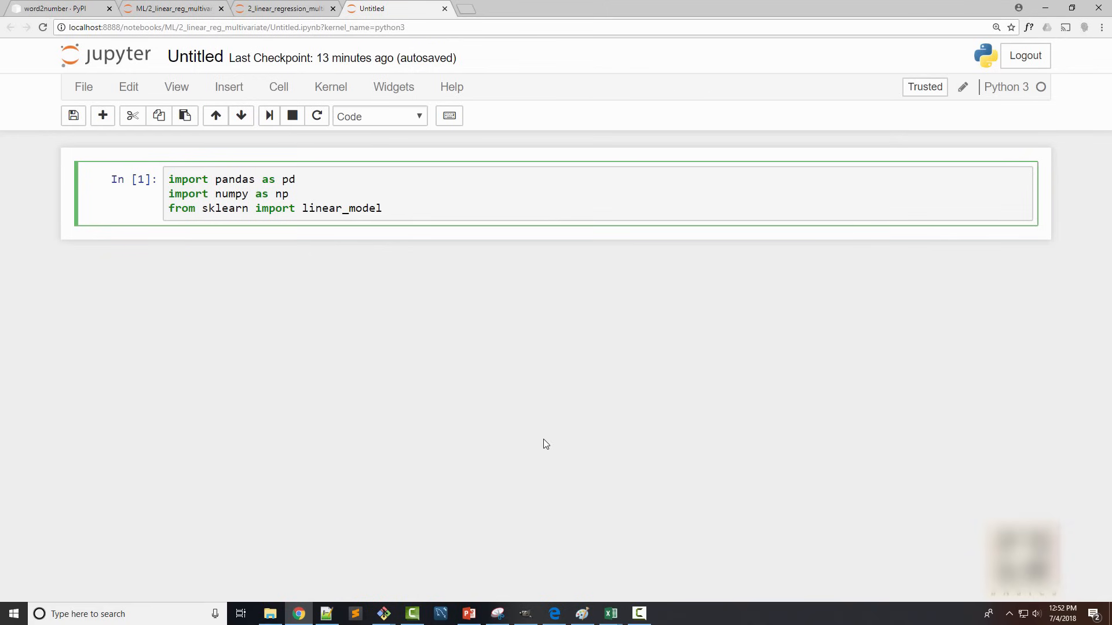
mouse_move(610, 614)
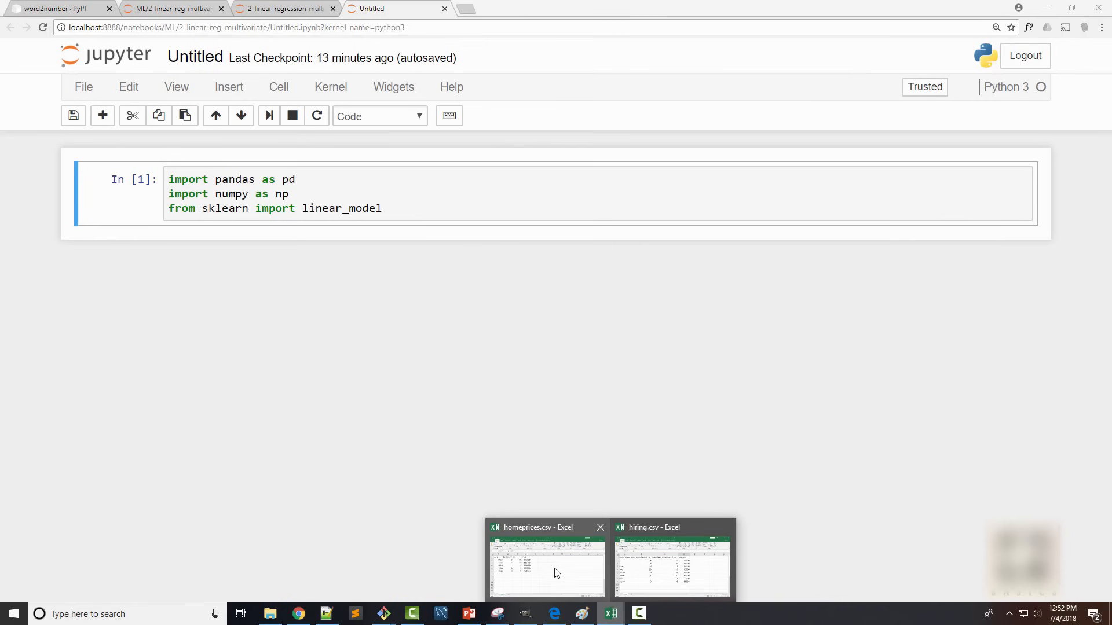
Step: Load homeprices.csv into df with pd.read_csv and display the table, showing one missing bedrooms value
left_click(547, 567)
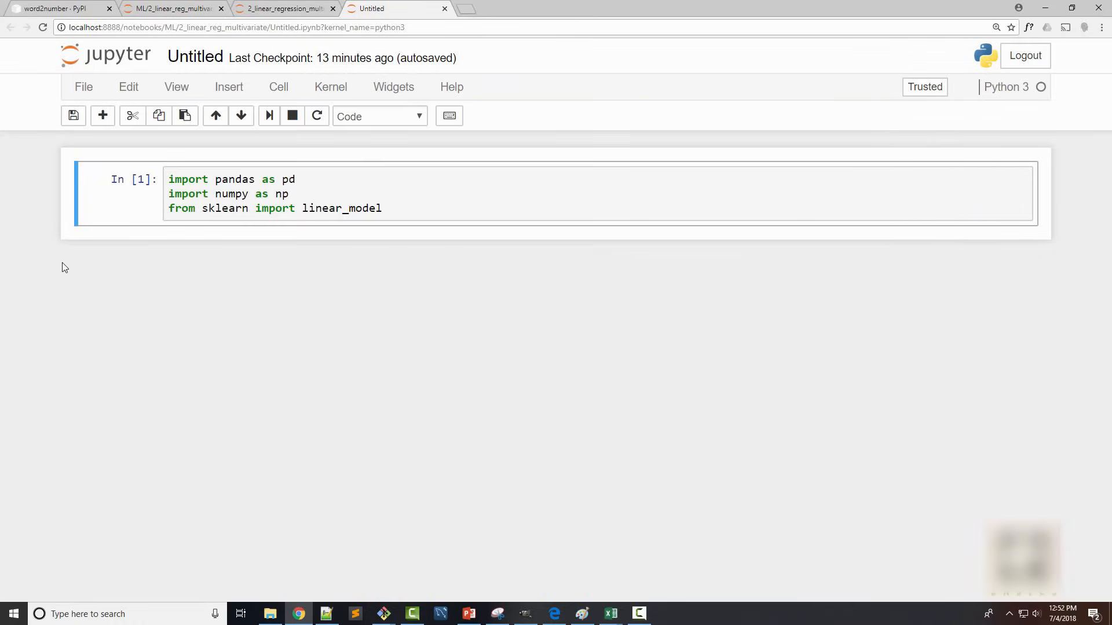
mouse_move(123, 218)
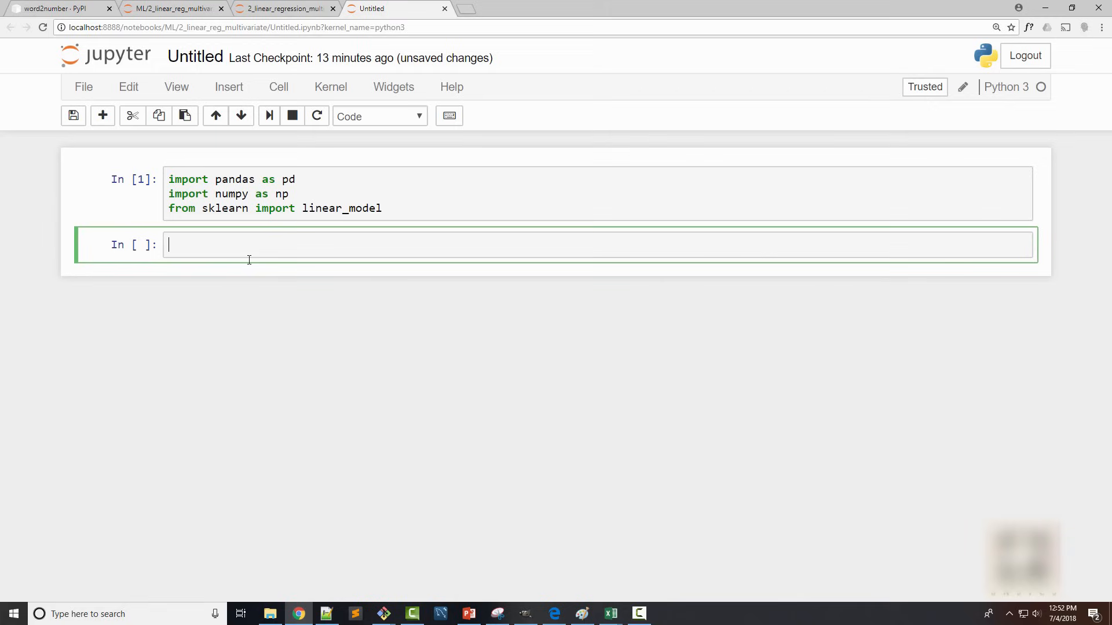
type("df =")
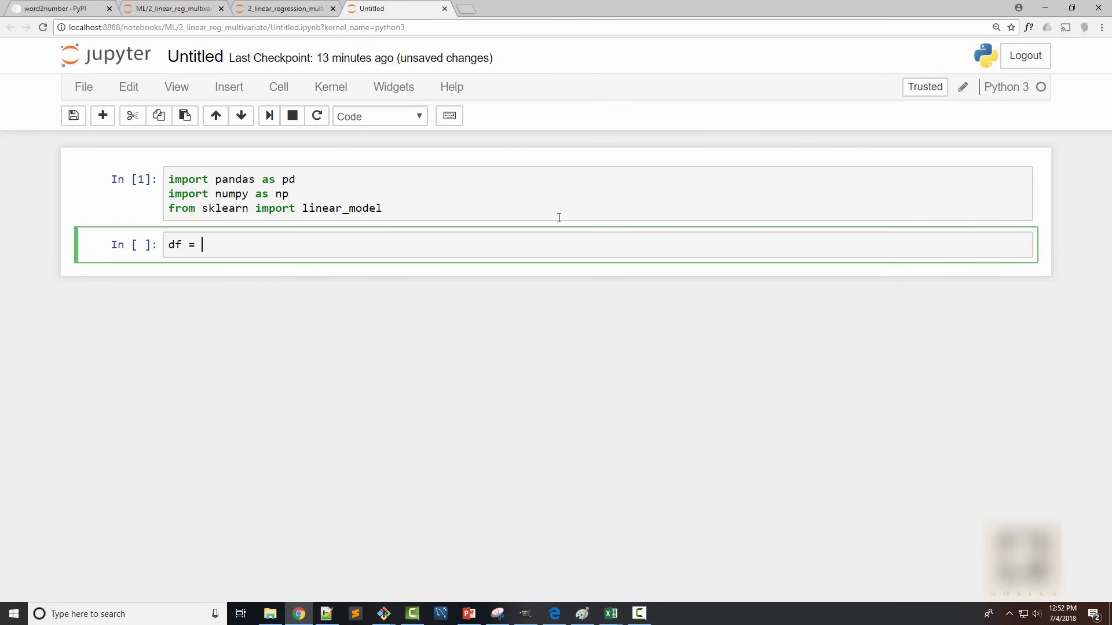
type("pd.reas")
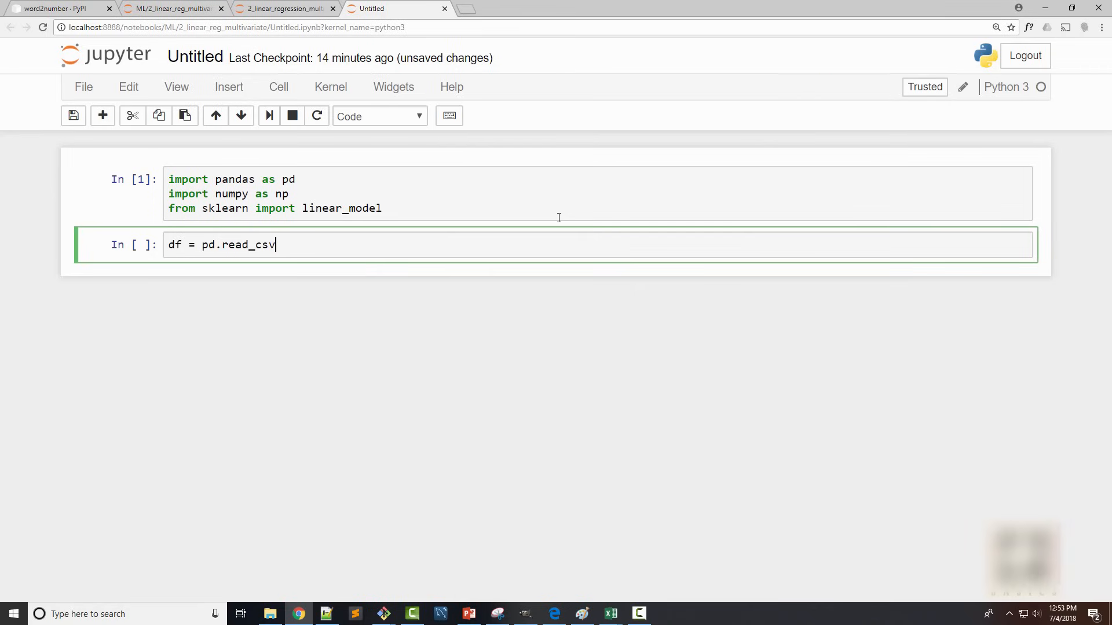
type("(\"home\")")
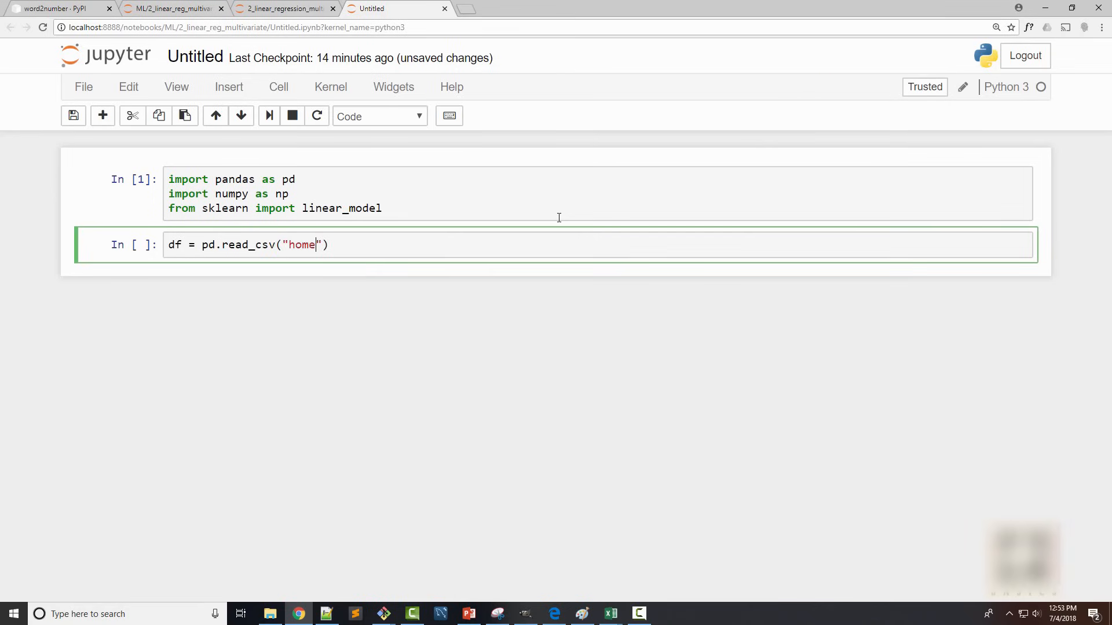
type("prices.csv")
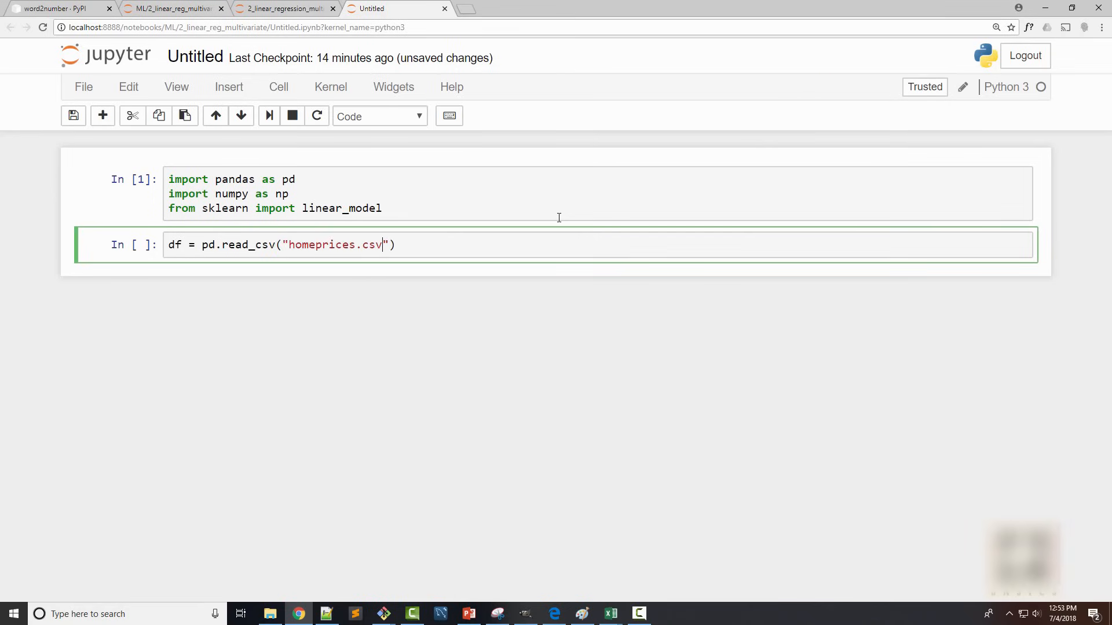
key("shift+Return")
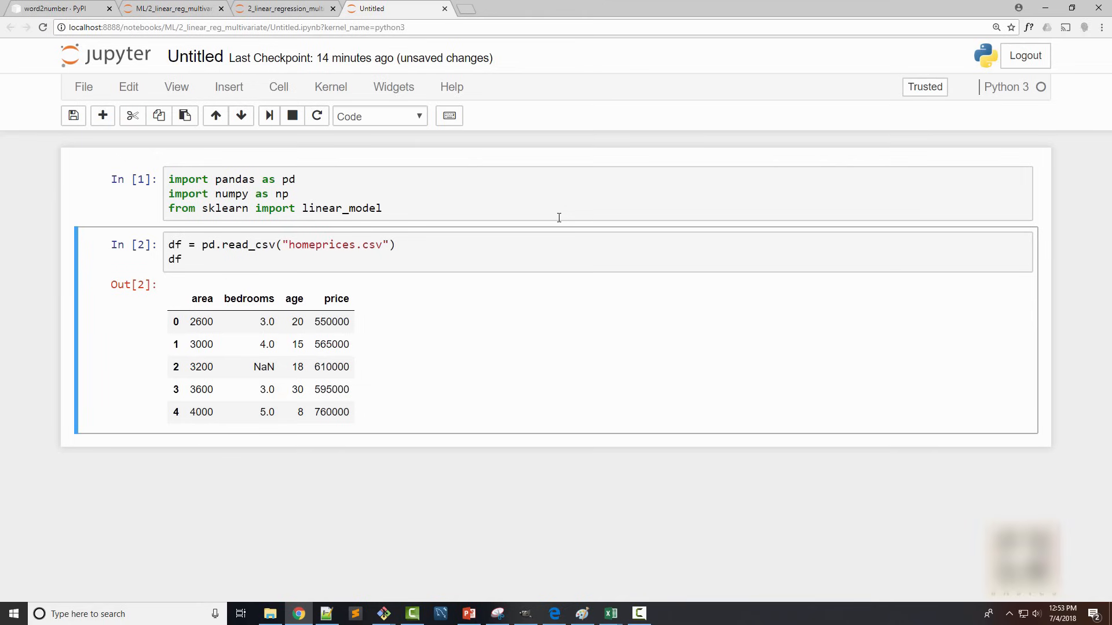
mouse_move(210, 260)
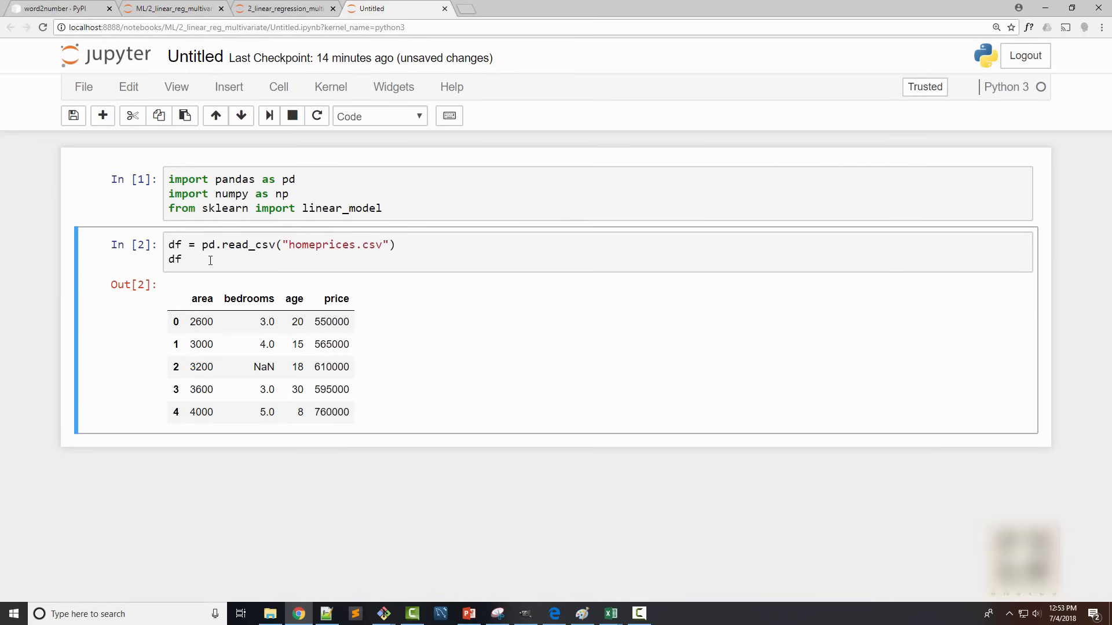
mouse_move(250, 372)
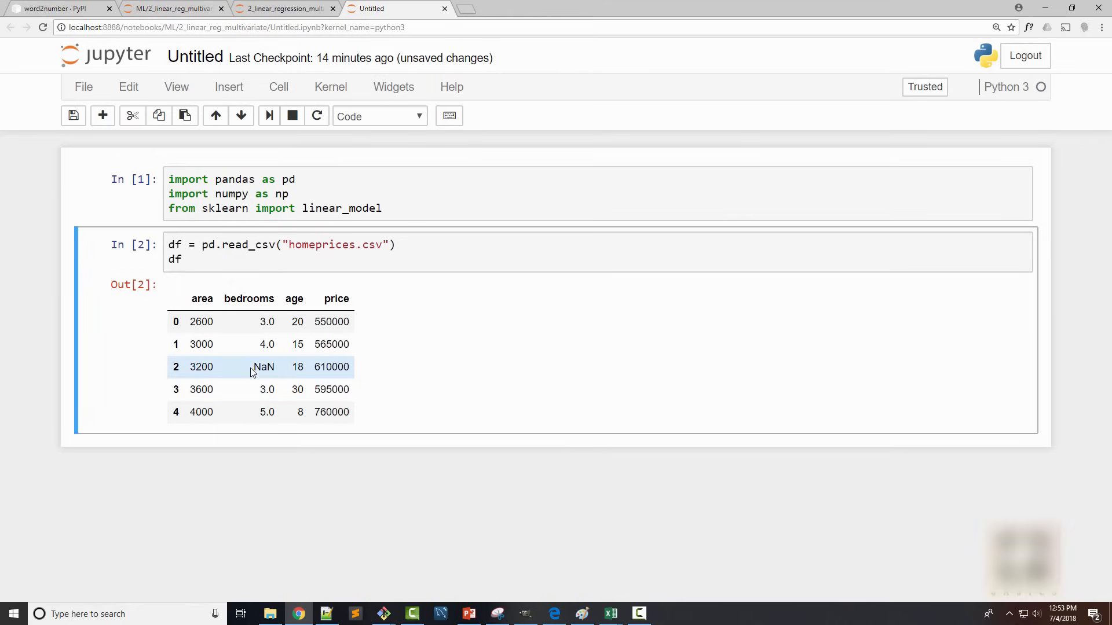
mouse_move(277, 373)
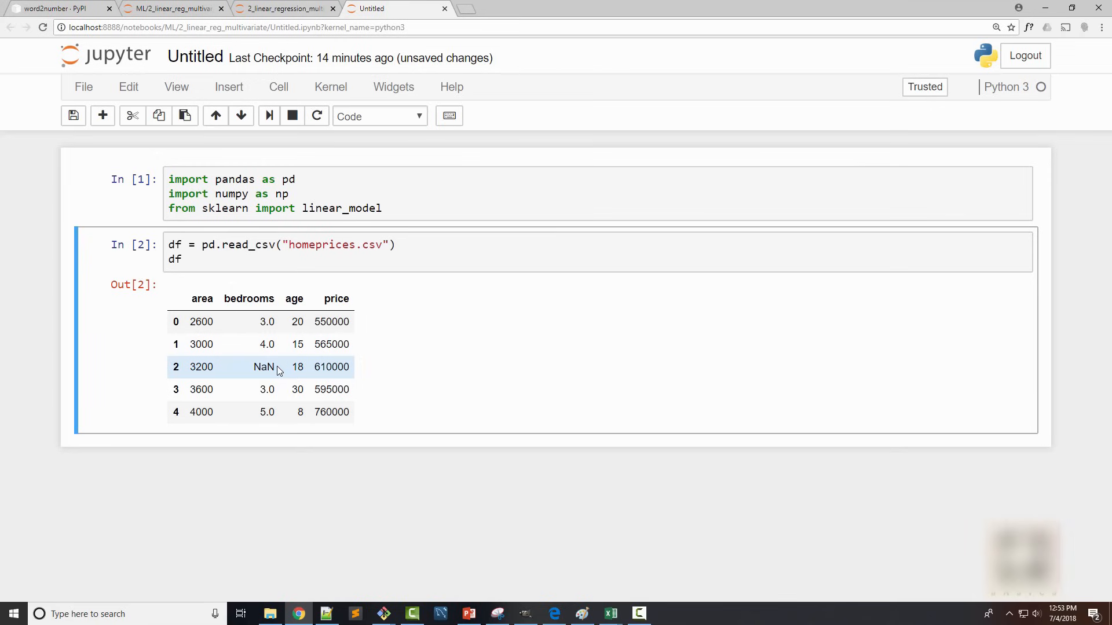
mouse_move(268, 357)
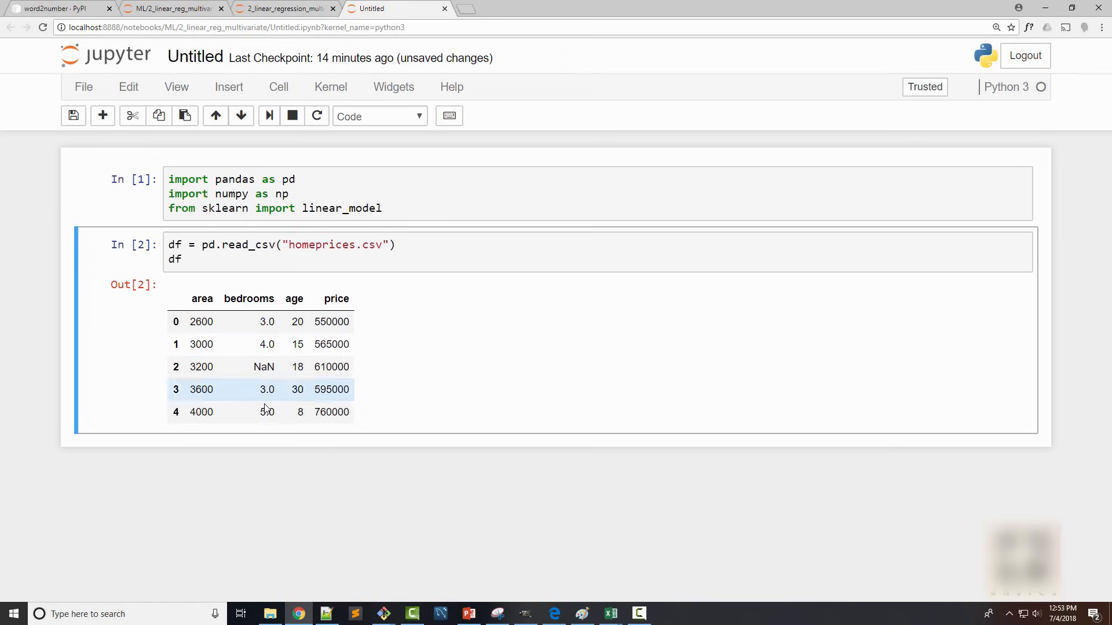
double_click(264, 367)
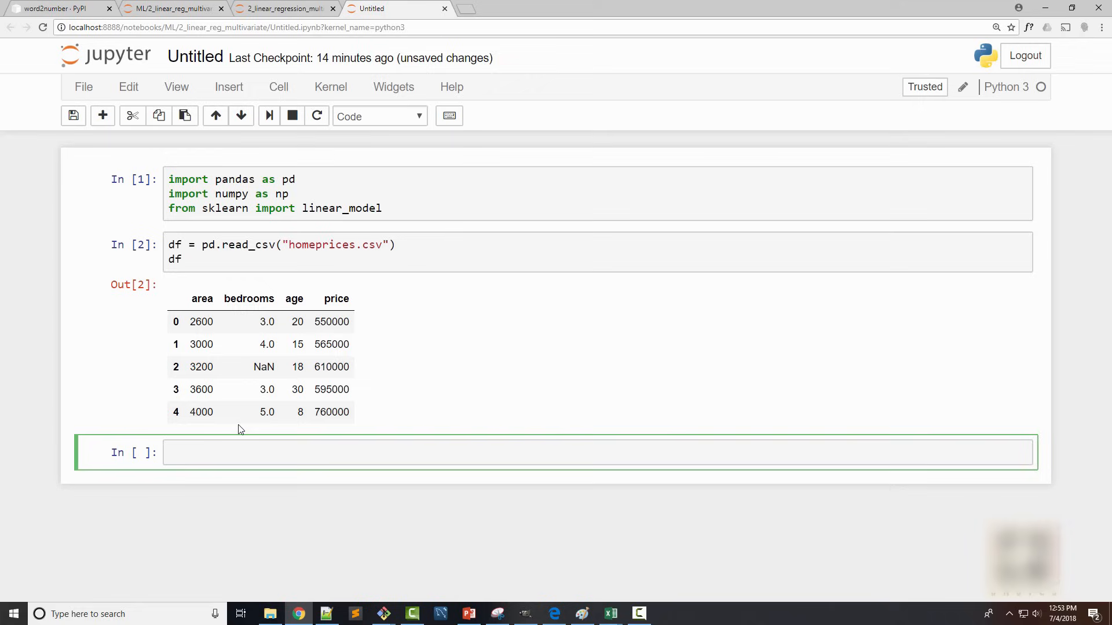
Step: Compute the median of the bedrooms column with df.bedrooms.median()
type("df.")
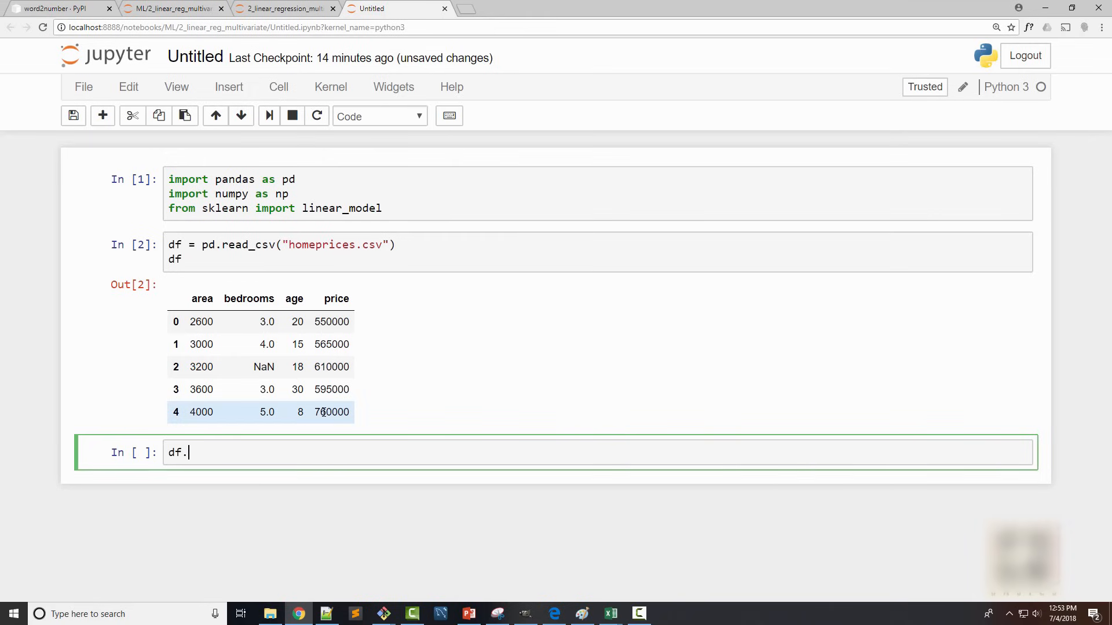
type("bedroo")
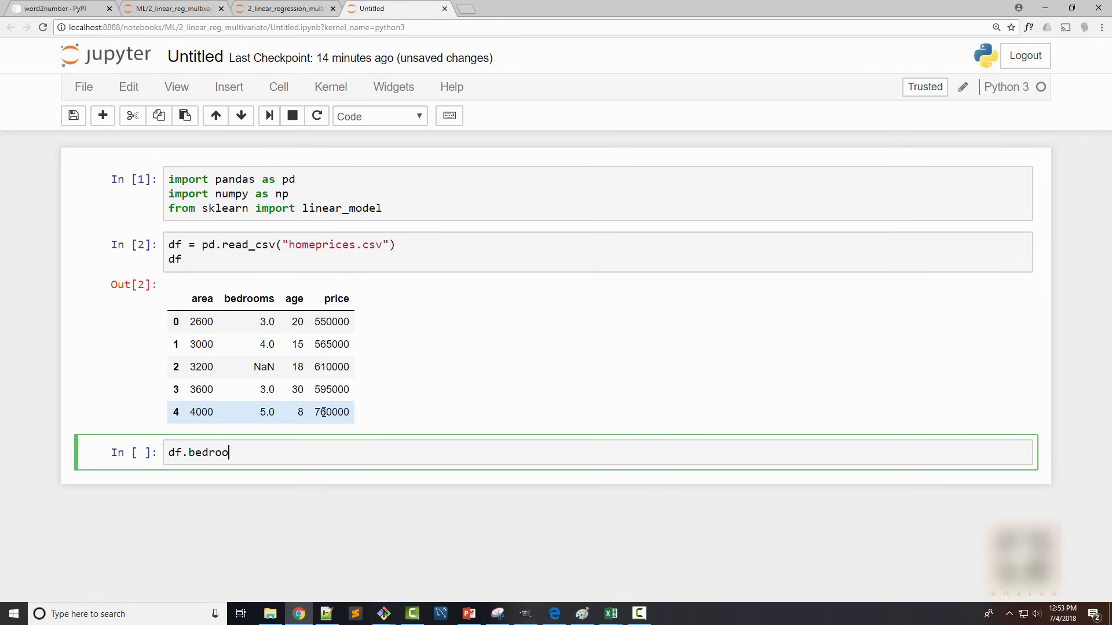
type("ms.")
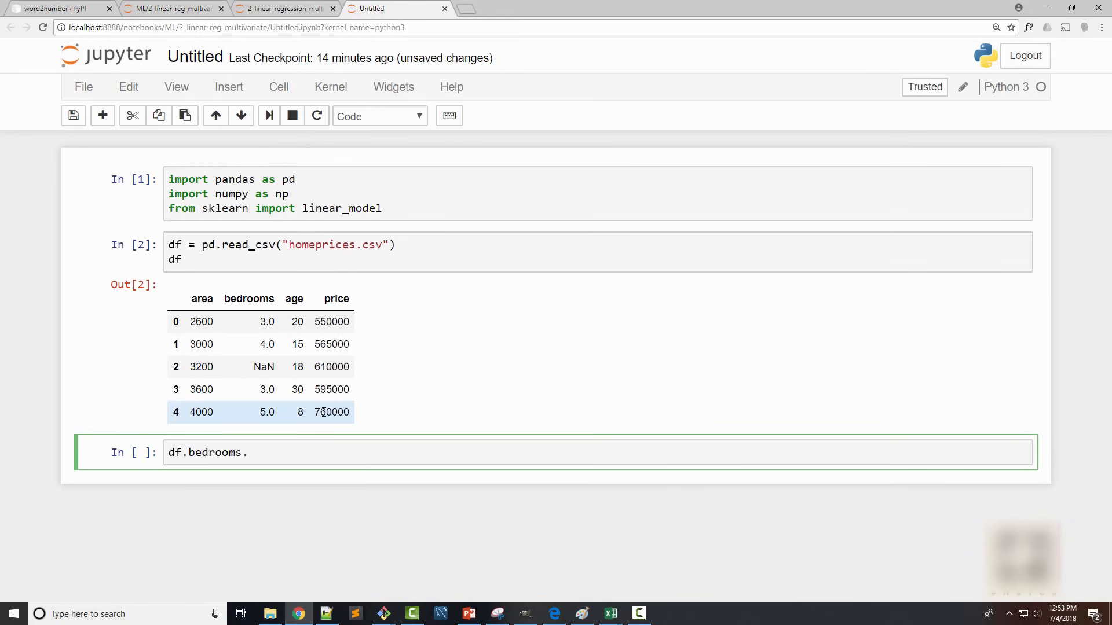
type("me")
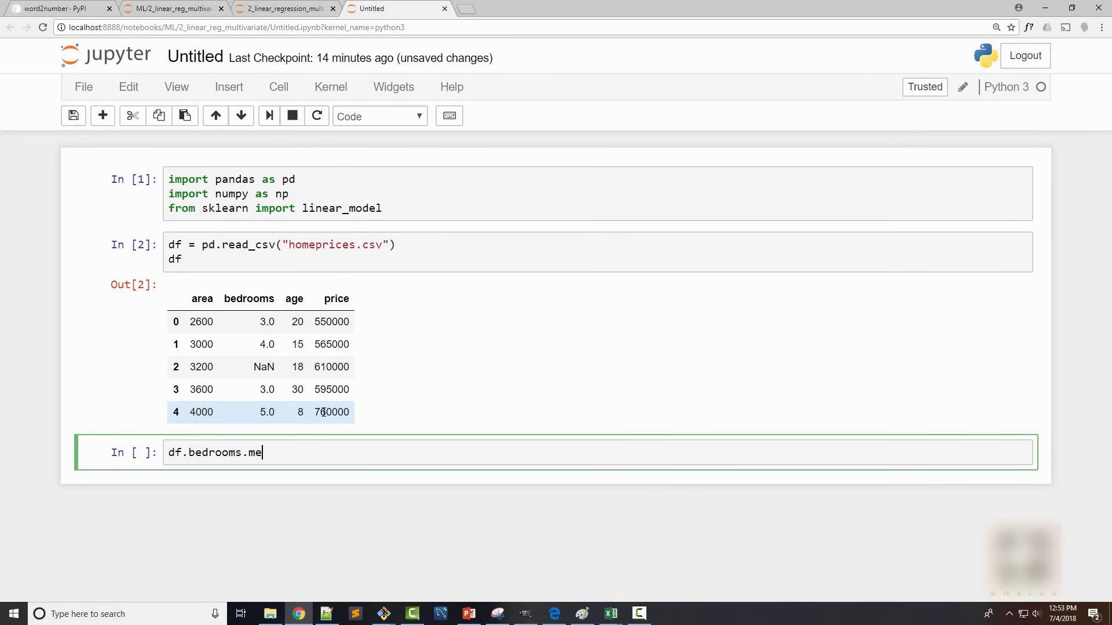
type("dian()")
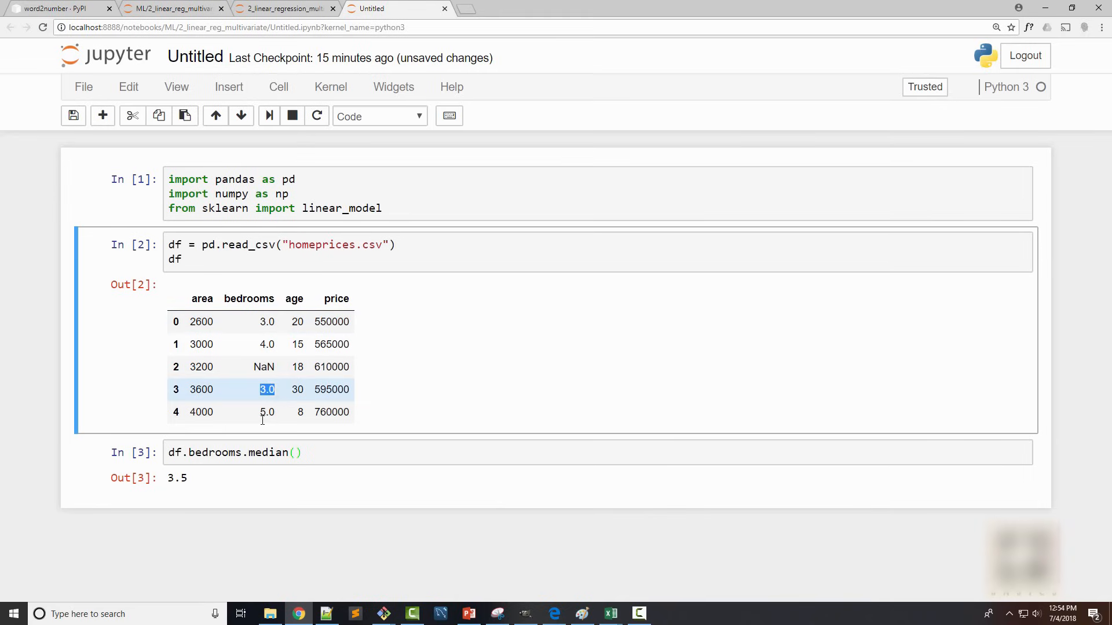
double_click(177, 477)
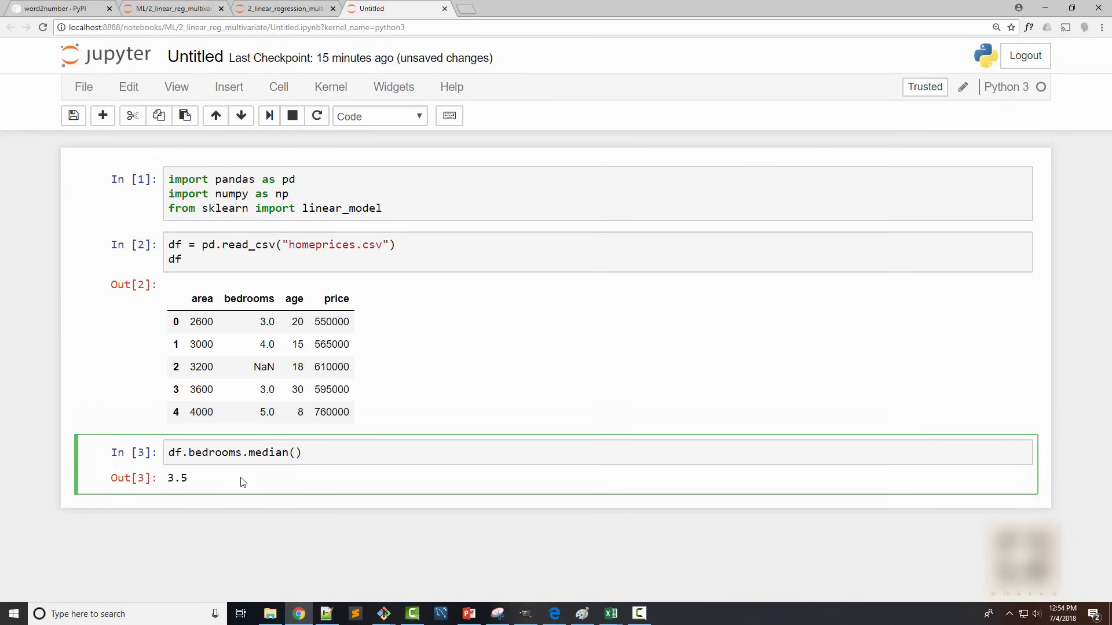
Step: Import math and store math.floor of the bedrooms median in median_bedrooms, giving 3
type("impor")
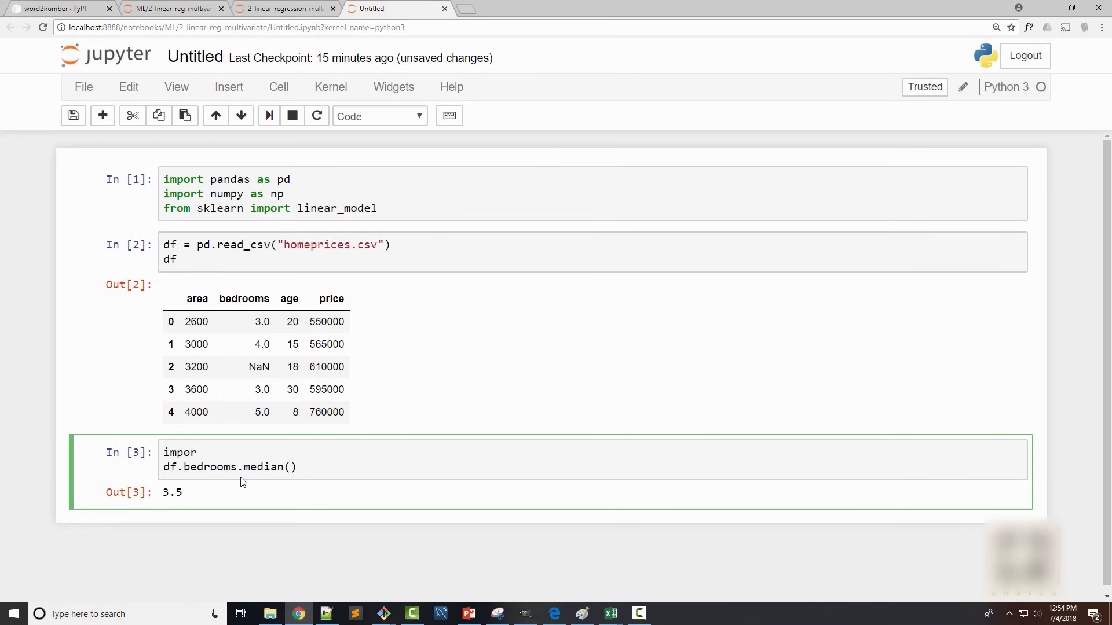
type("t math")
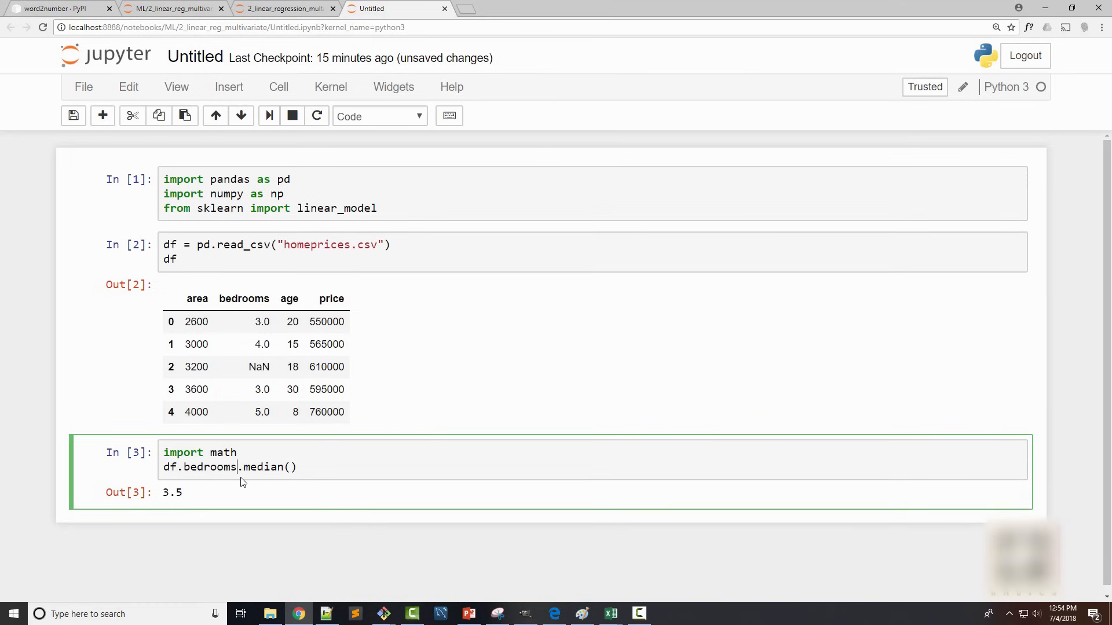
type("median_br")
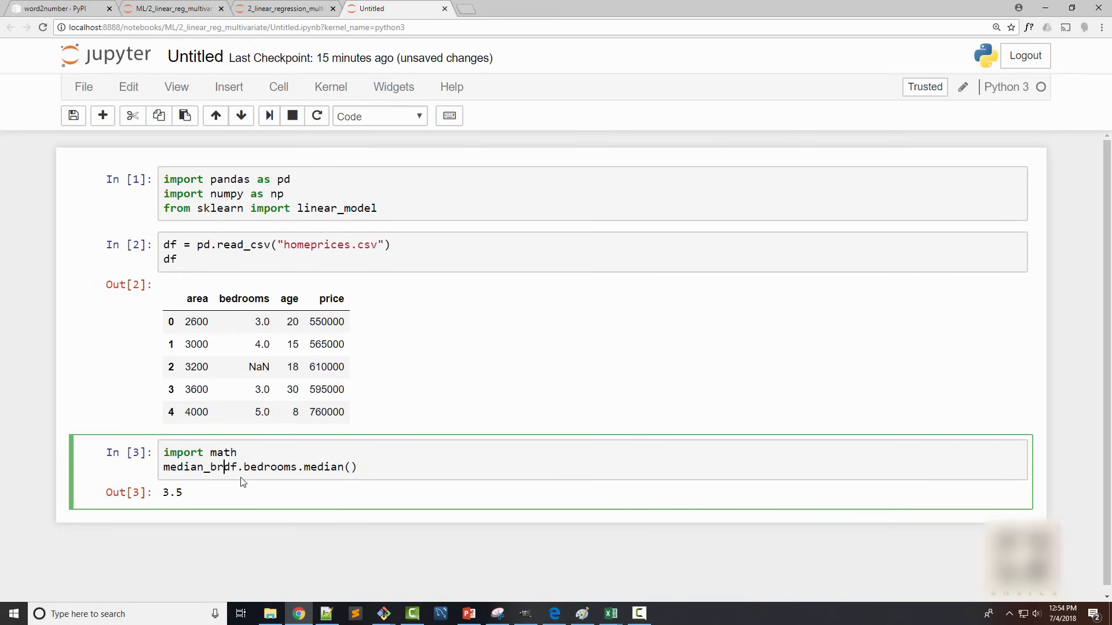
type("edro")
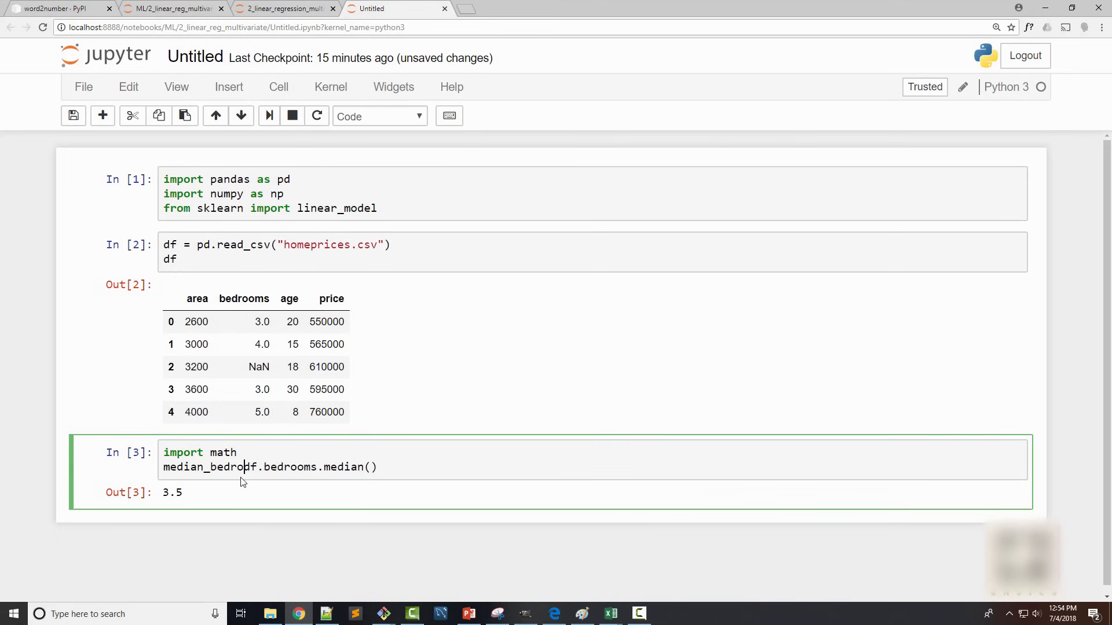
type("= math.floow(")
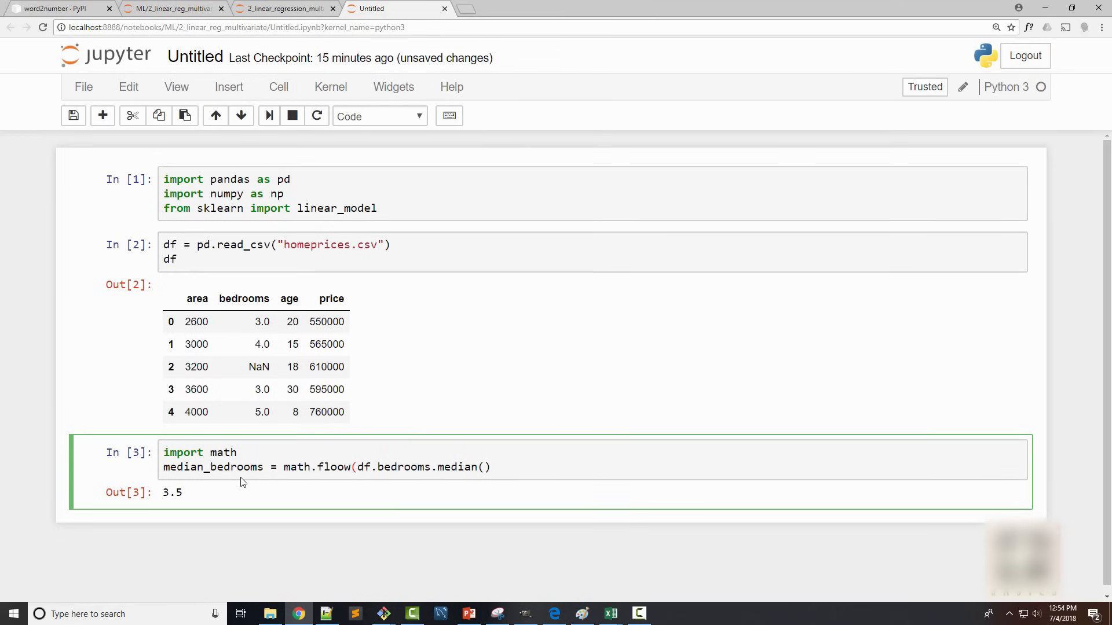
key("shift+Return")
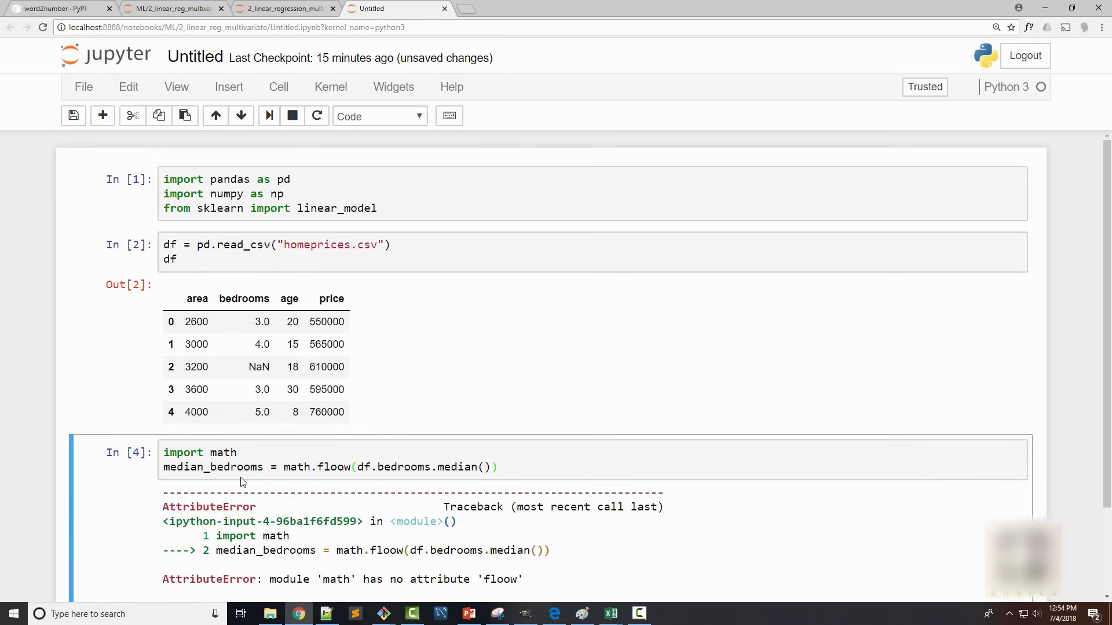
scroll("down", 3)
type("r")
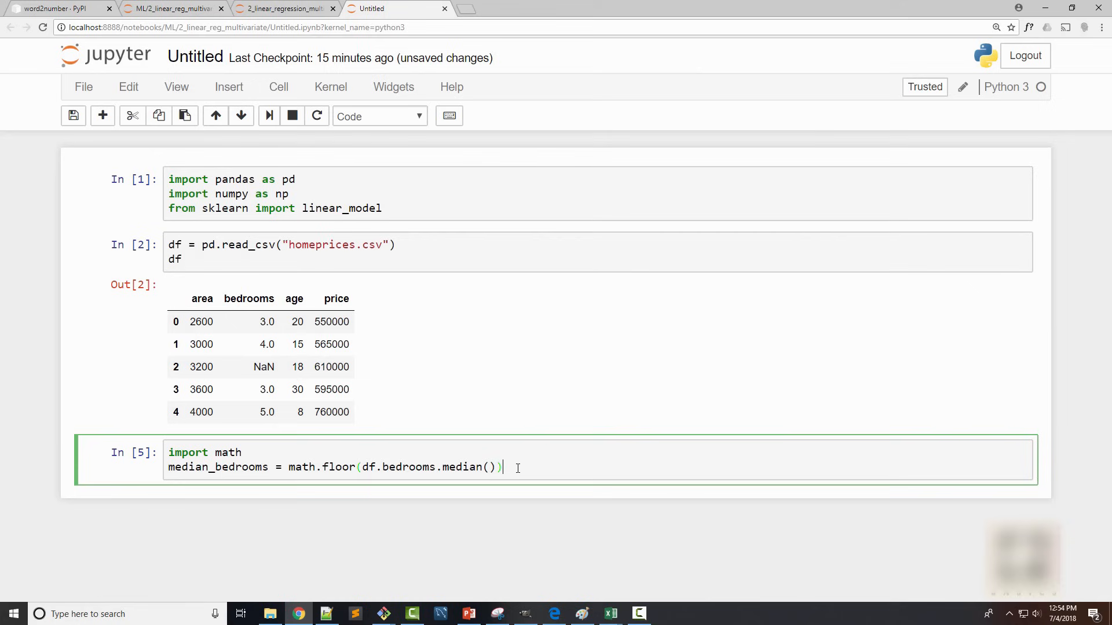
key("shift+Return")
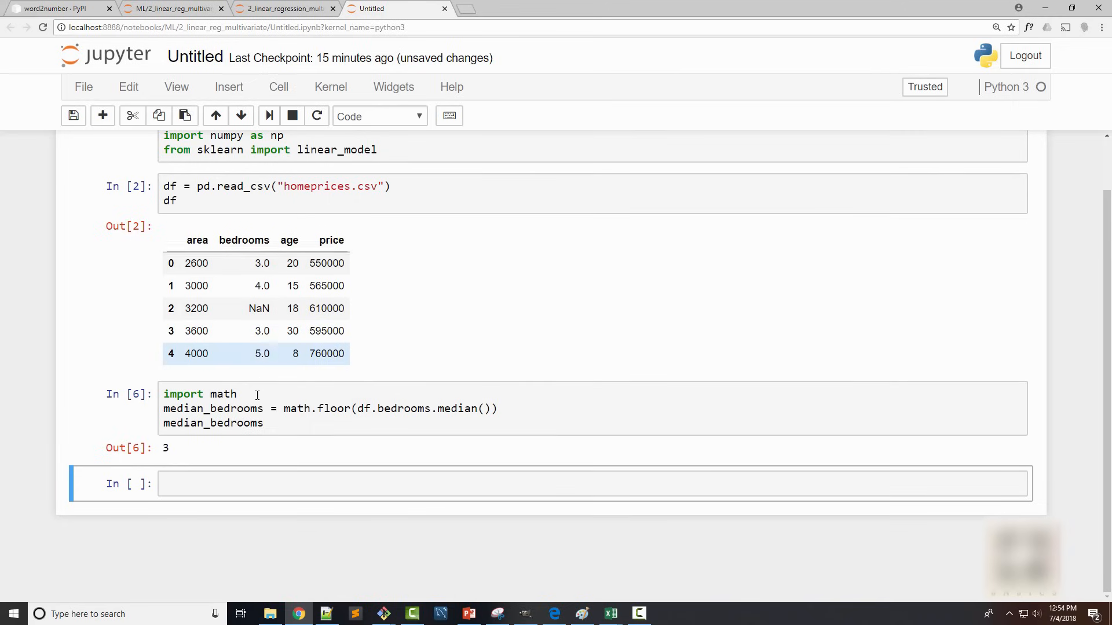
Step: Assign df.bedrooms.fillna(median_bedrooms) back to df.bedrooms so row 2 shows 3.0
type("df")
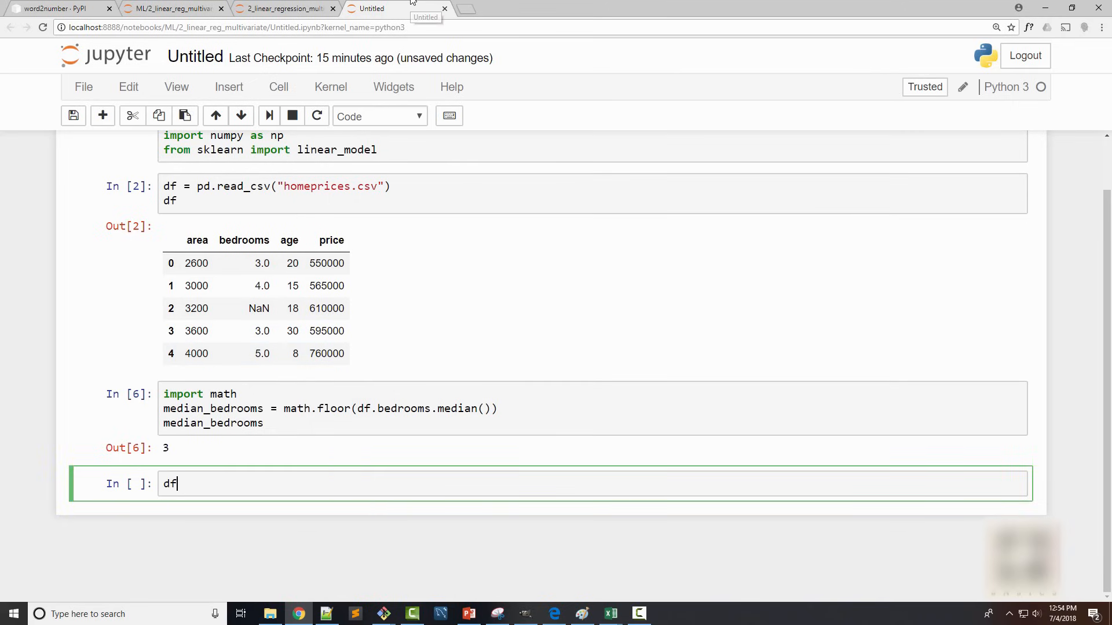
type(".")
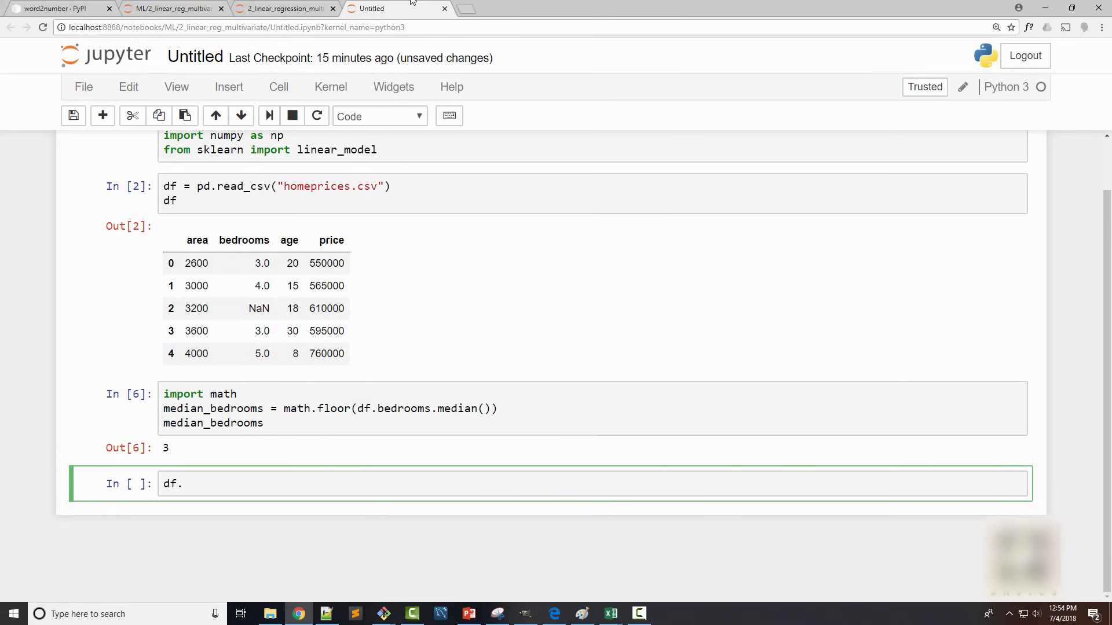
type("b")
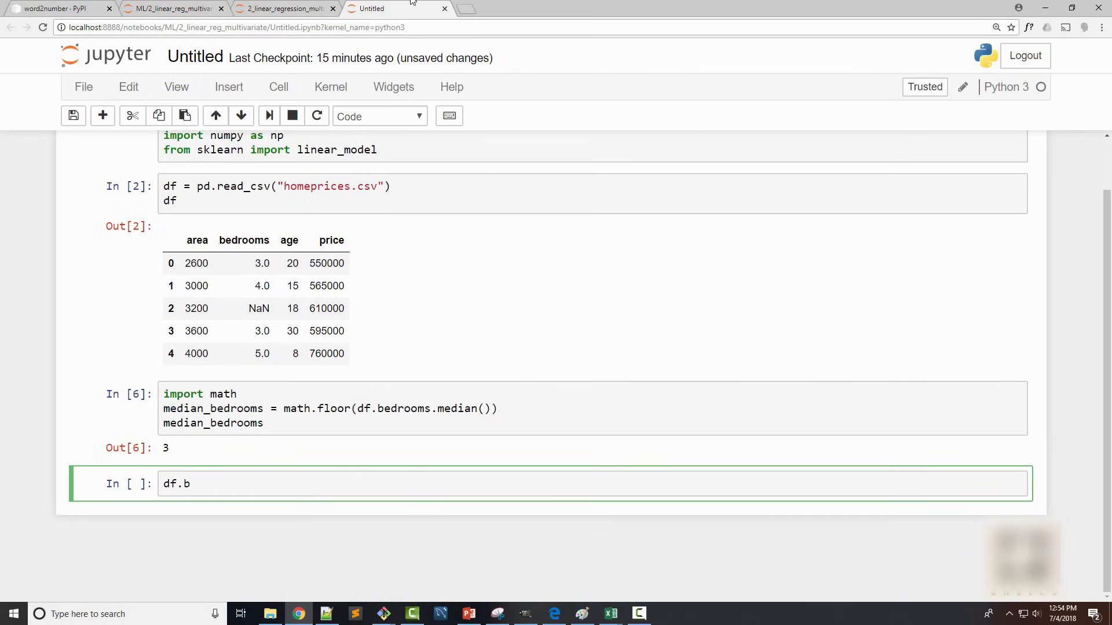
type("edroo")
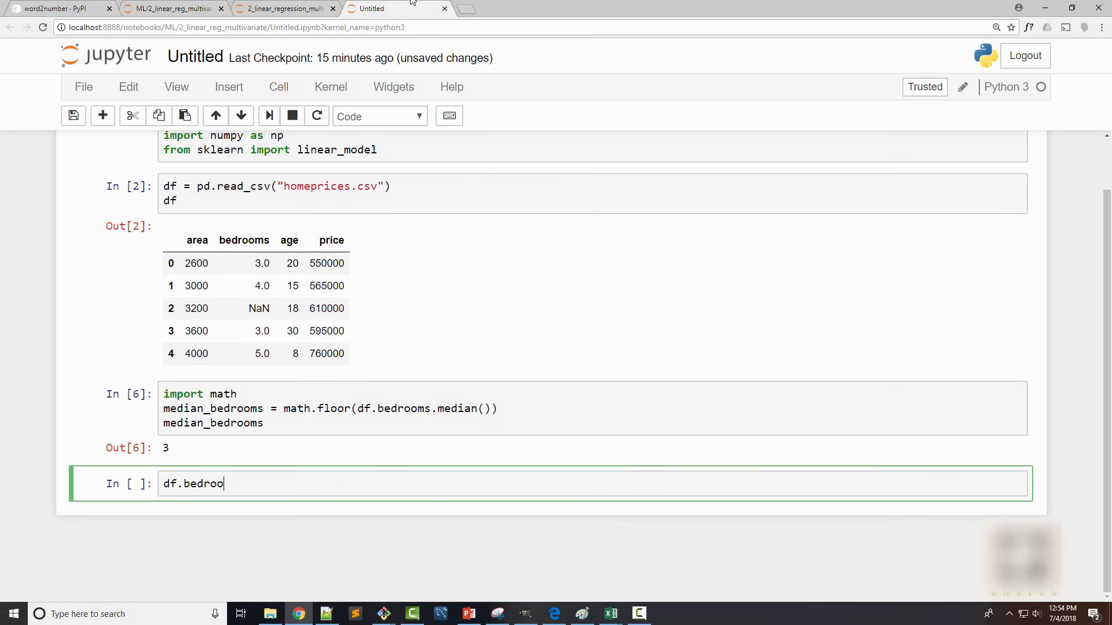
type("ms.")
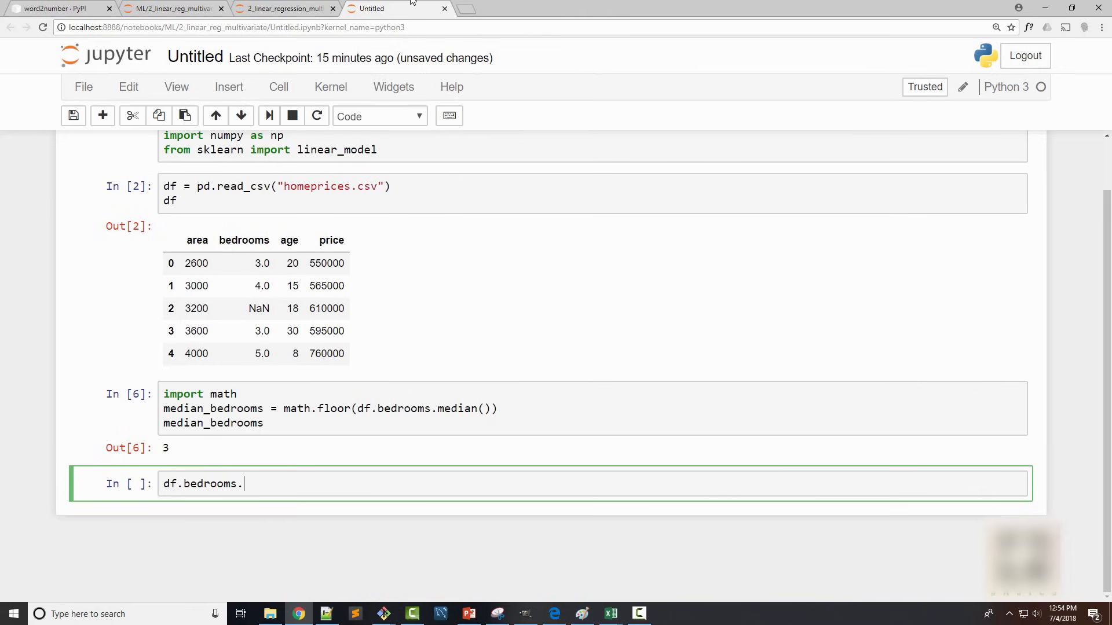
type("fi")
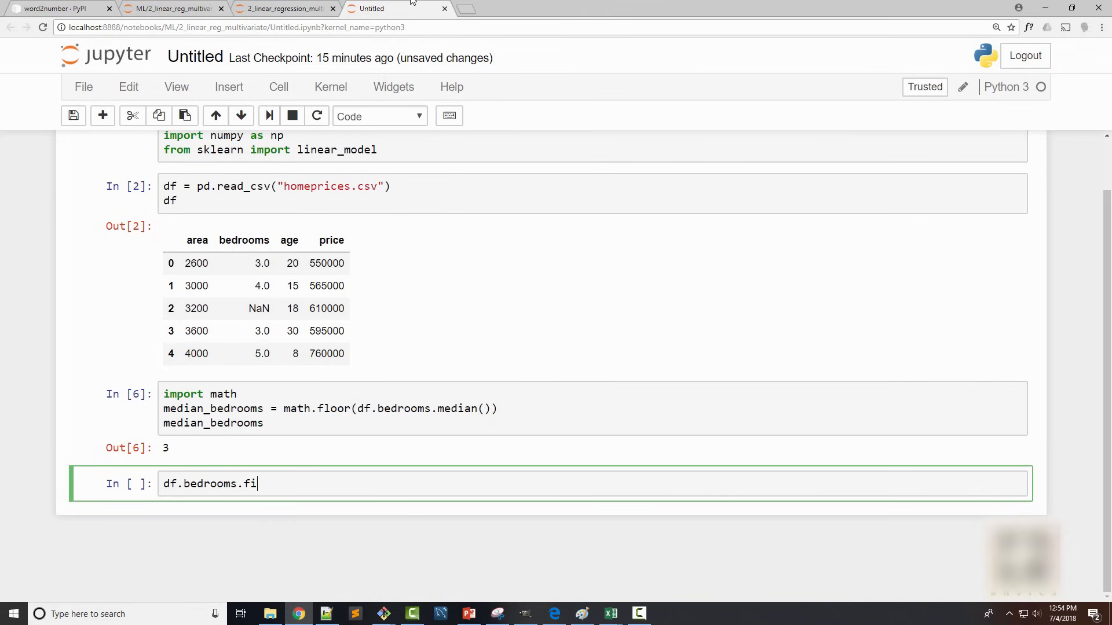
type("llna(")
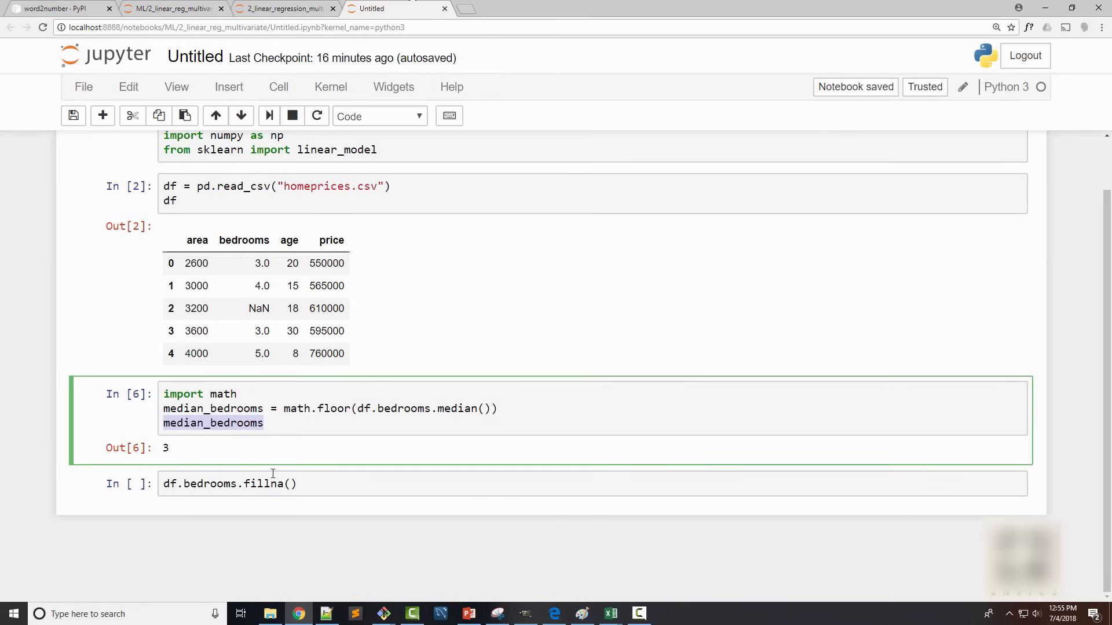
type("median_bedrooms")
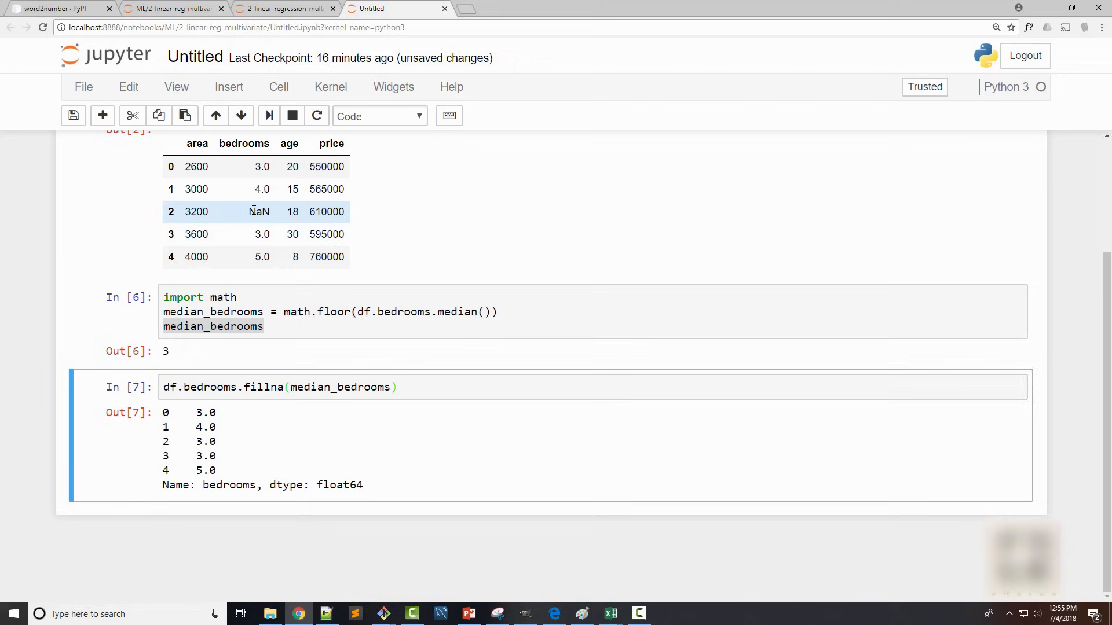
double_click(198, 442)
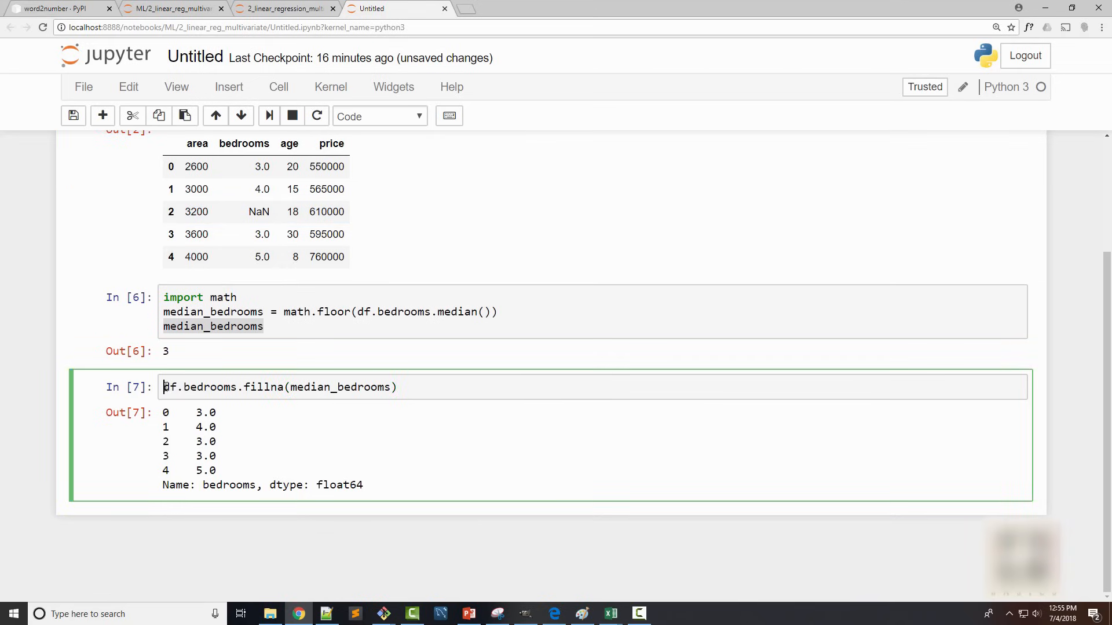
double_click(200, 387)
type("df.bedrooms = ")
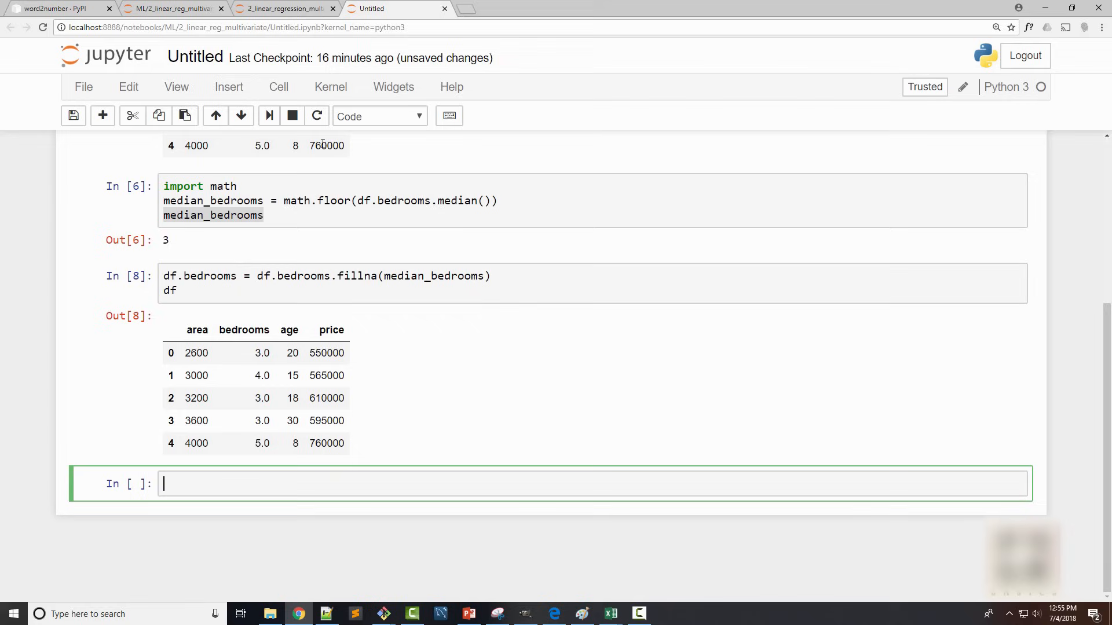
Step: Create the model with reg = linear_model.LinearRegression()
type("reg =")
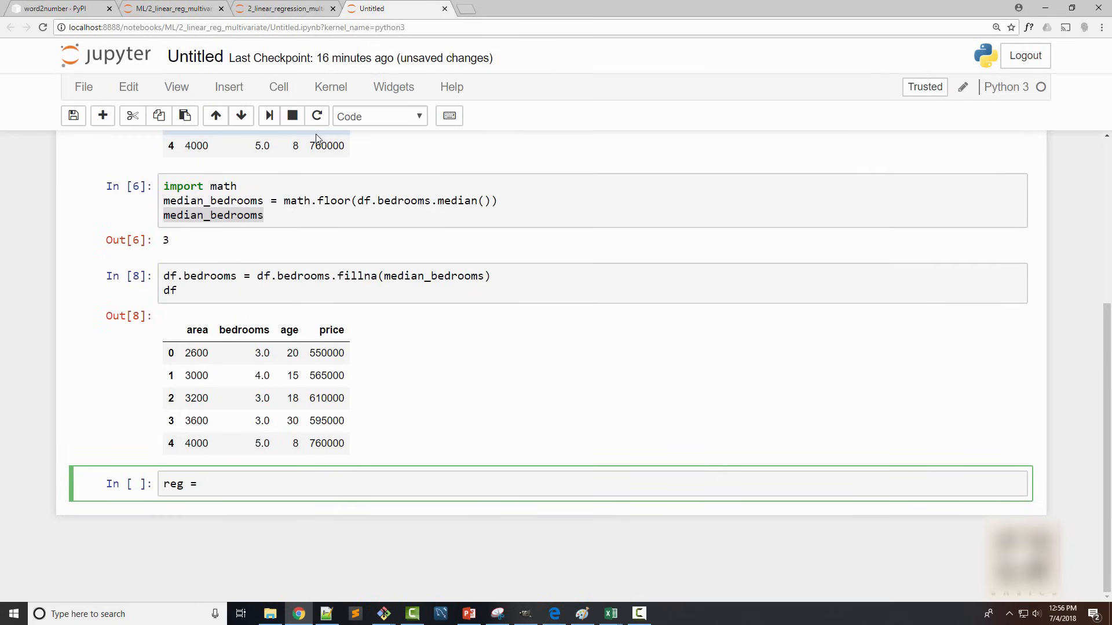
type("linear")
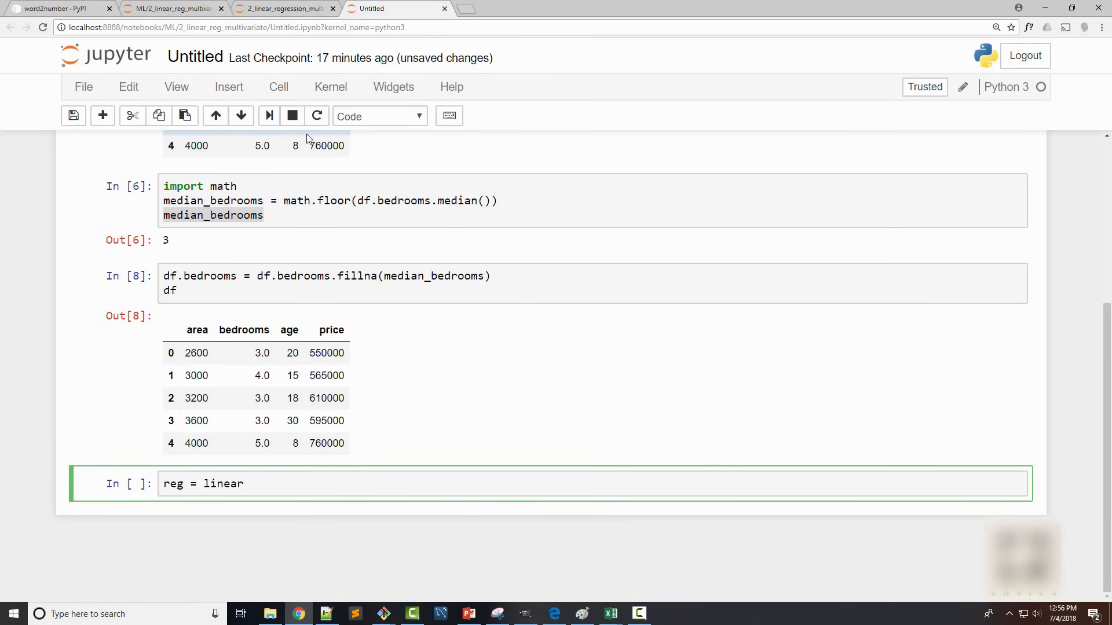
scroll("up", 3)
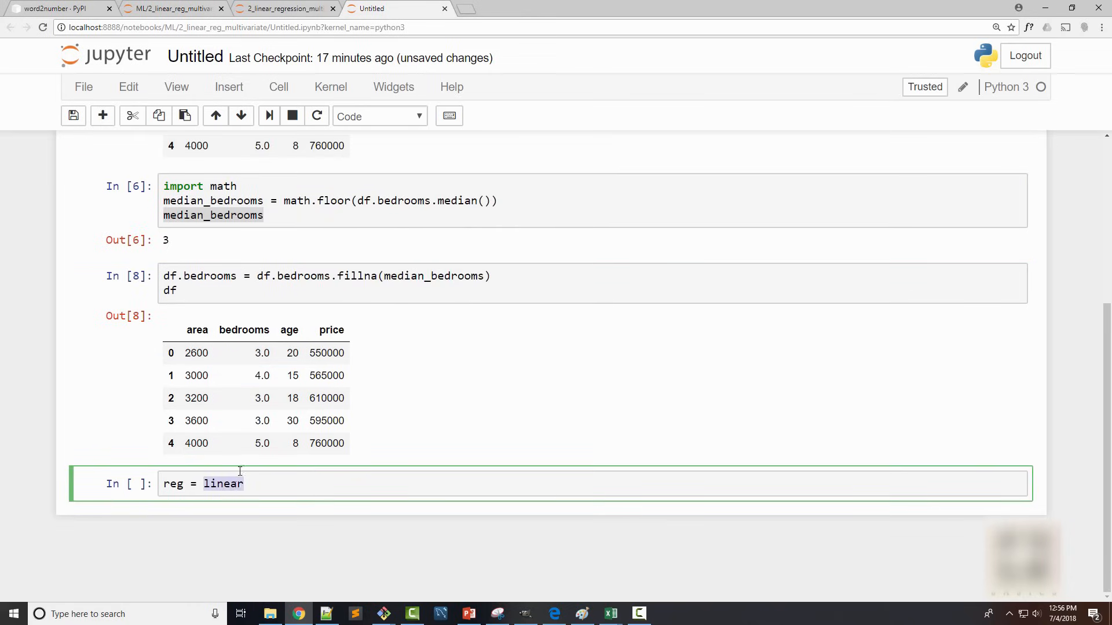
type("_model.Linea")
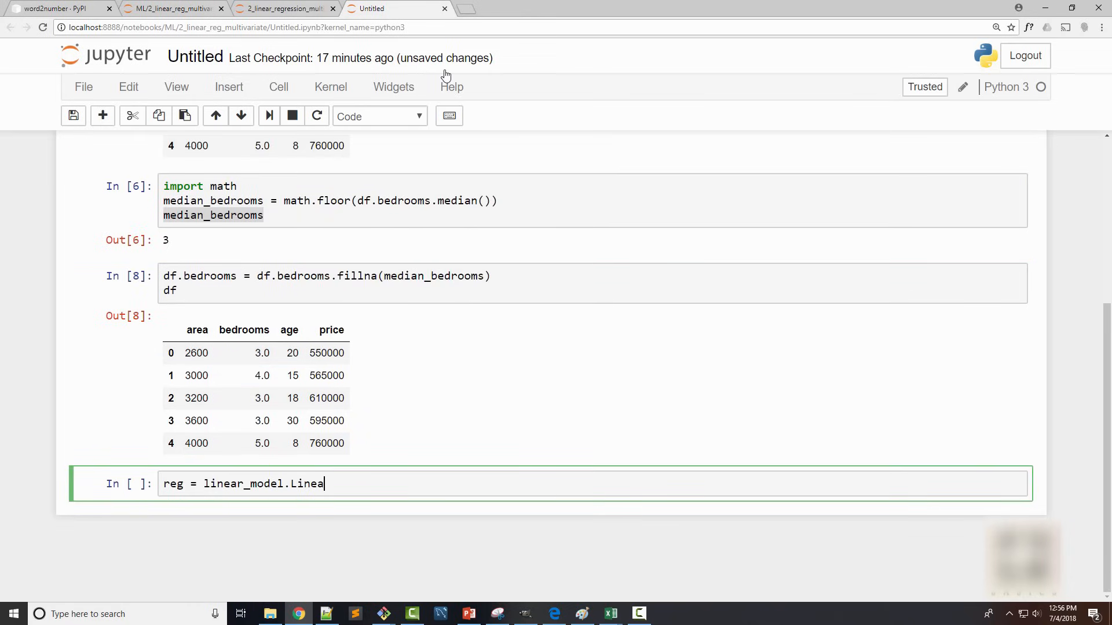
type("rRegress")
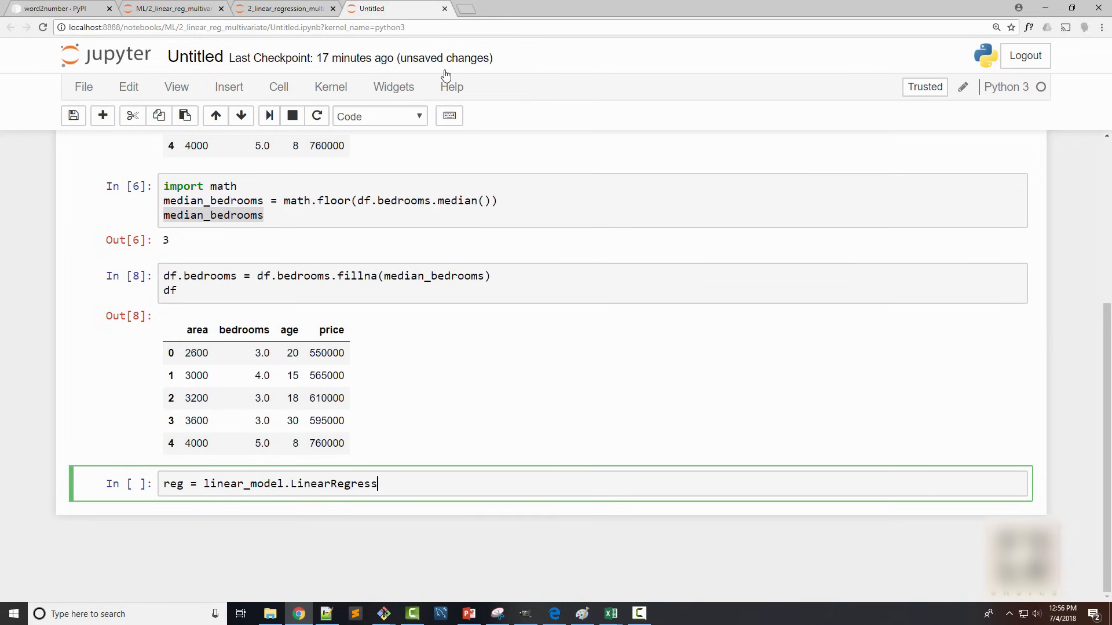
type("ion()")
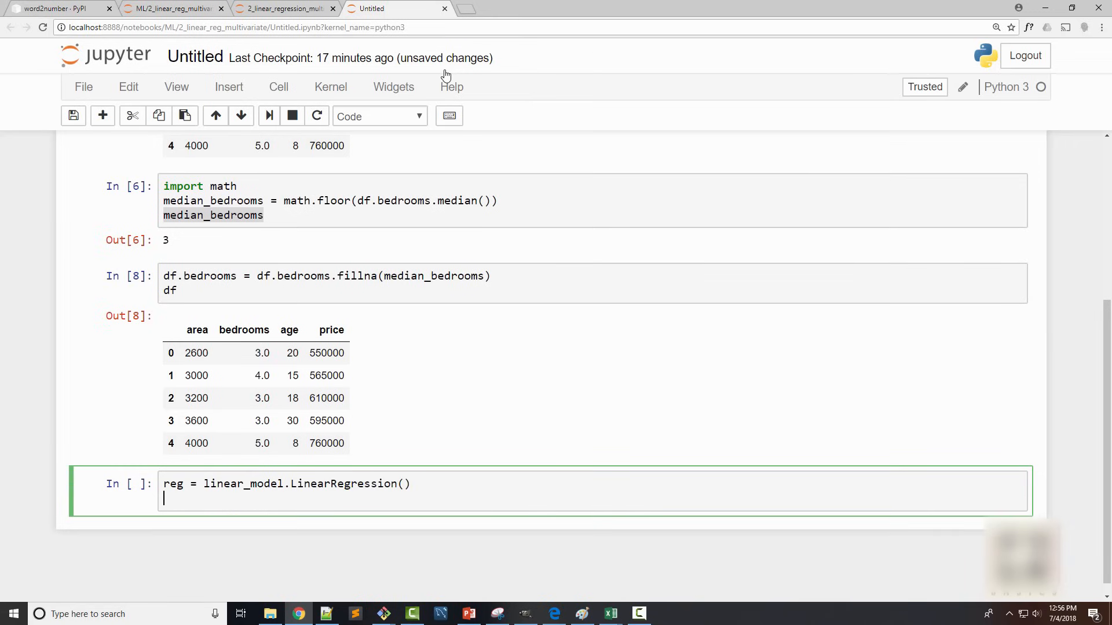
key("shift+Return")
type("reg.")
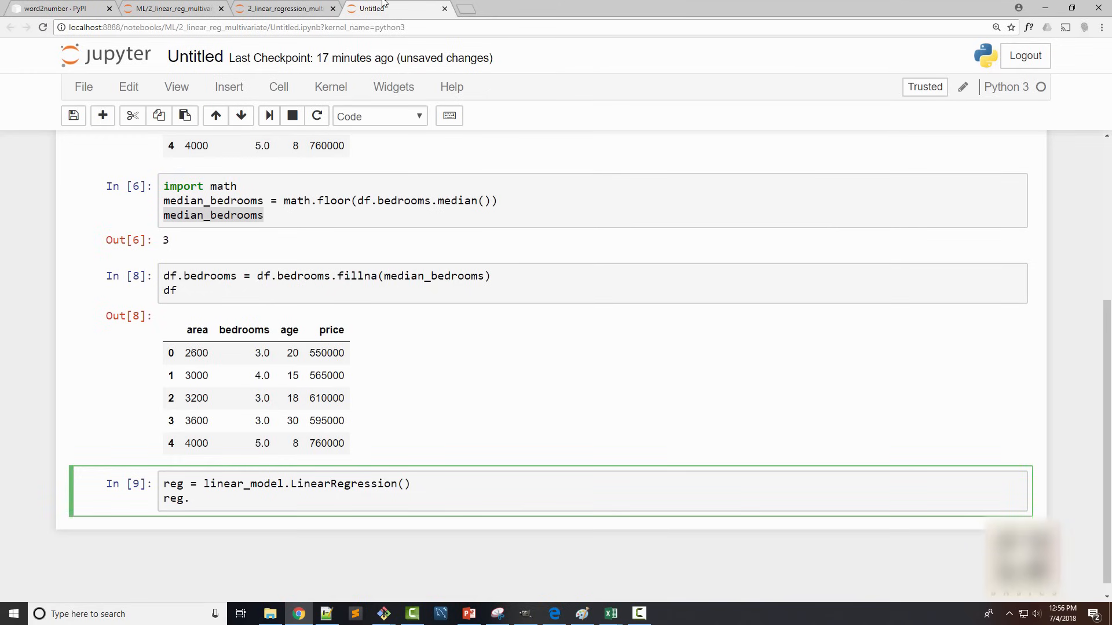
Step: Fit reg on df[['area','bedrooms','age']] against df.price
type("fit()")
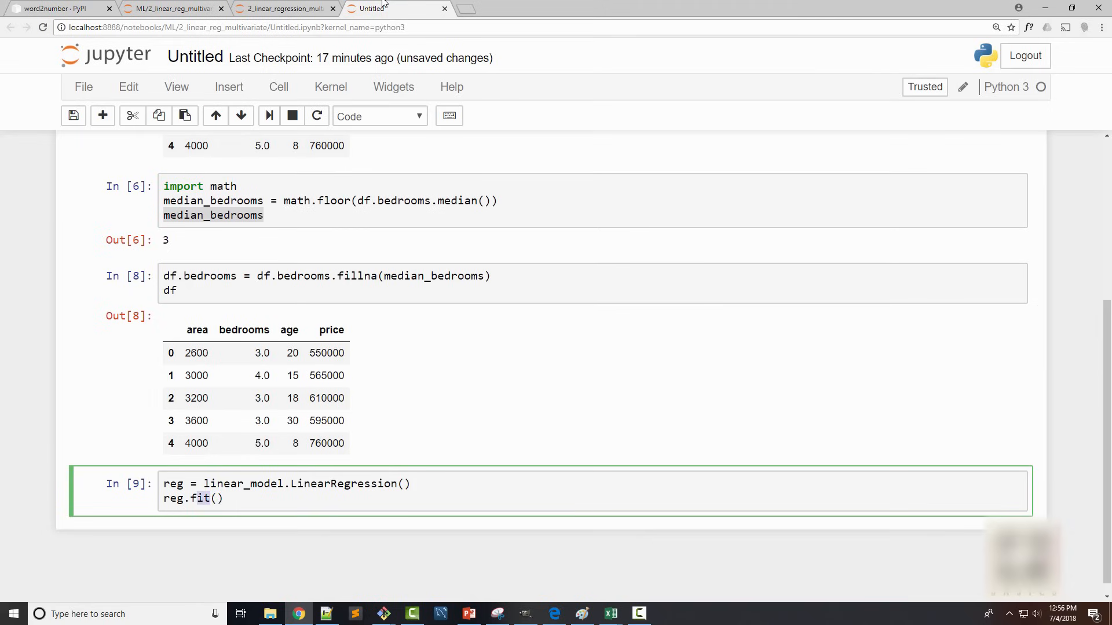
left_click(214, 498)
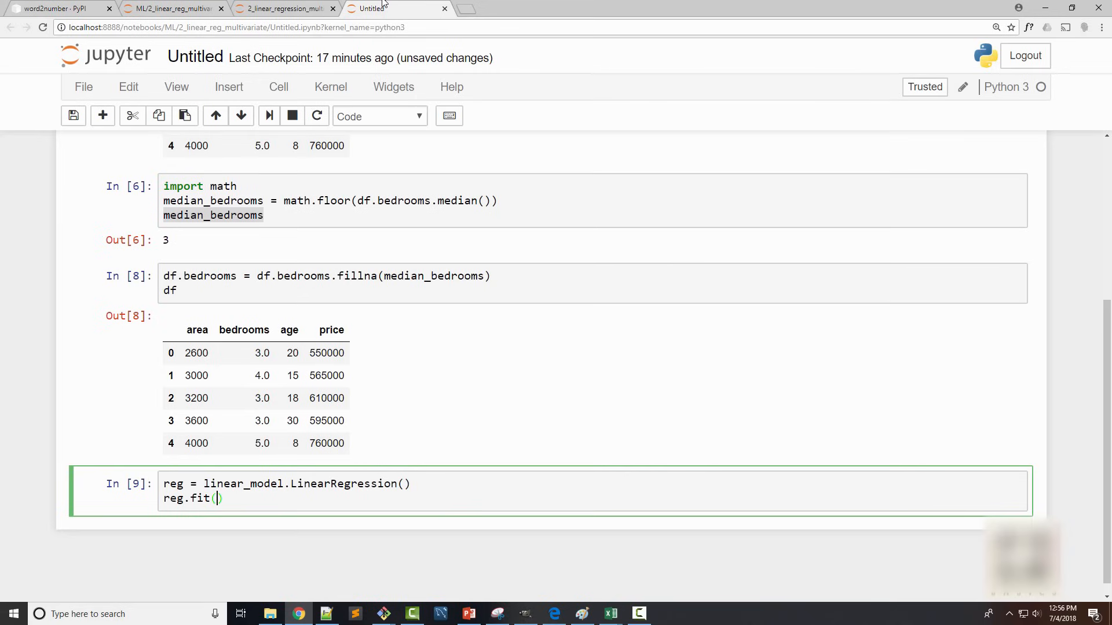
type("df")
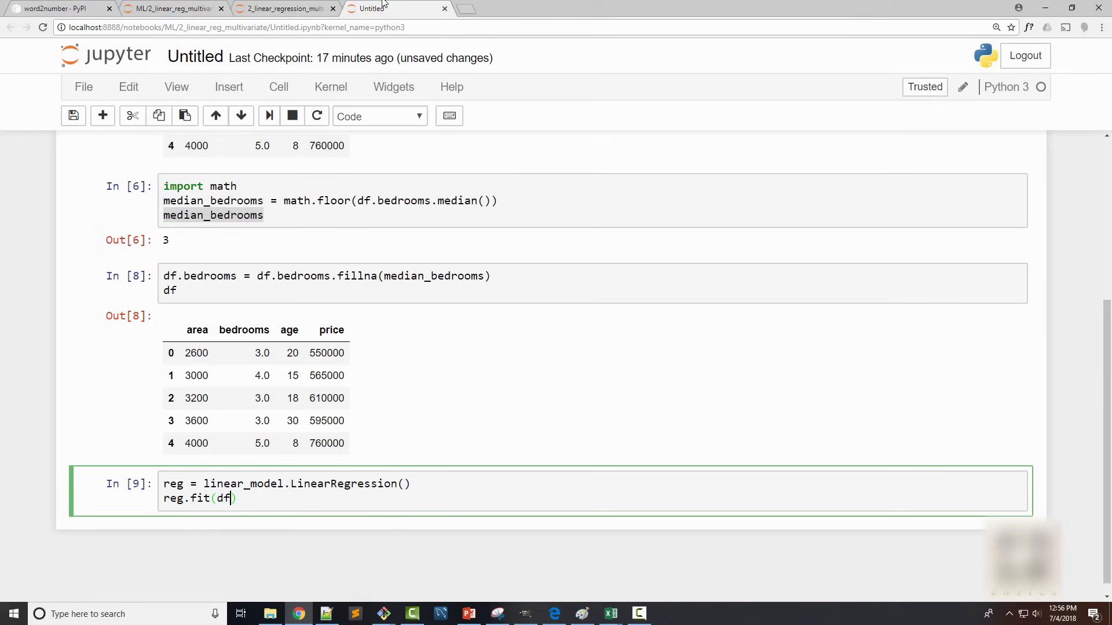
type("[[")
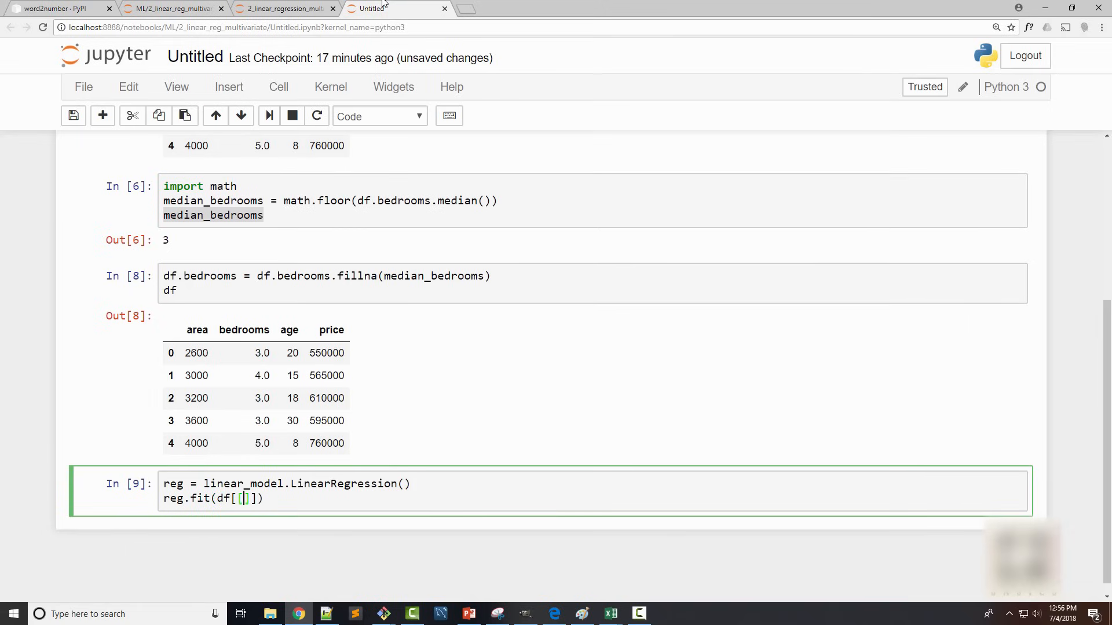
type("''")
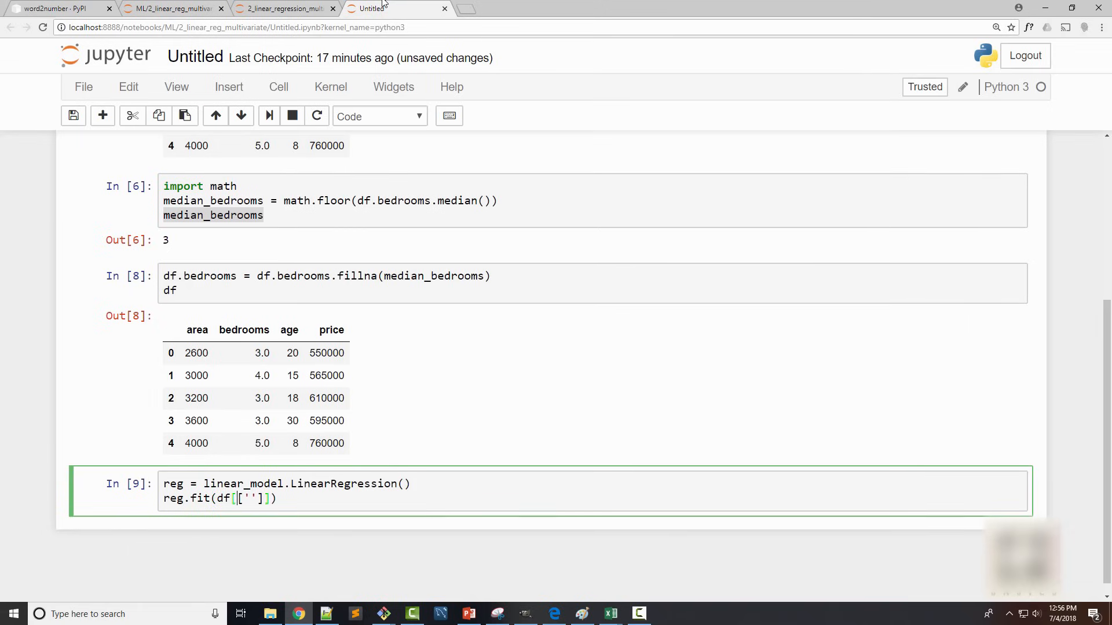
double_click(252, 499)
type("area")
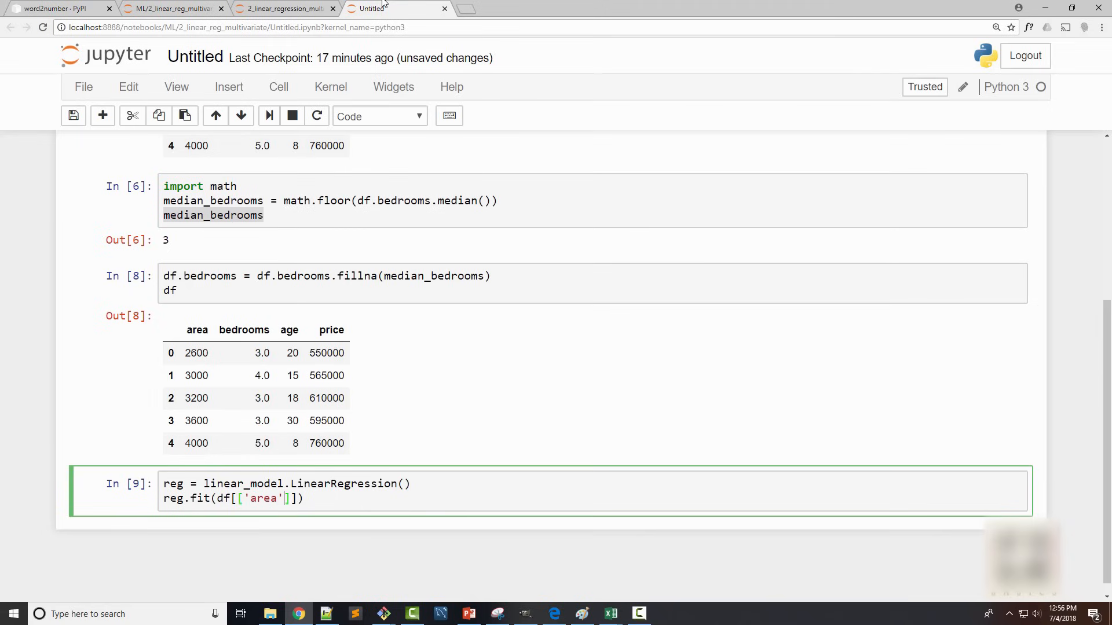
type(",'bre")
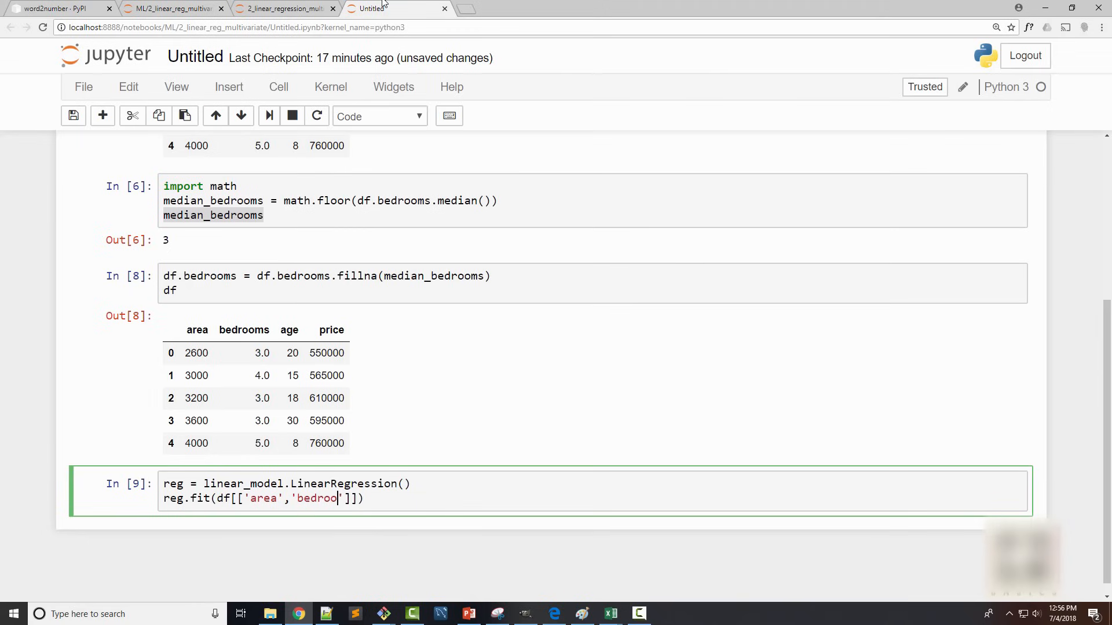
type("ms',")
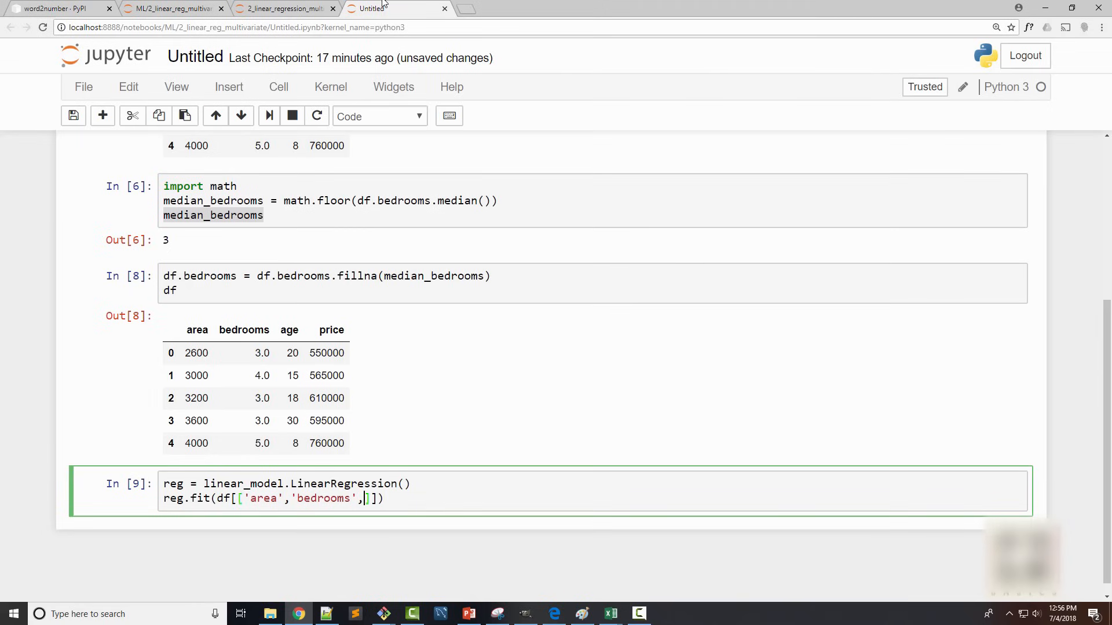
type("'age")
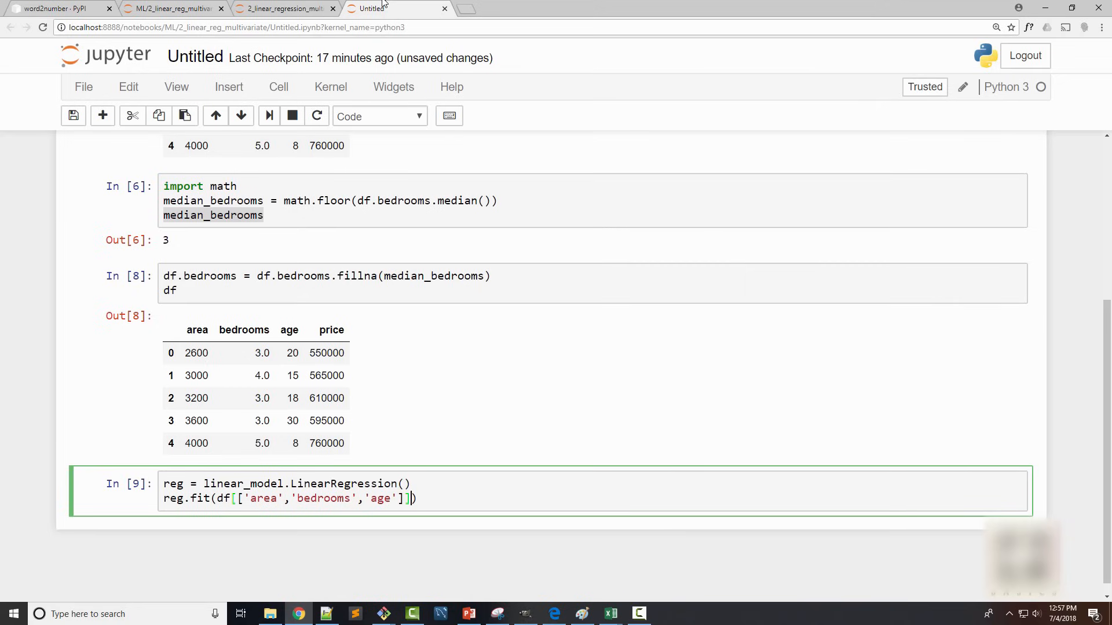
type(",df.price")
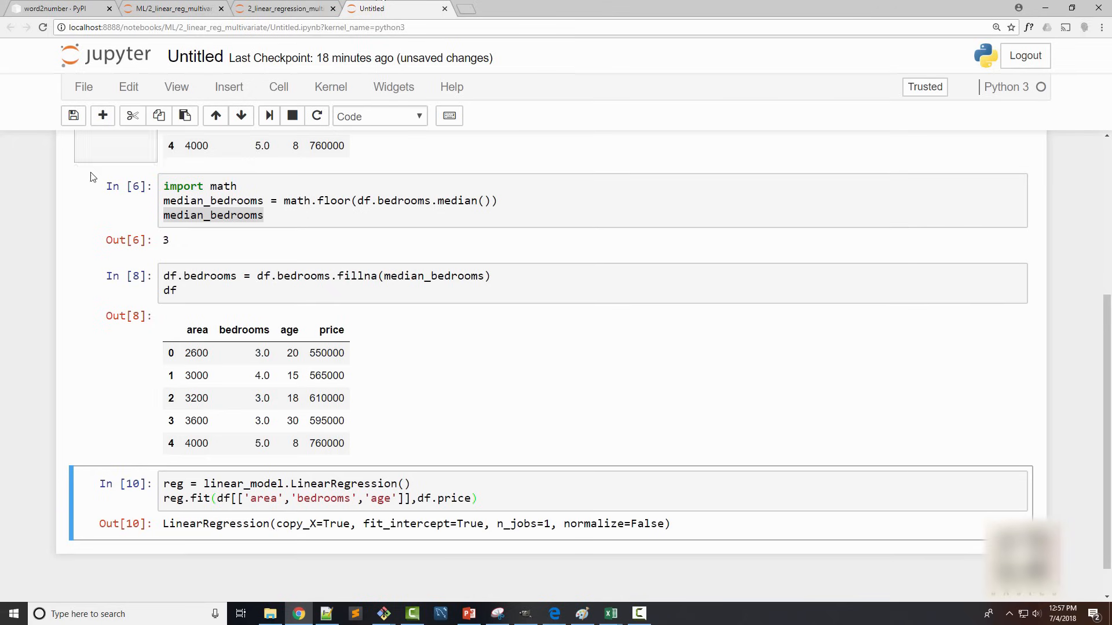
mouse_move(70, 407)
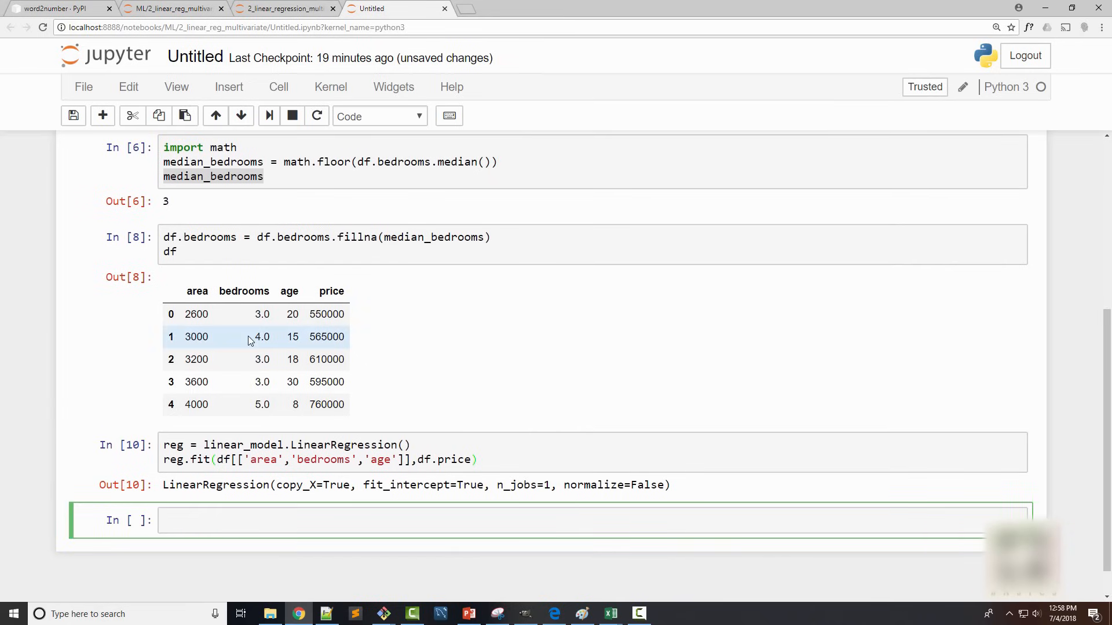
Step: Display reg.coef_ and check the coefficients, including -6825, against the regression slides
type("reg.coef_")
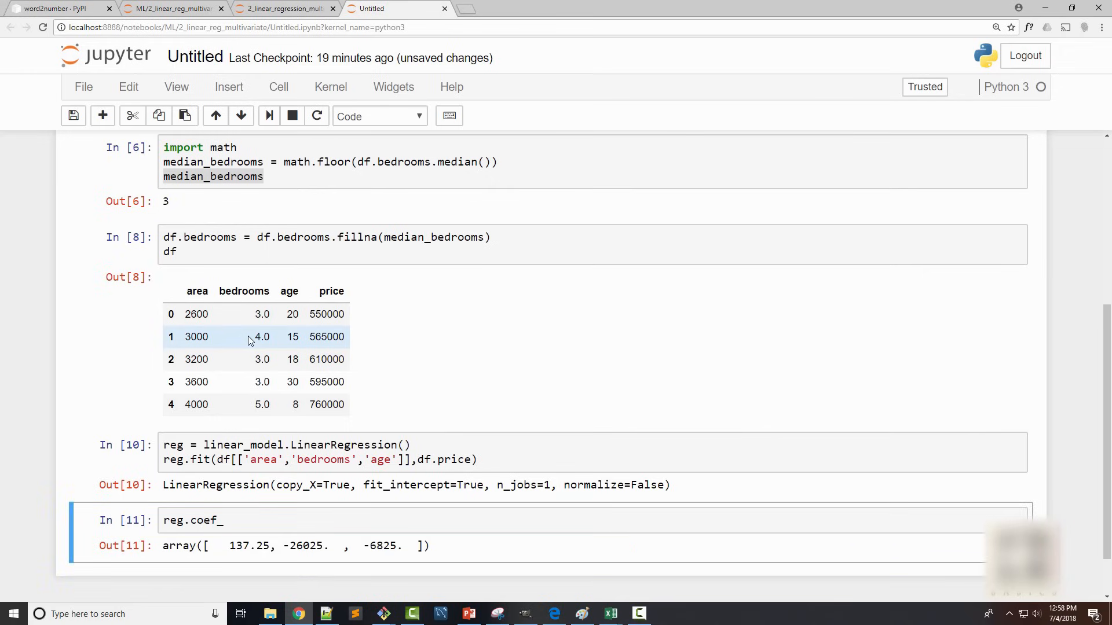
scroll("down", 3)
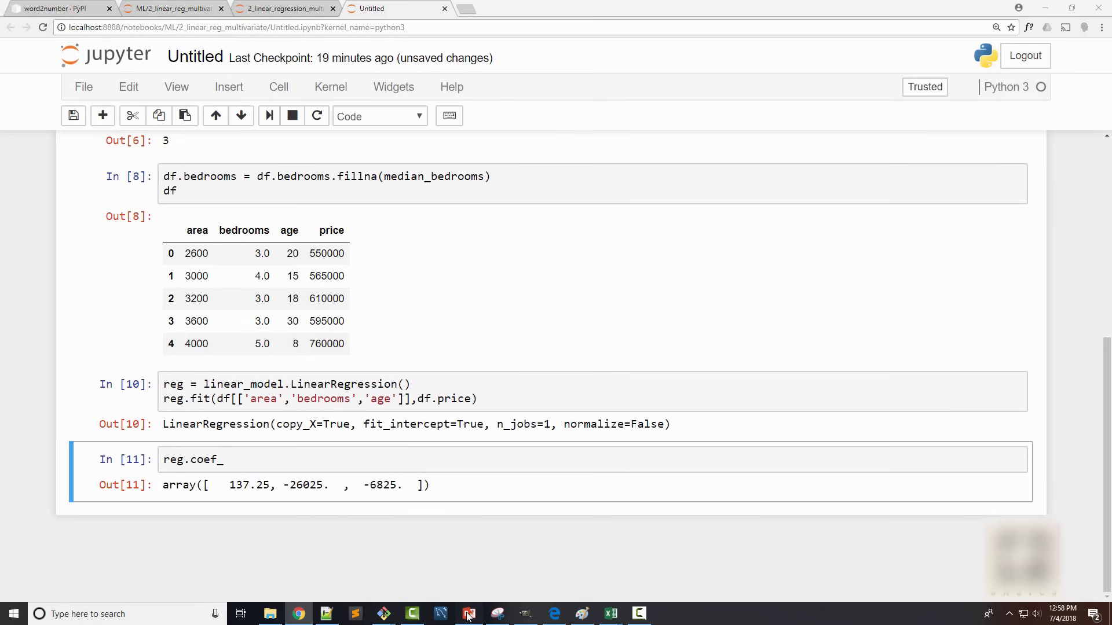
left_click(467, 614)
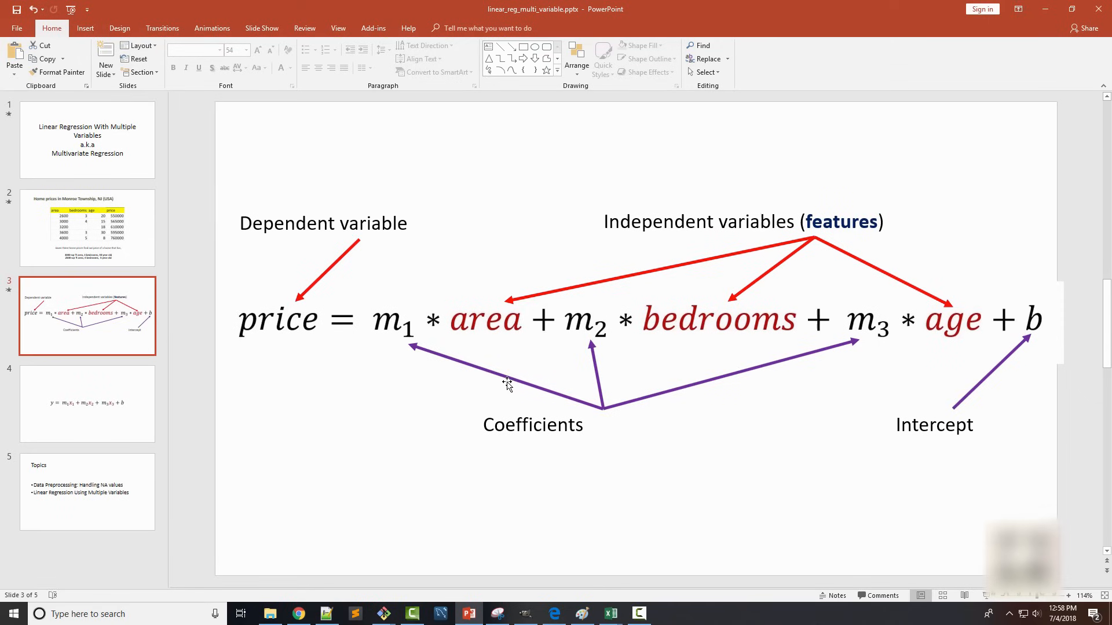
mouse_move(745, 341)
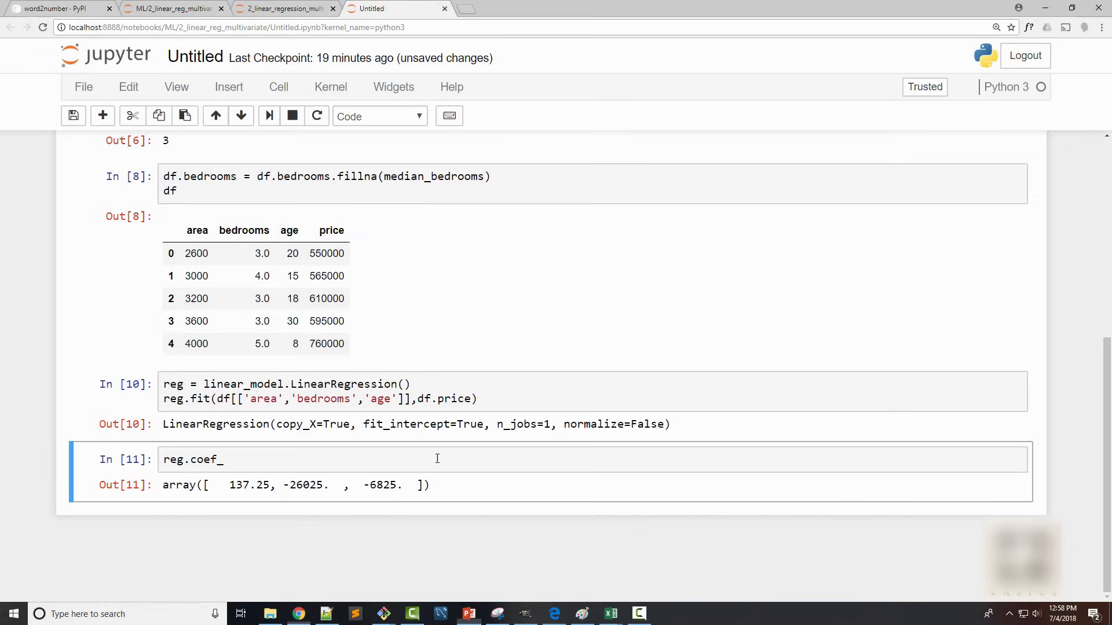
double_click(250, 485)
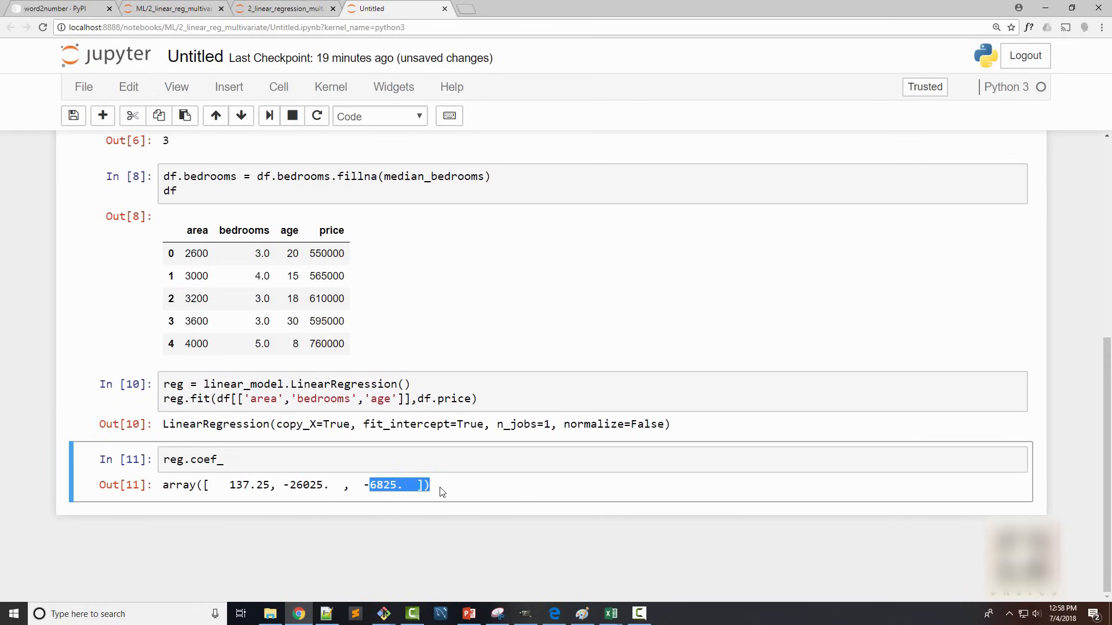
Step: Show reg.intercept_ in a new cell and compare it with the regression equation slide
left_click(467, 614)
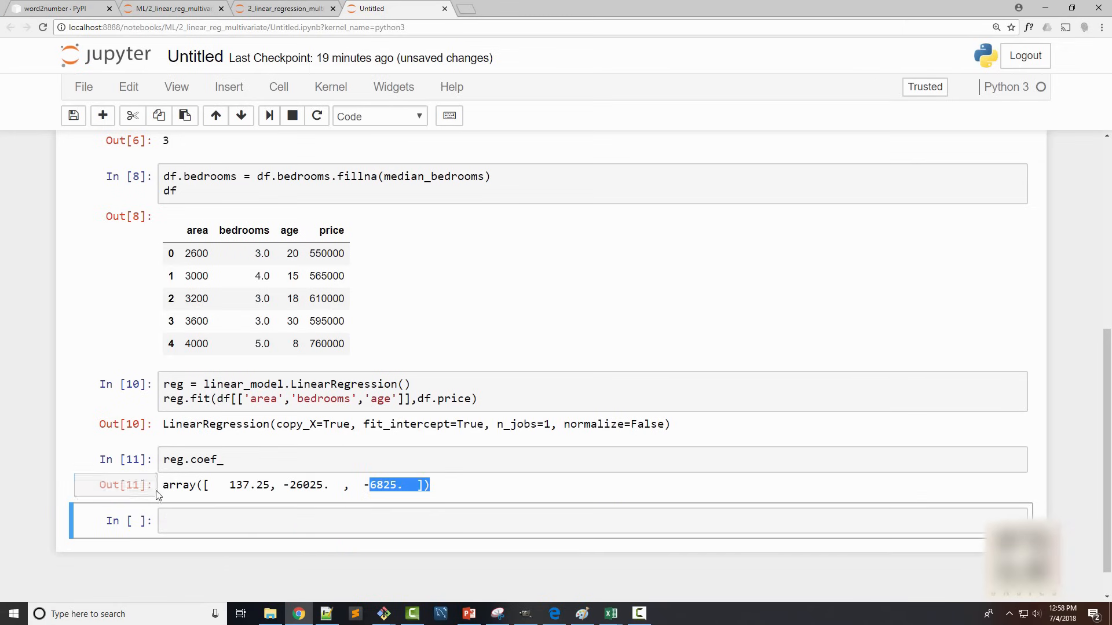
type("reg.in")
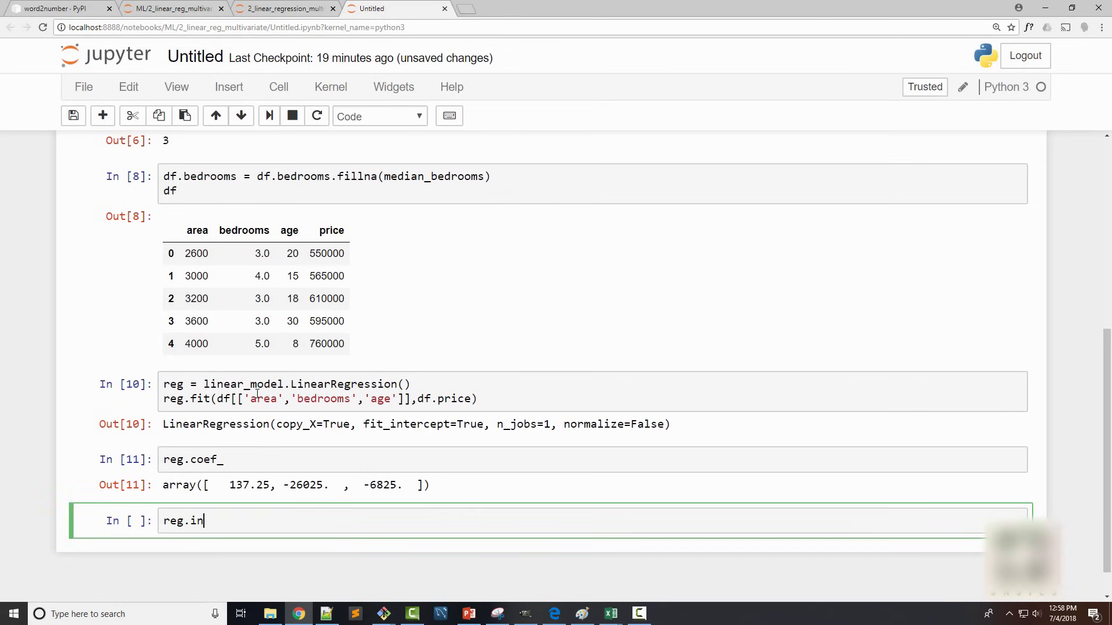
type("tercept_")
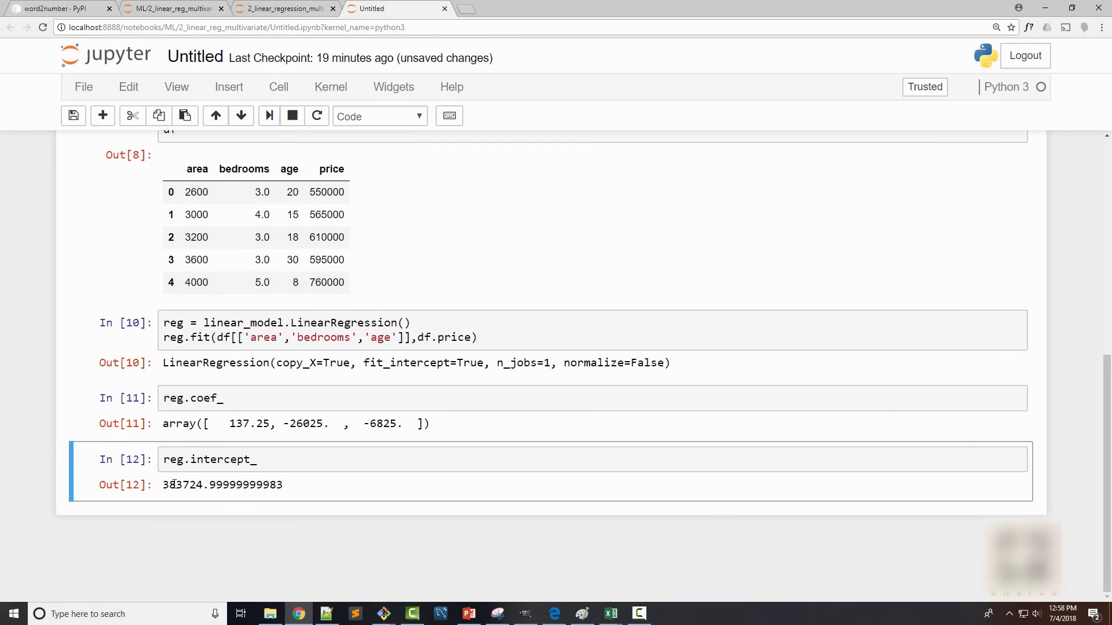
left_click(467, 614)
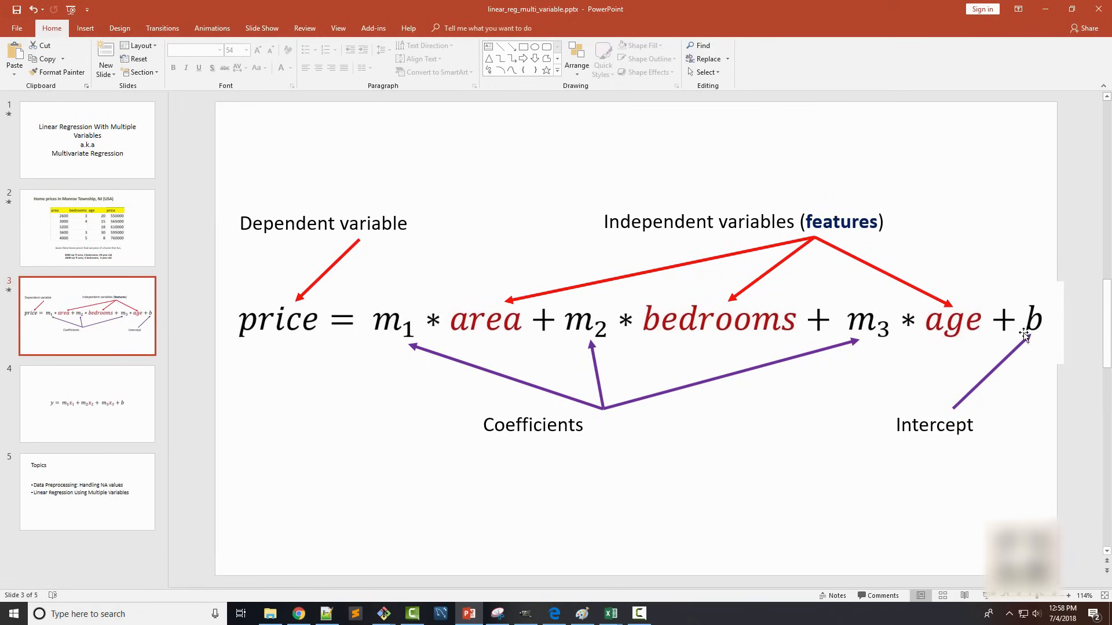
mouse_move(456, 367)
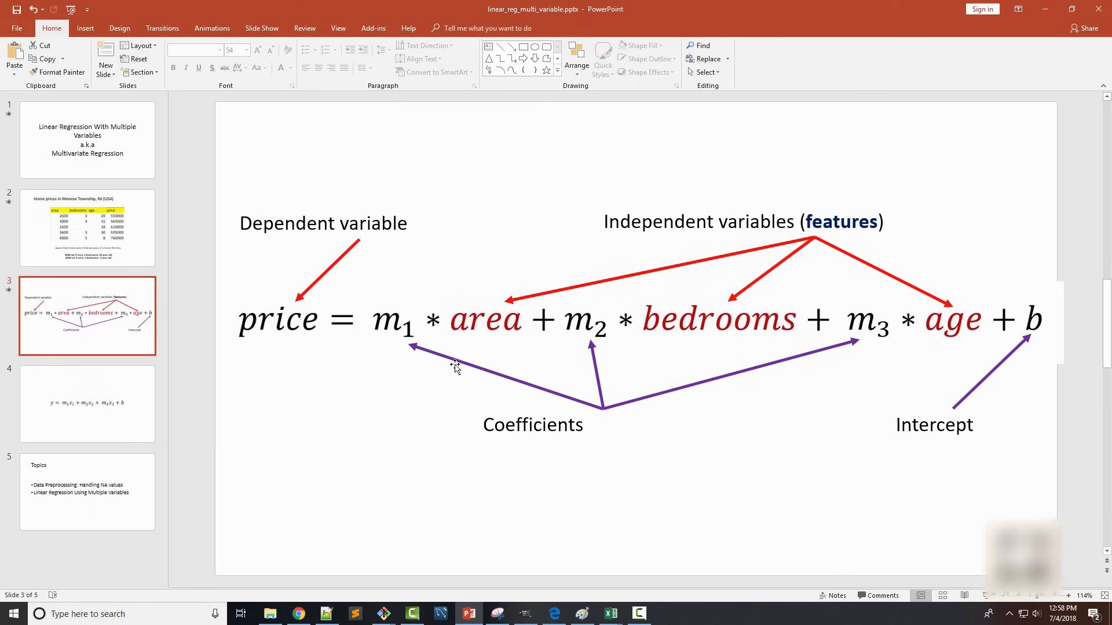
mouse_move(580, 341)
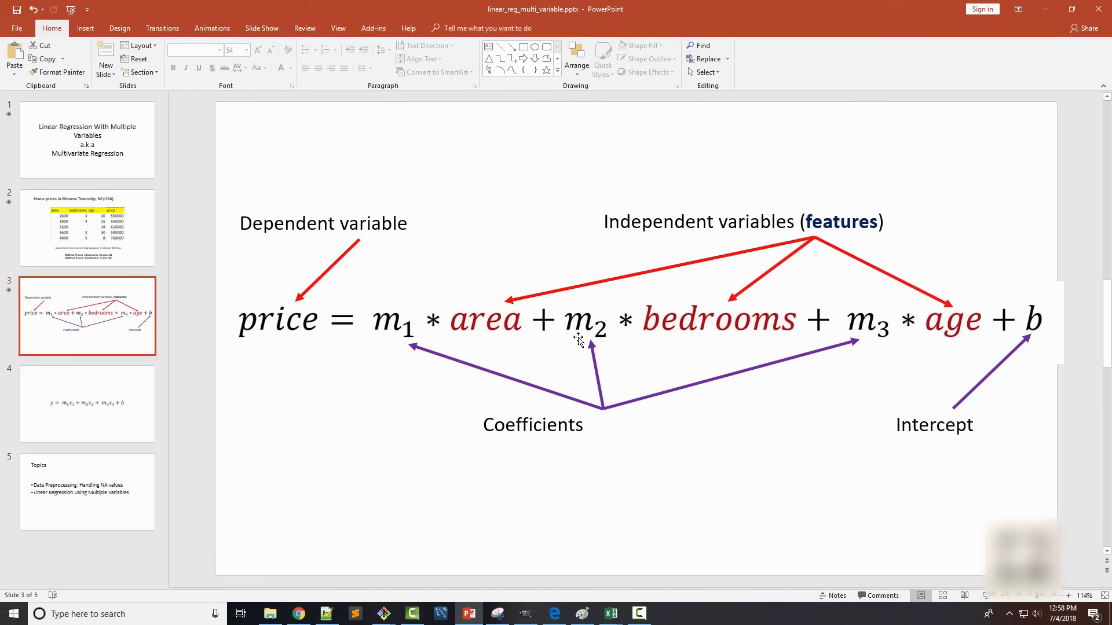
mouse_move(961, 331)
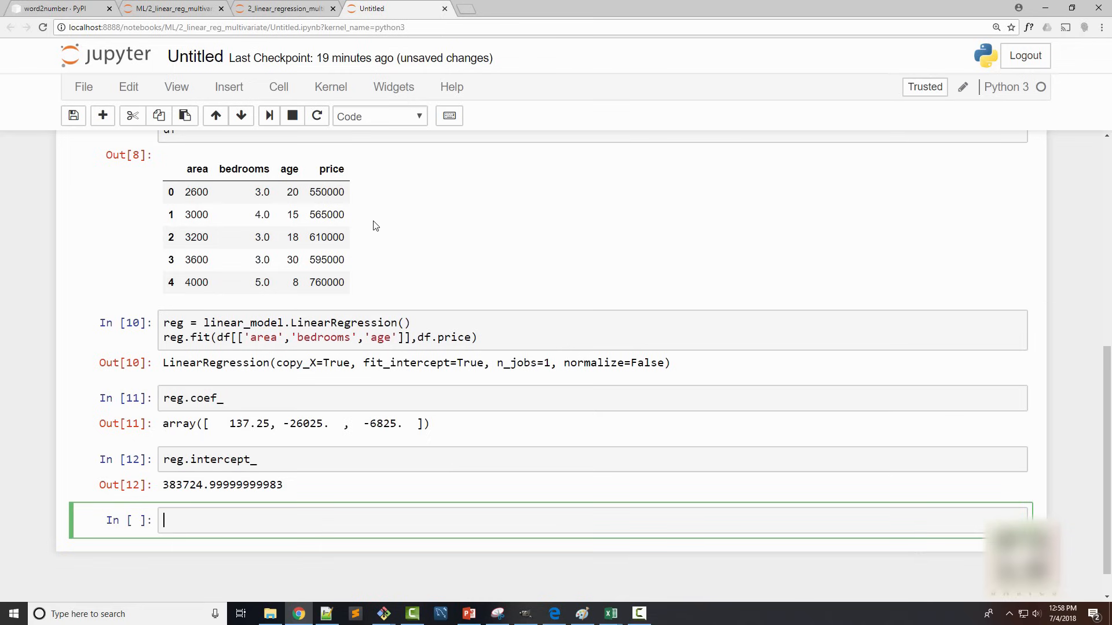
Step: Start reg.predict([[...]]) and enter the area 3000 after checking the price data slide
type("reg.")
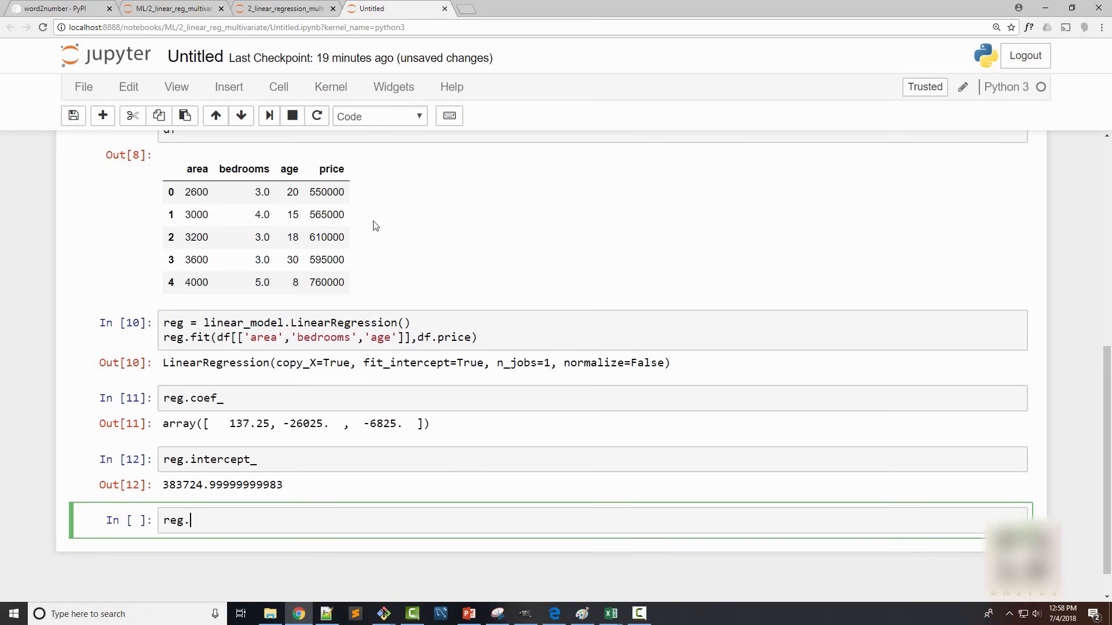
type("predict()")
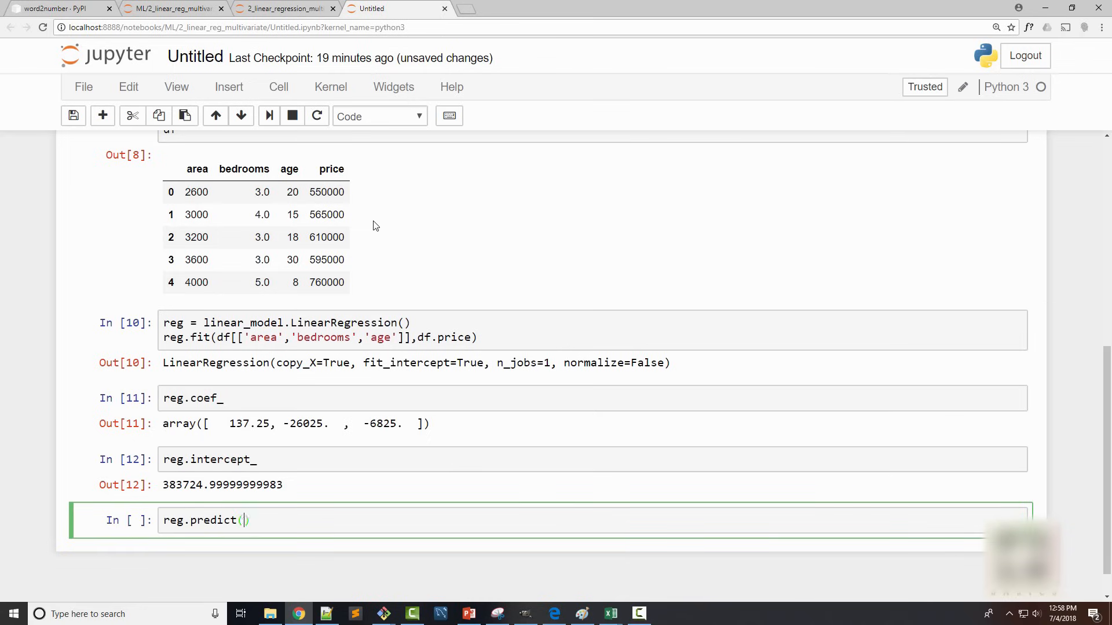
type("[")
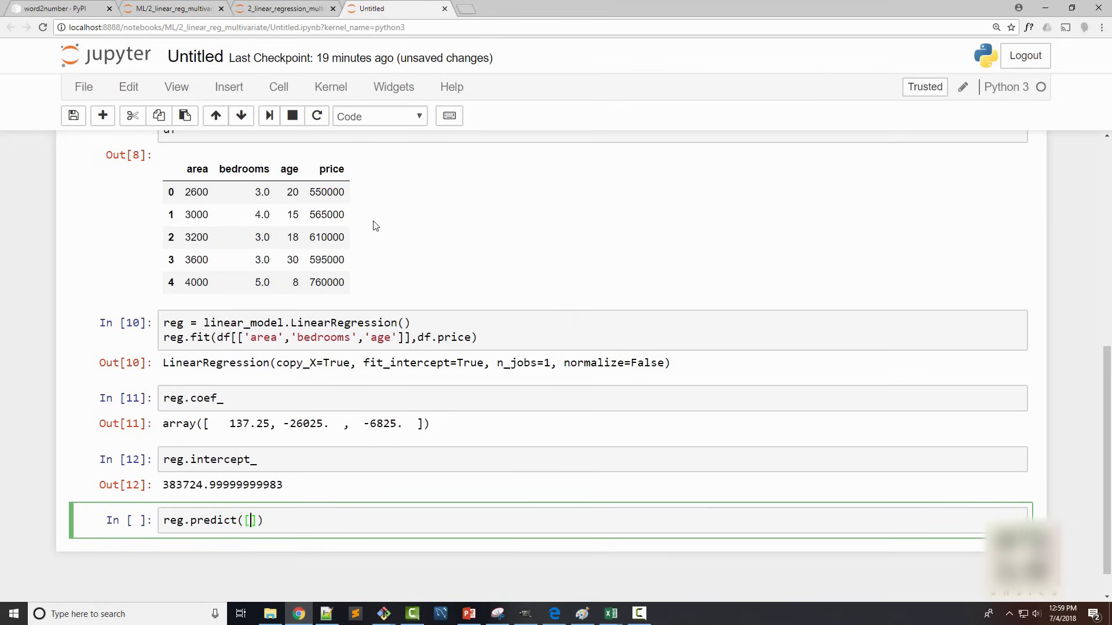
type("[]")
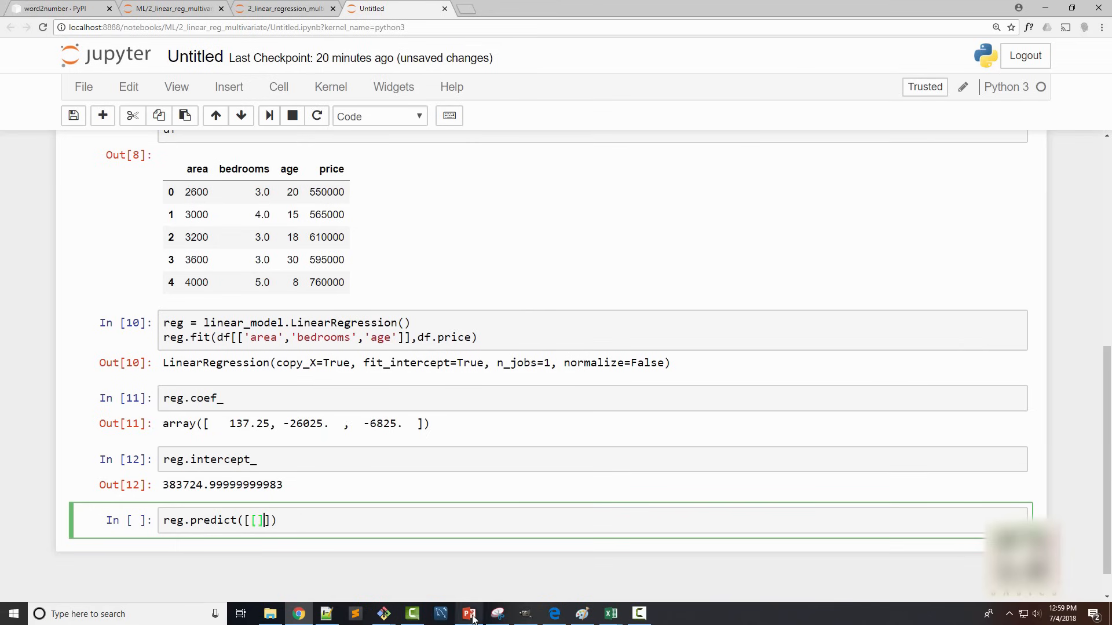
left_click(468, 614)
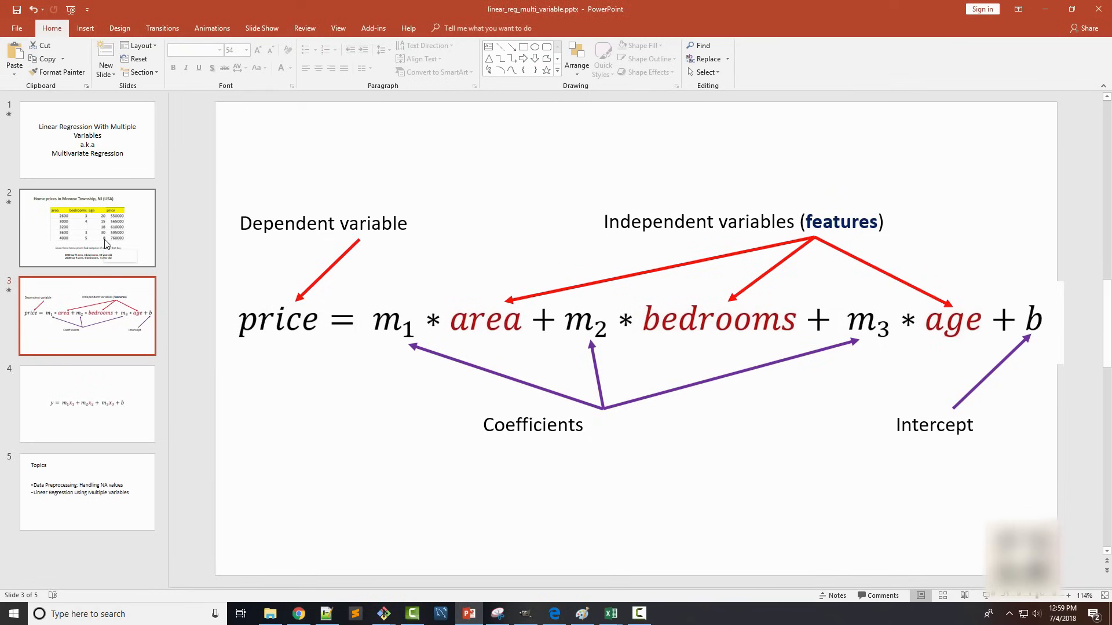
left_click(88, 227)
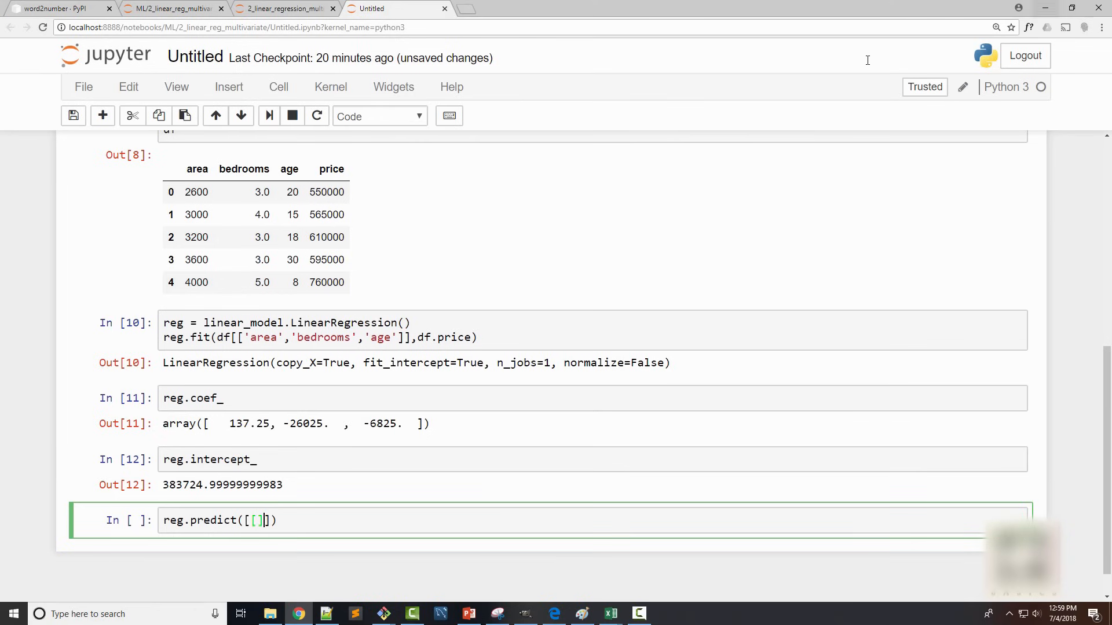
type("3")
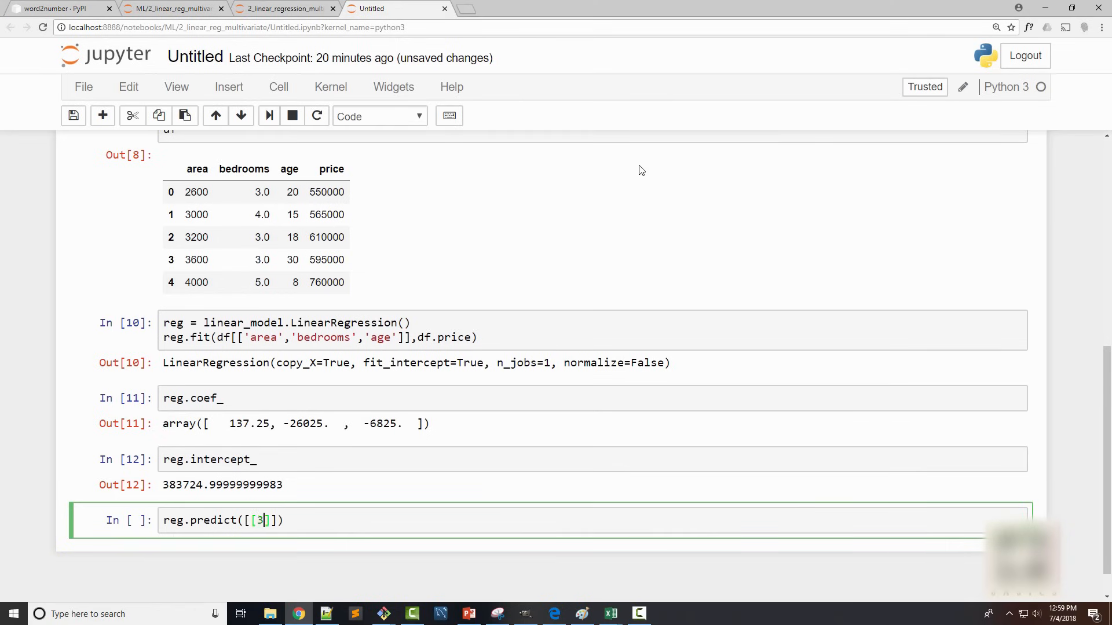
type("000,3,40")
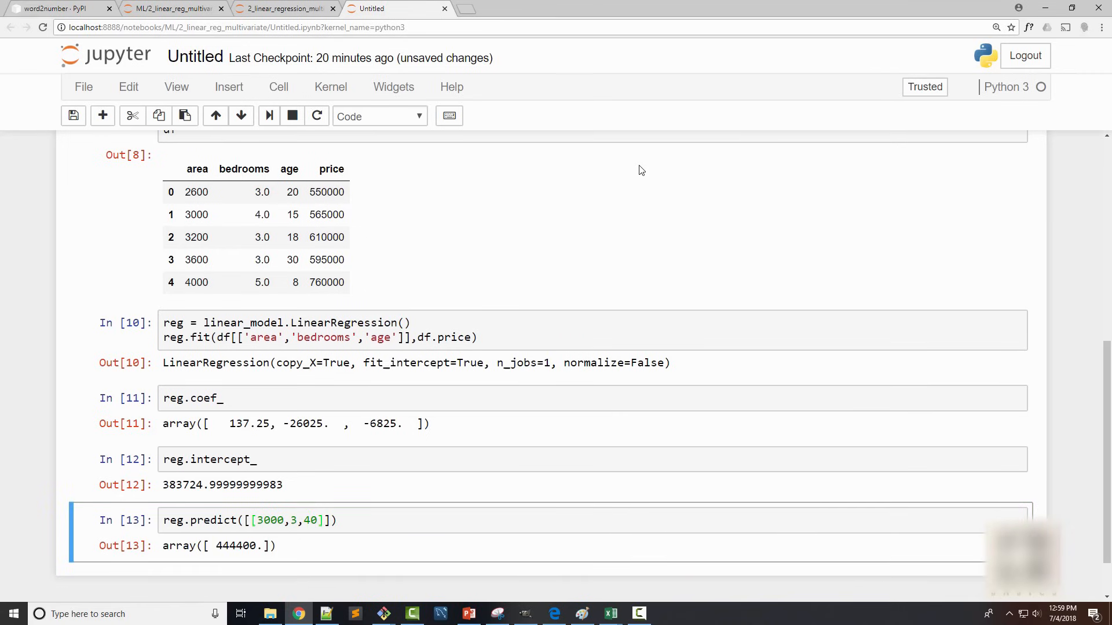
mouse_move(369, 509)
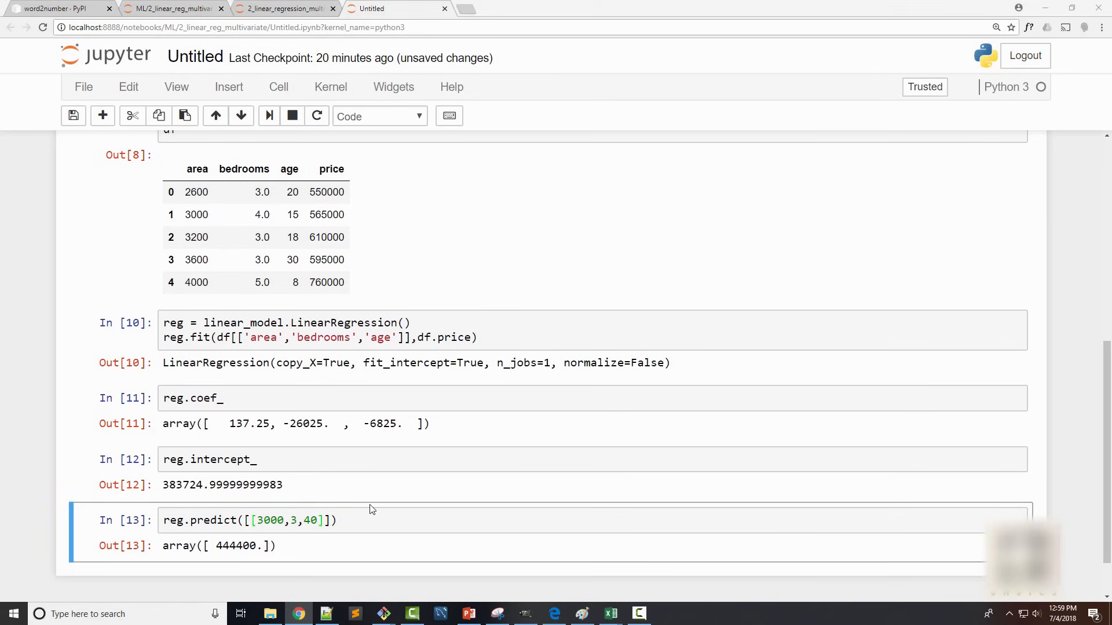
Step: Compare the 444400 prediction with the 565000 price of the 3000 sq ft training home
left_click(466, 614)
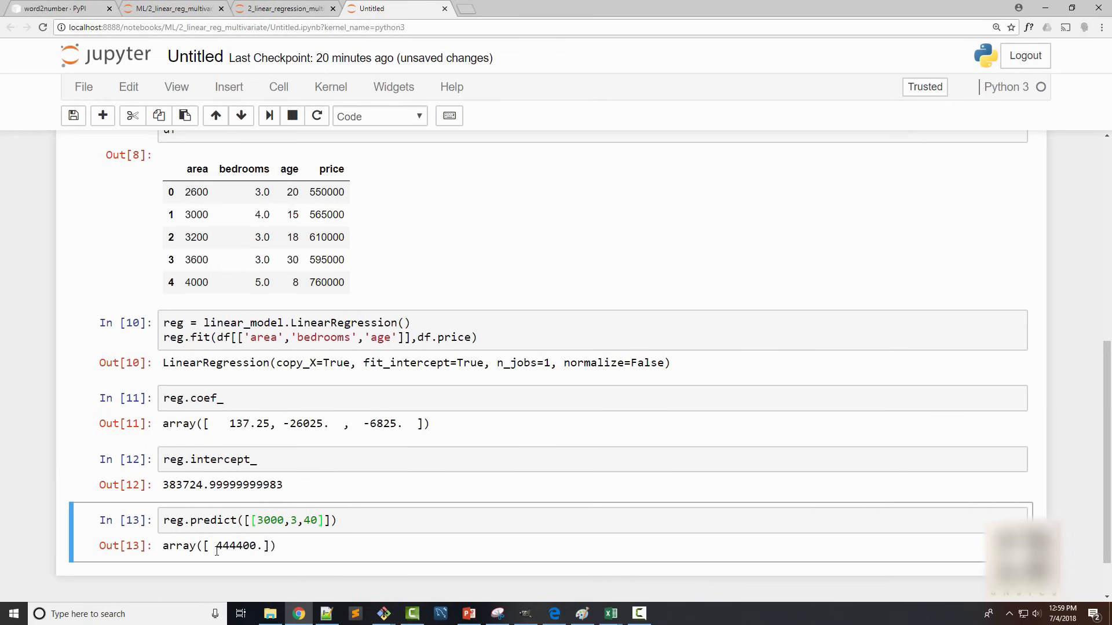
double_click(236, 546)
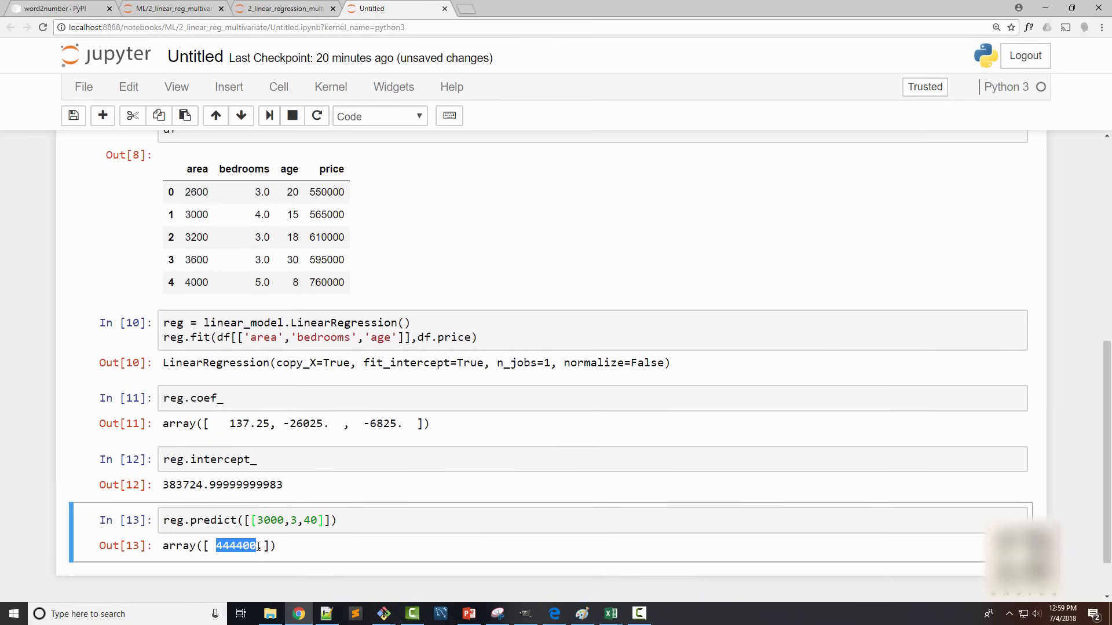
scroll("down", 3)
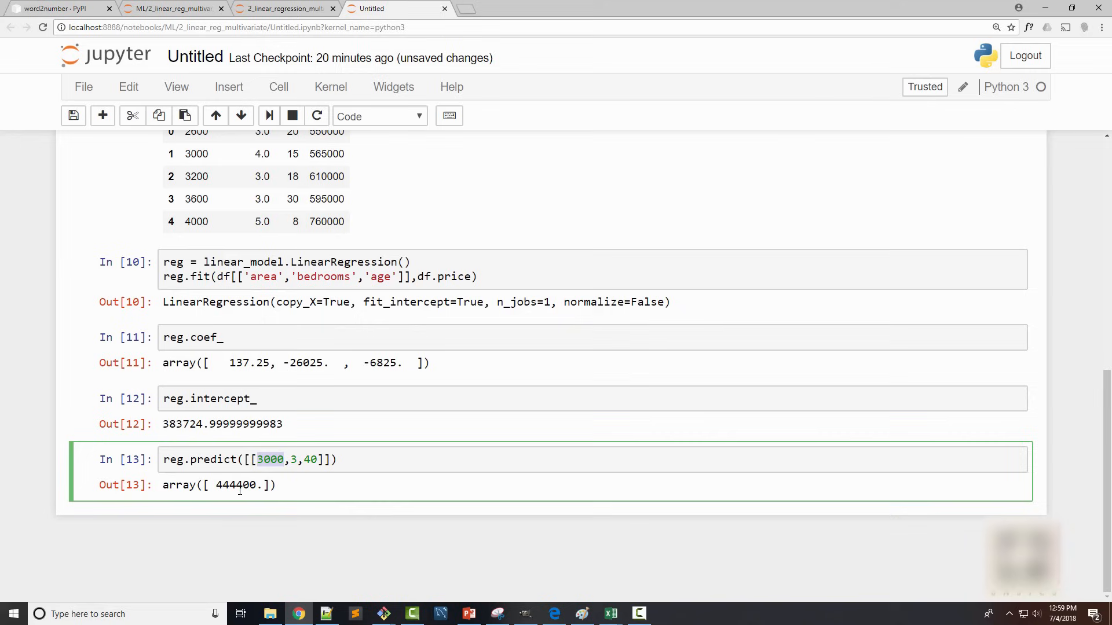
scroll("up", 3)
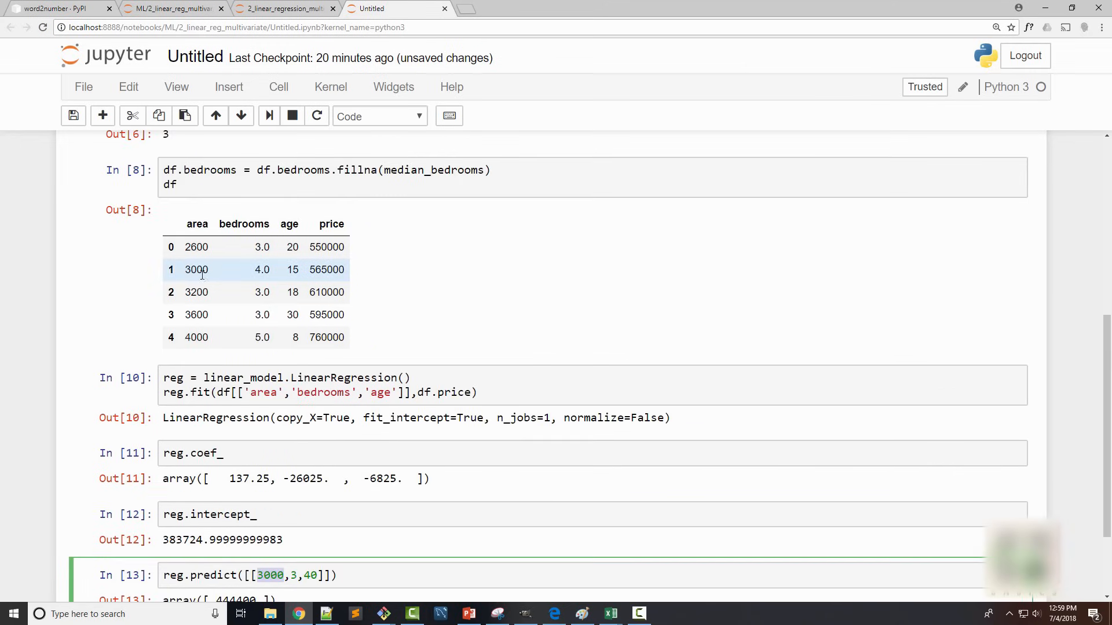
double_click(196, 270)
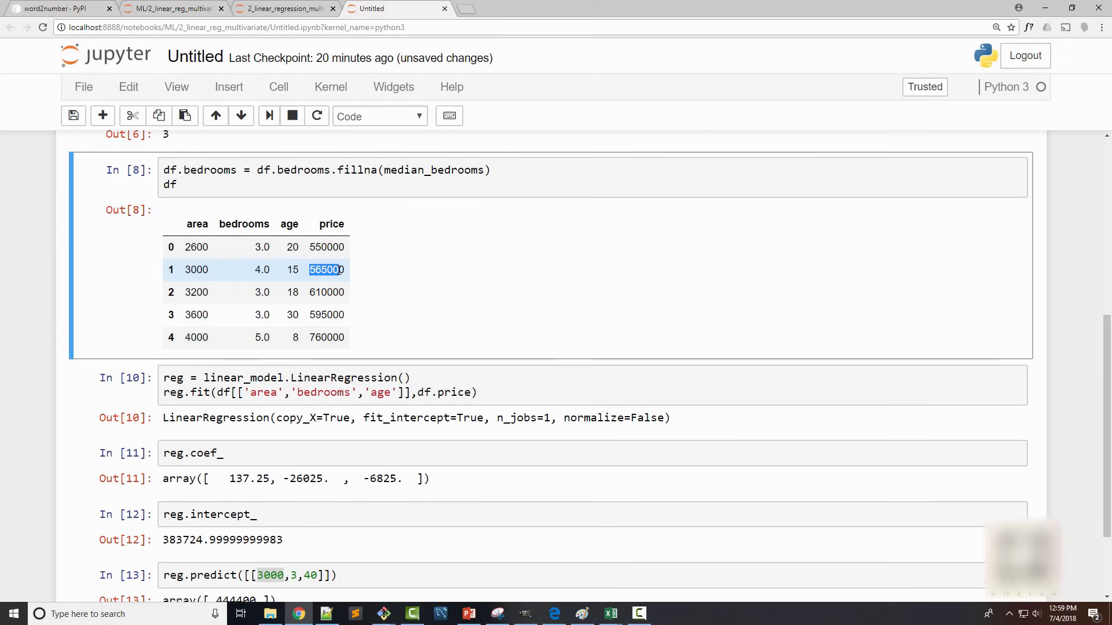
scroll("down", 3)
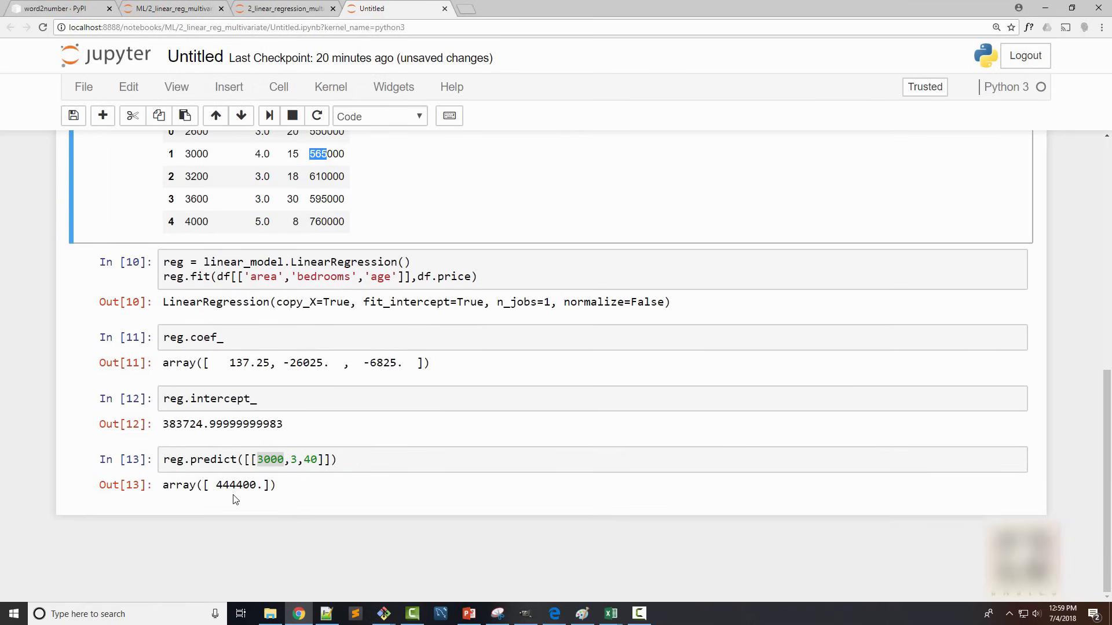
double_click(223, 485)
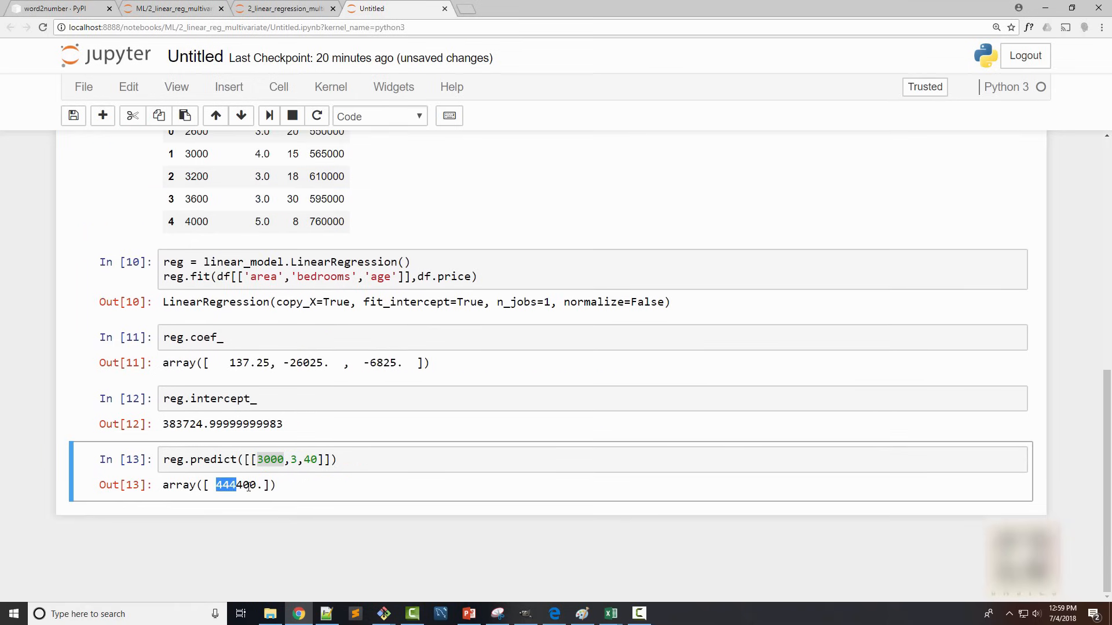
scroll("up", 3)
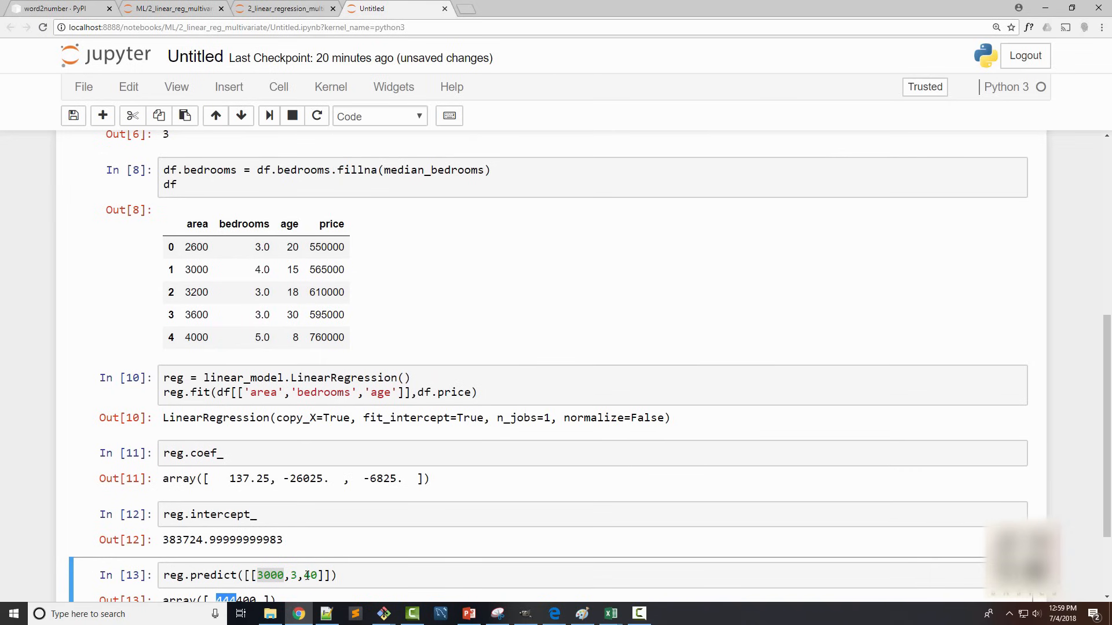
left_click(310, 575)
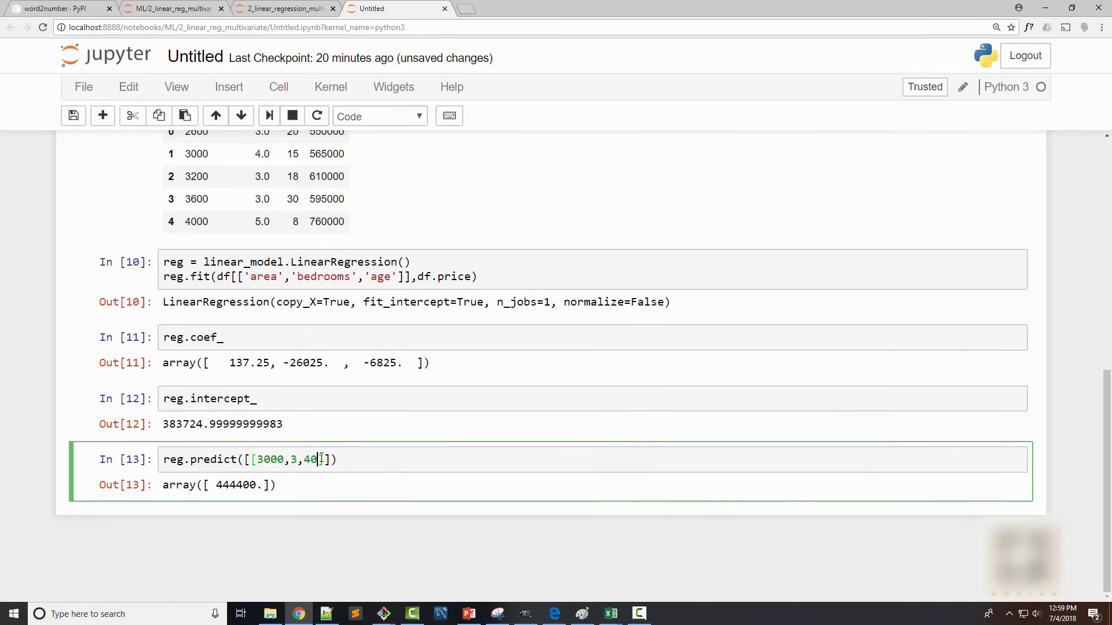
Step: Change the age to 15 and note the new predicted price of 615025
type("15")
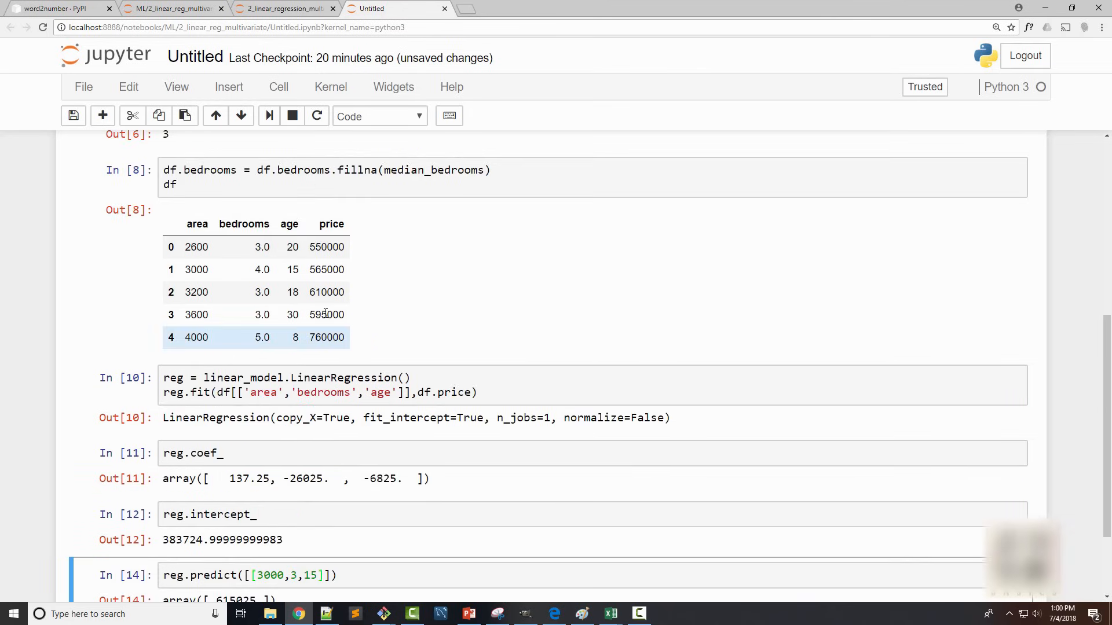
scroll("down", 3)
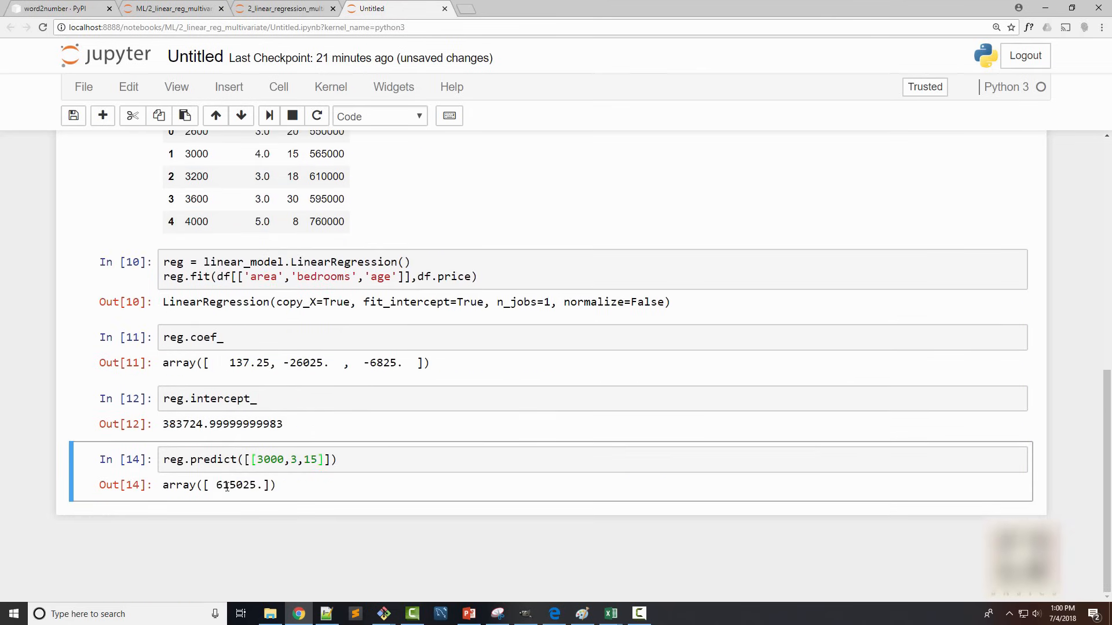
double_click(232, 485)
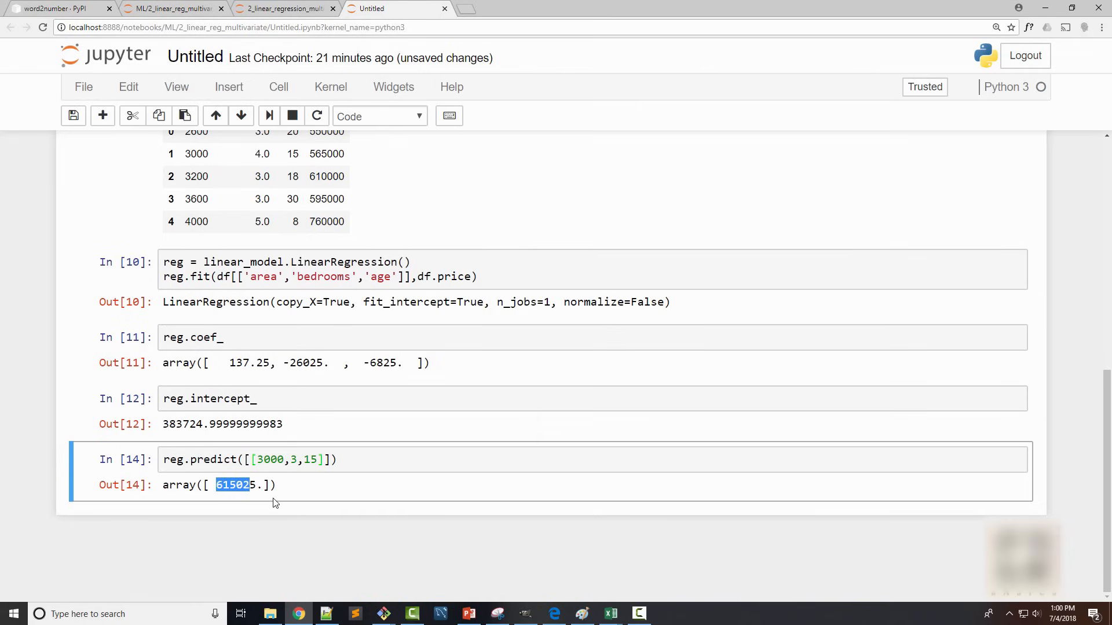
scroll("up", 3)
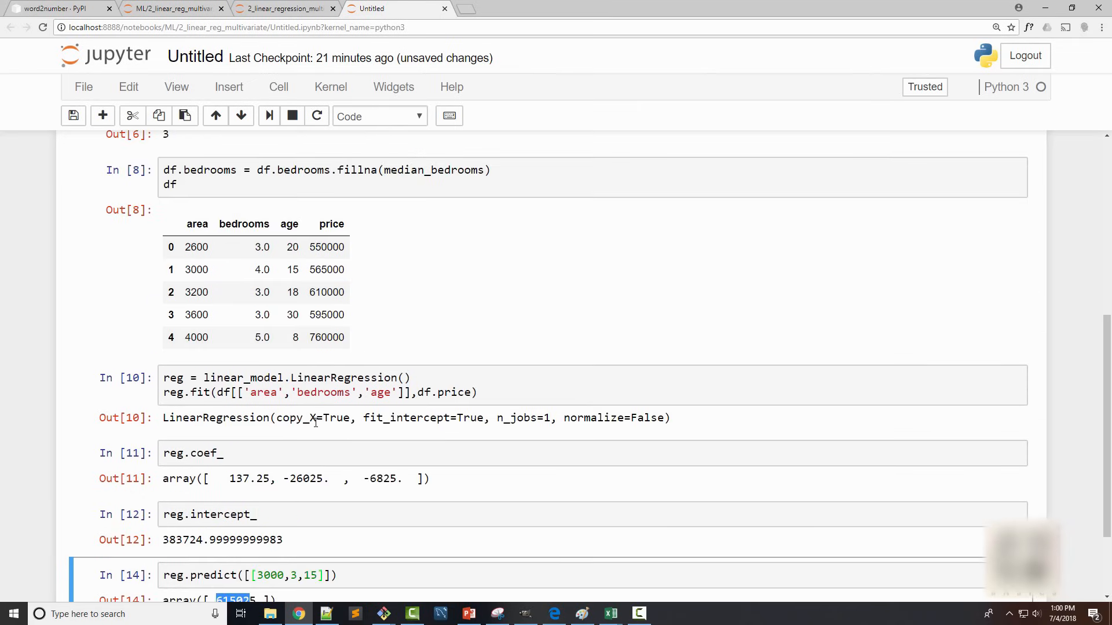
scroll("down", 3)
type("40")
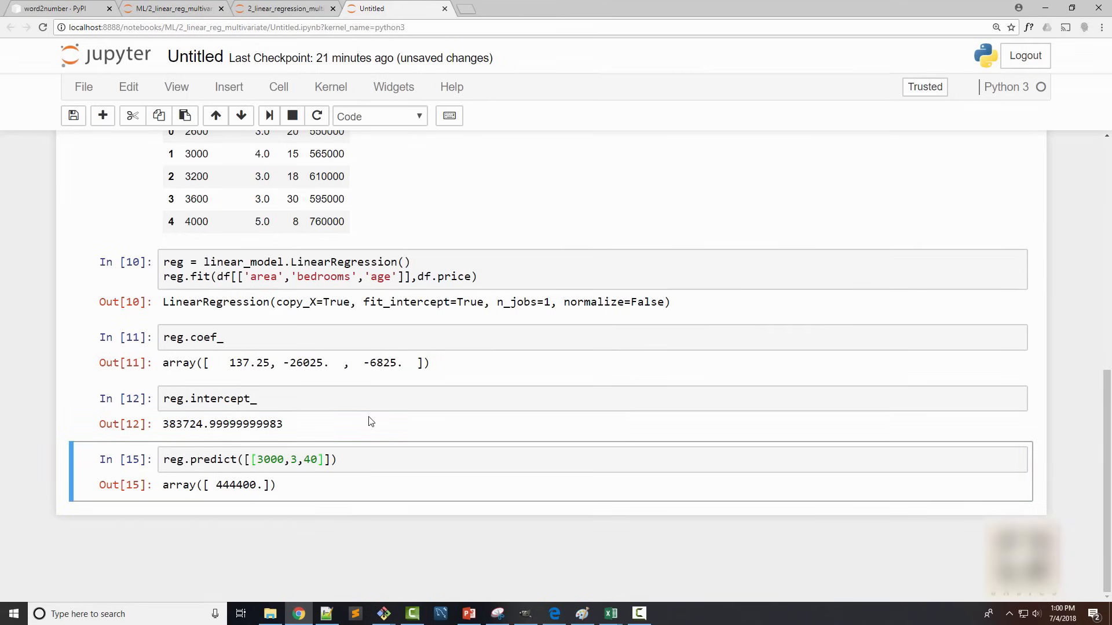
mouse_move(129, 536)
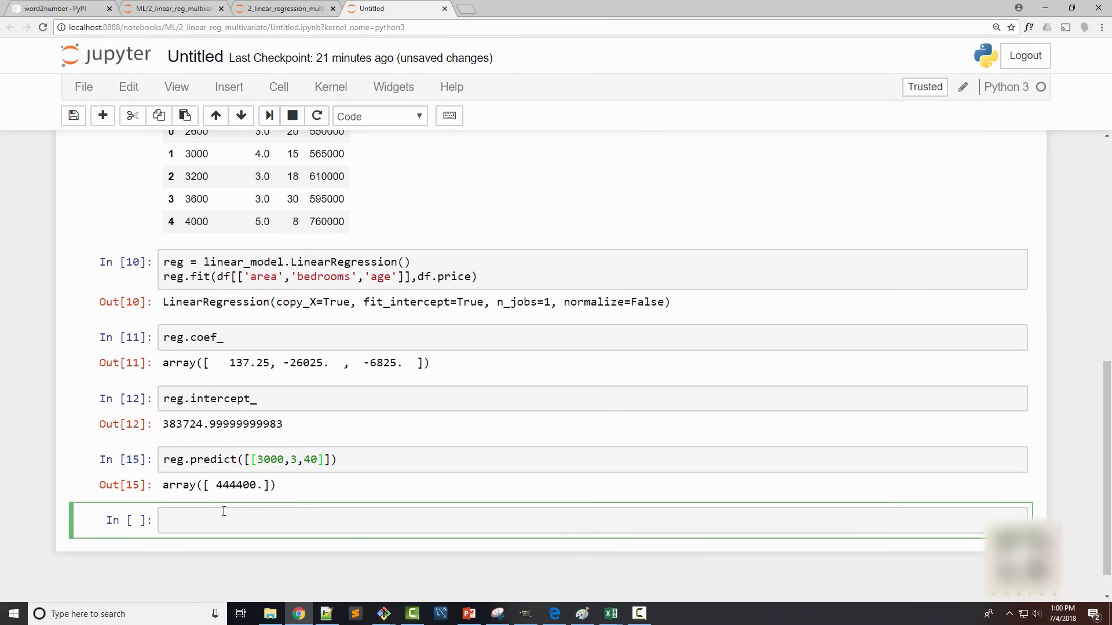
Step: Write the area and bedrooms terms, 137.25*3000 + -26025*3, from the coefficients
double_click(248, 362)
type("137.25")
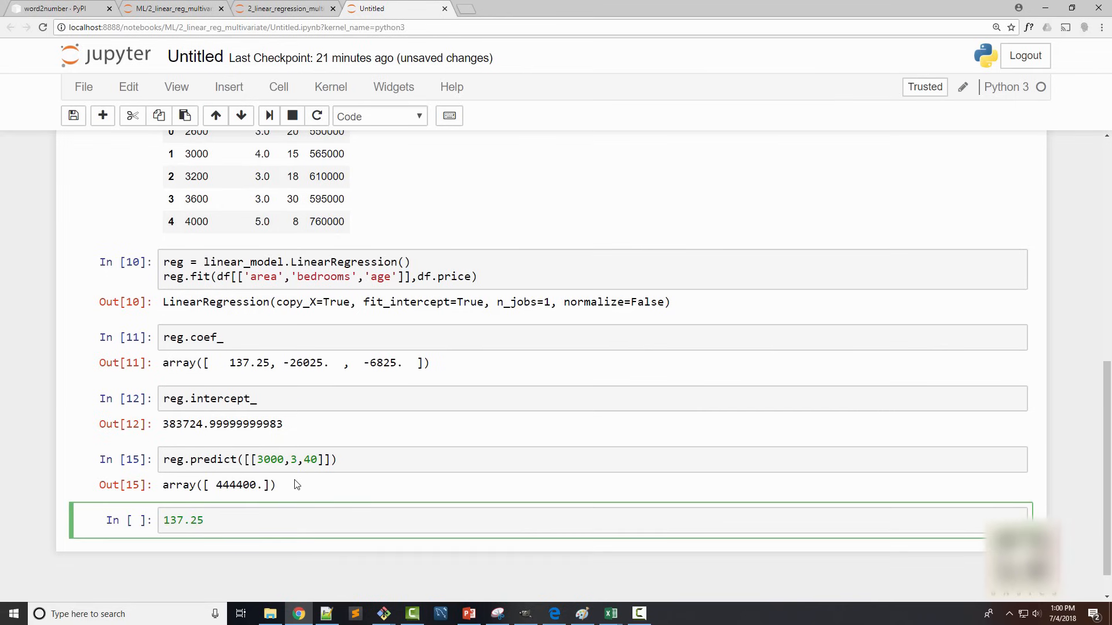
type("*3")
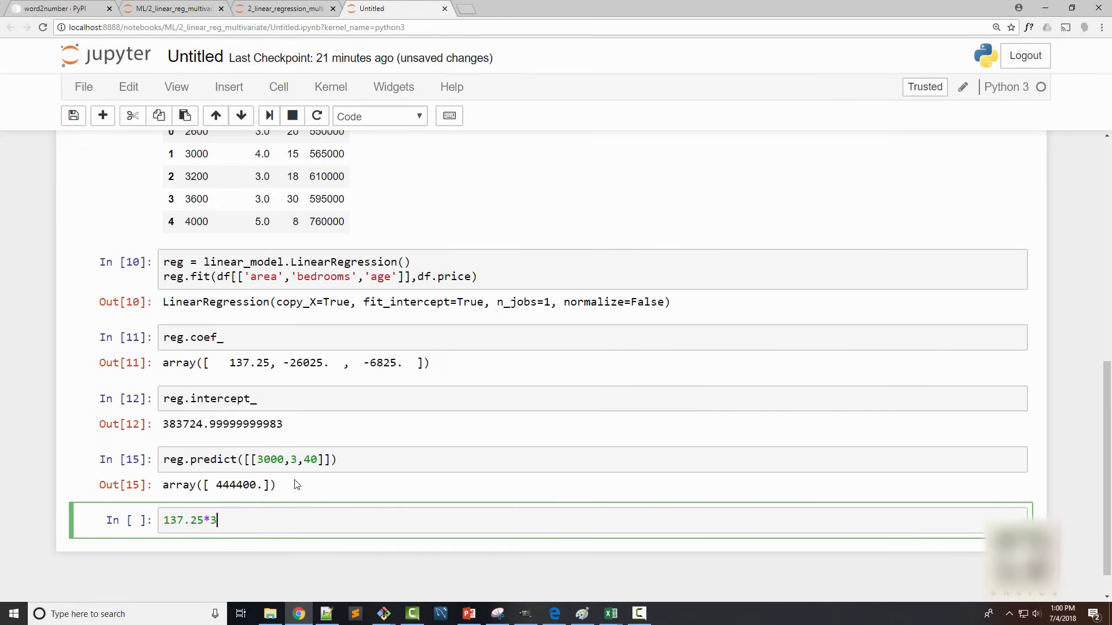
type("000")
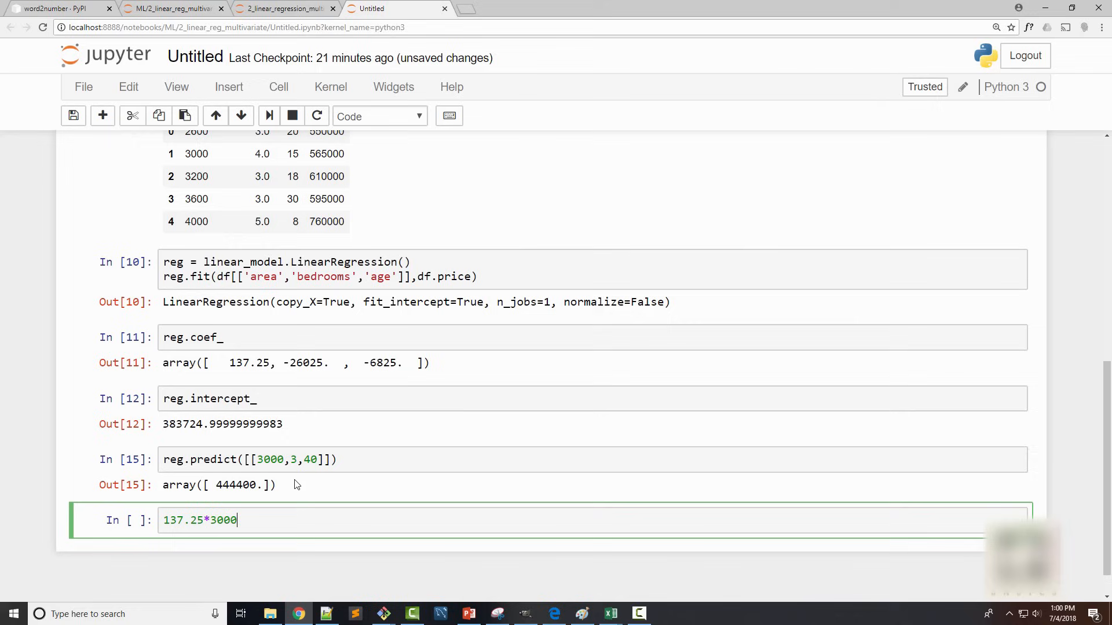
type("+")
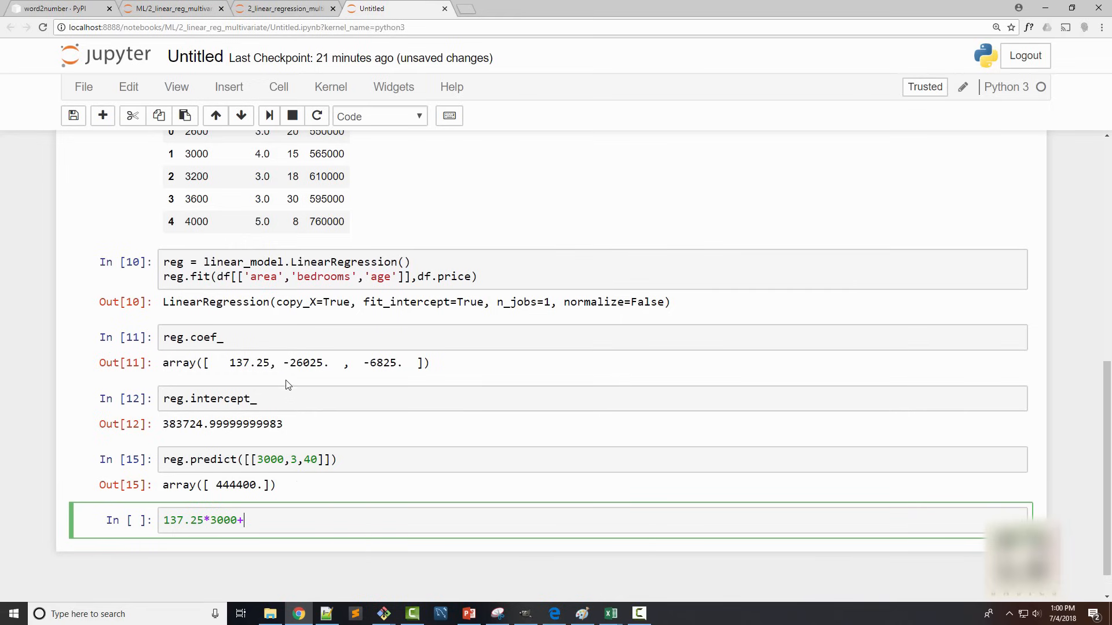
double_click(302, 362)
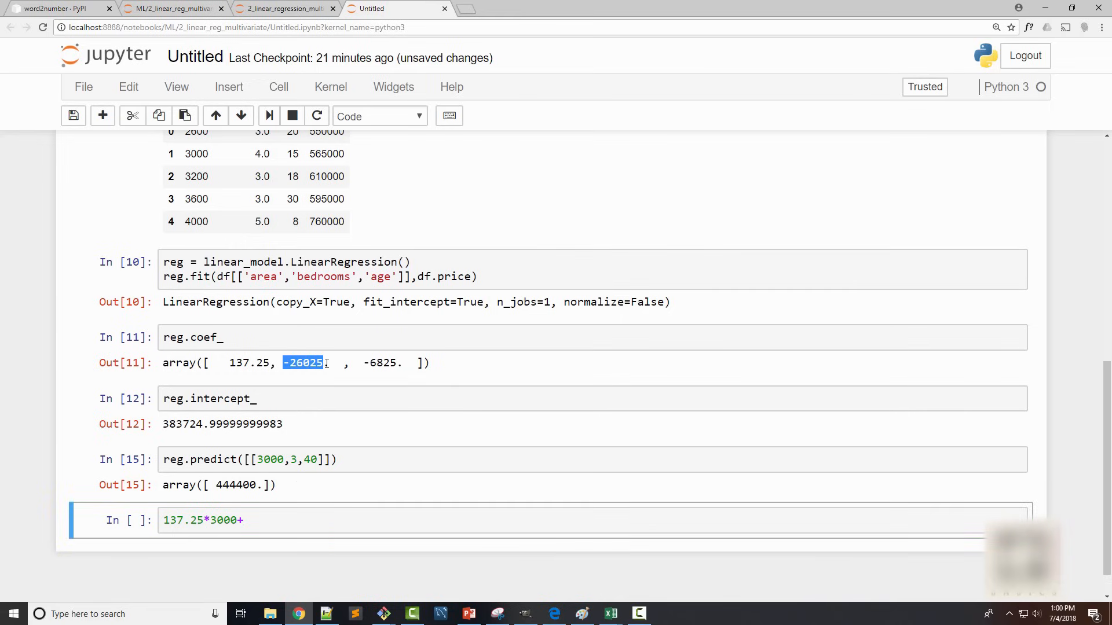
type("-26025")
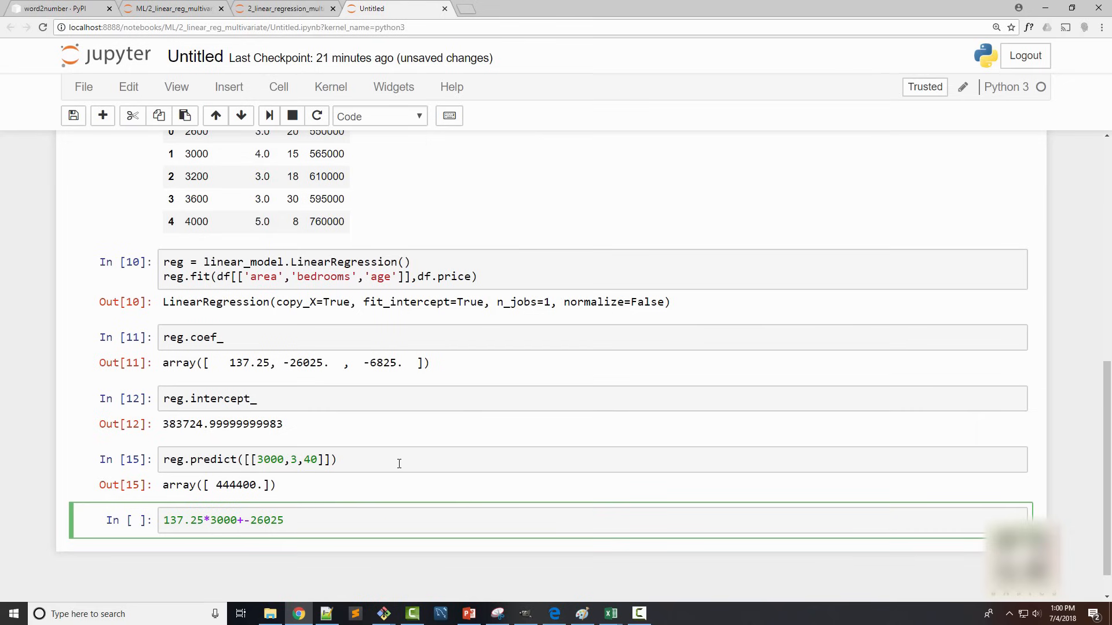
type("*")
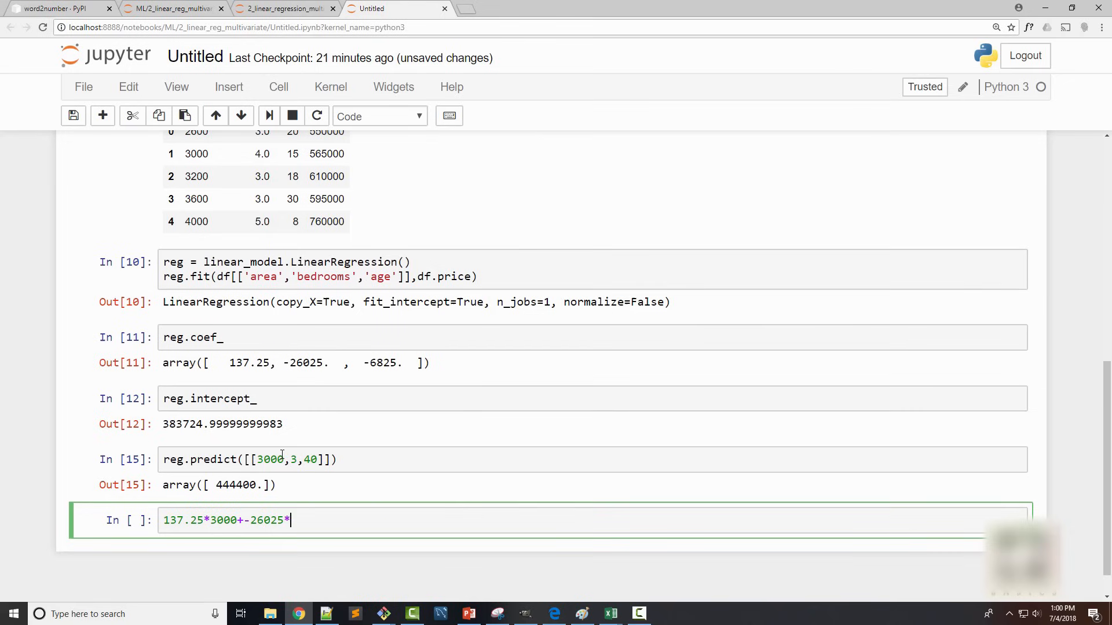
type("3")
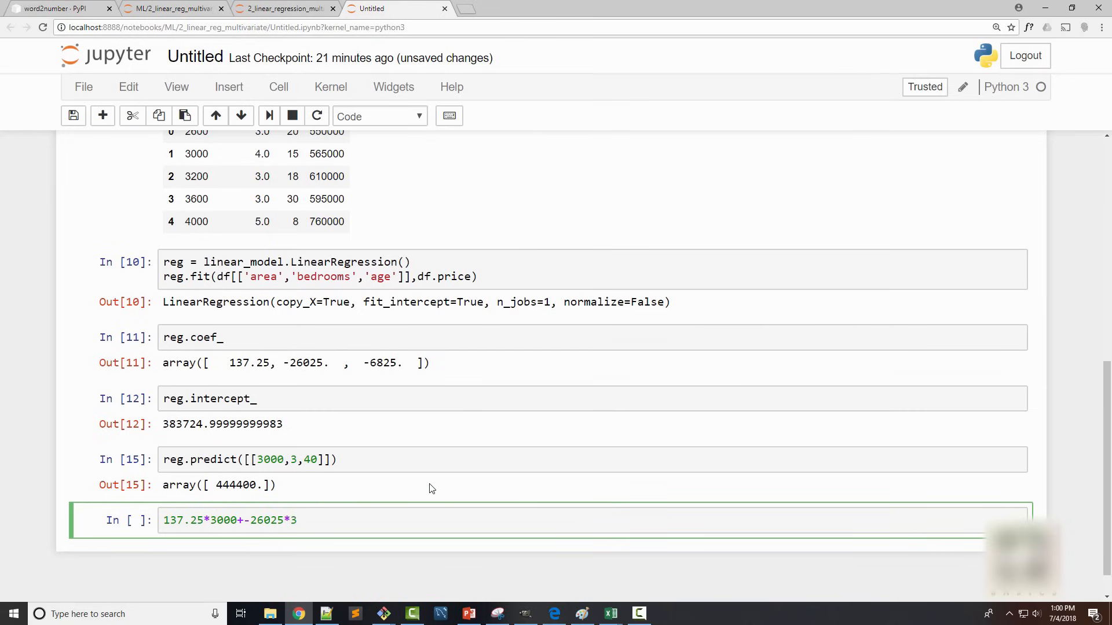
type(",")
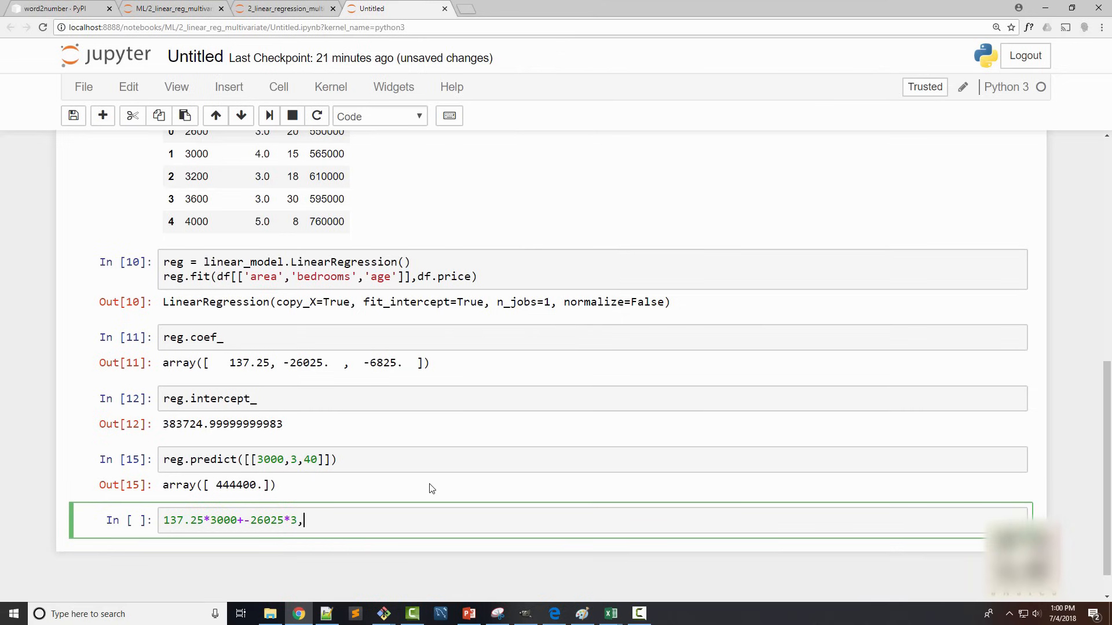
Step: Add the age term -6825*40 and the intercept, and check against the predict cell
double_click(381, 362)
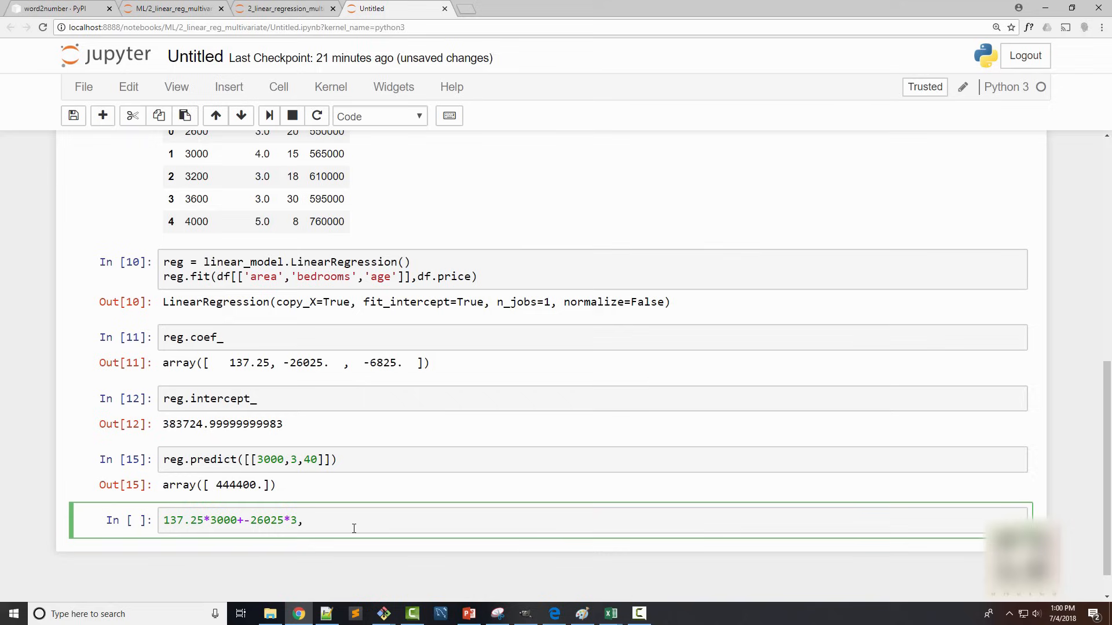
type("+-6825")
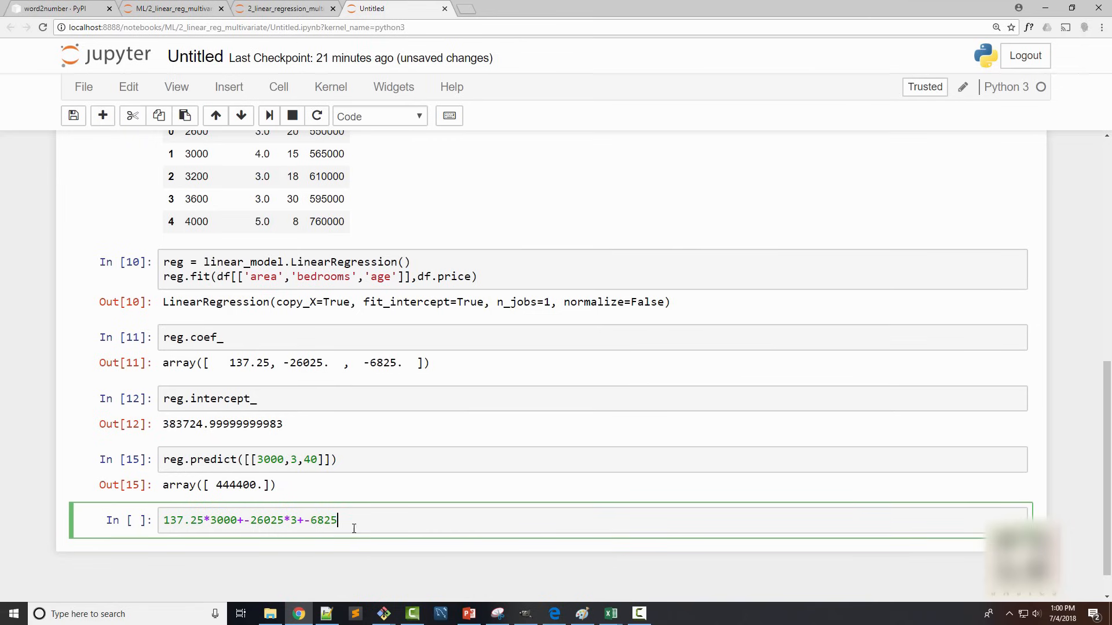
type("*")
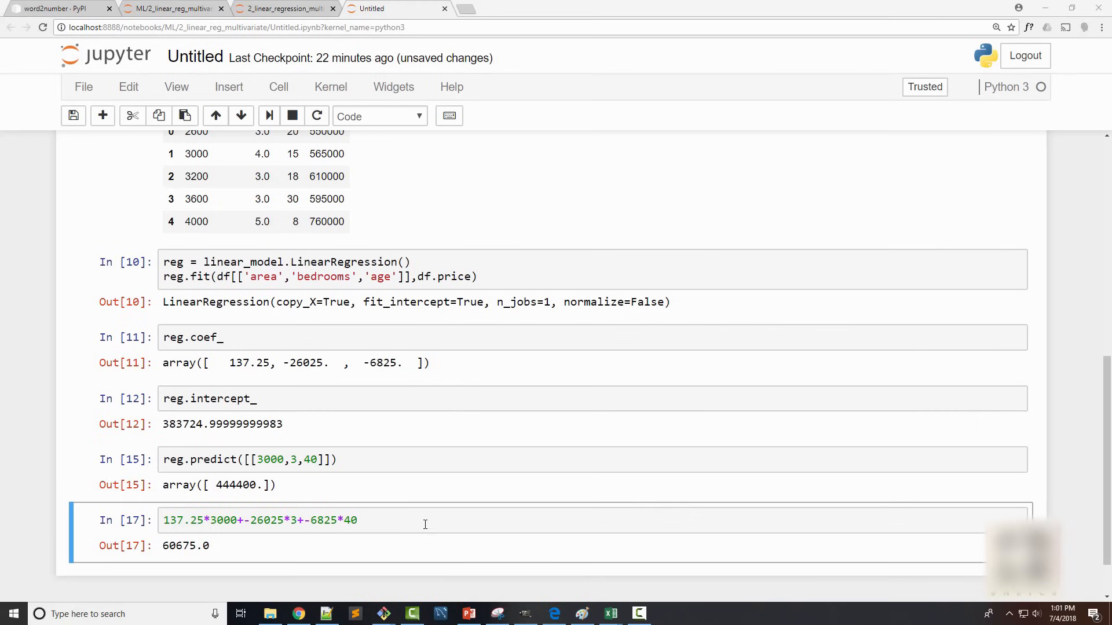
double_click(221, 424)
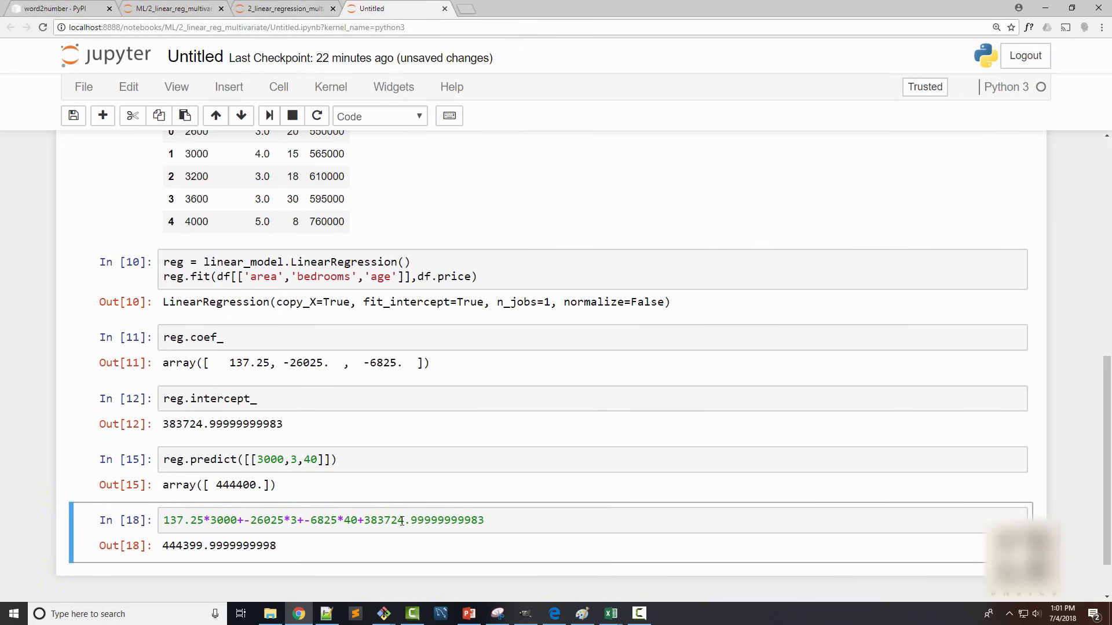
double_click(221, 486)
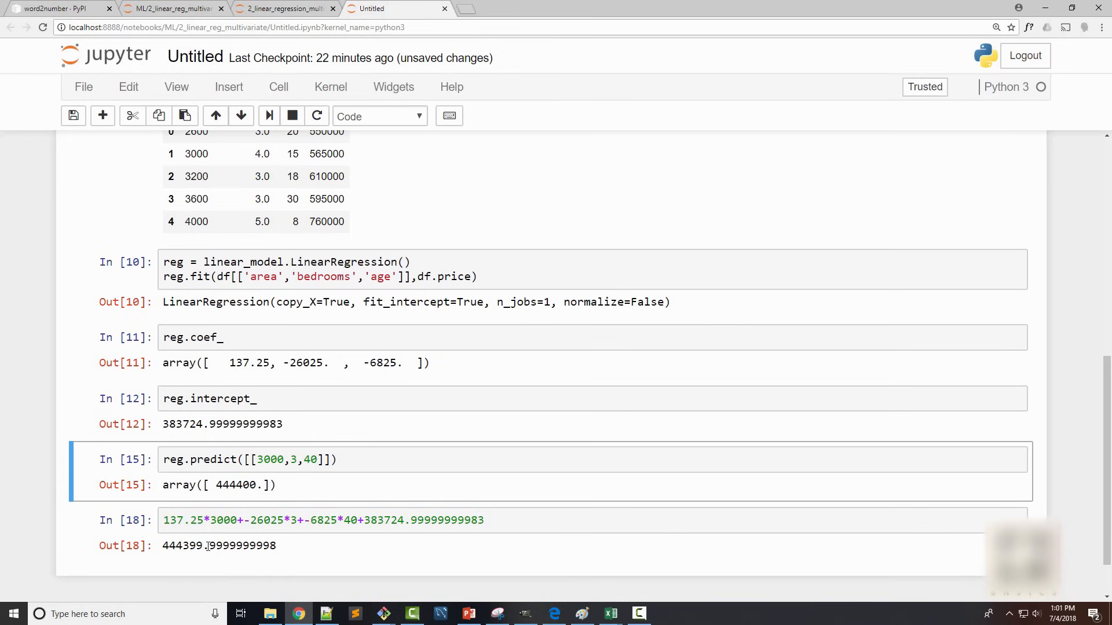
double_click(185, 546)
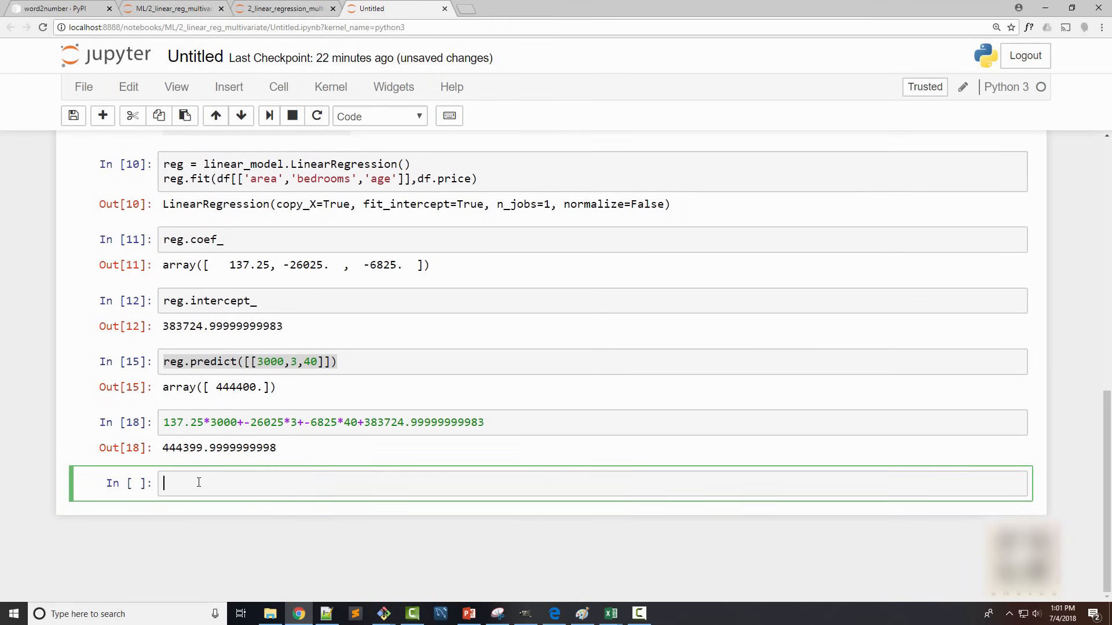
Step: Predict the price for a 2500 sq ft, 4-bedroom, 5-year-old home with reg.predict
type("reg.predict([[3000,3,40]])")
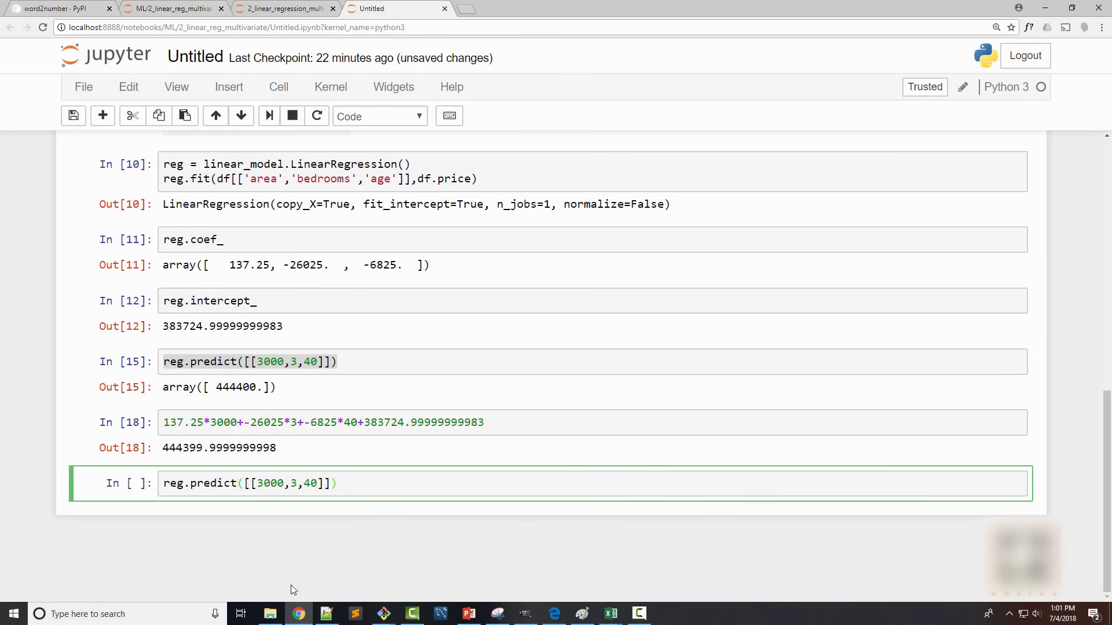
left_click(467, 613)
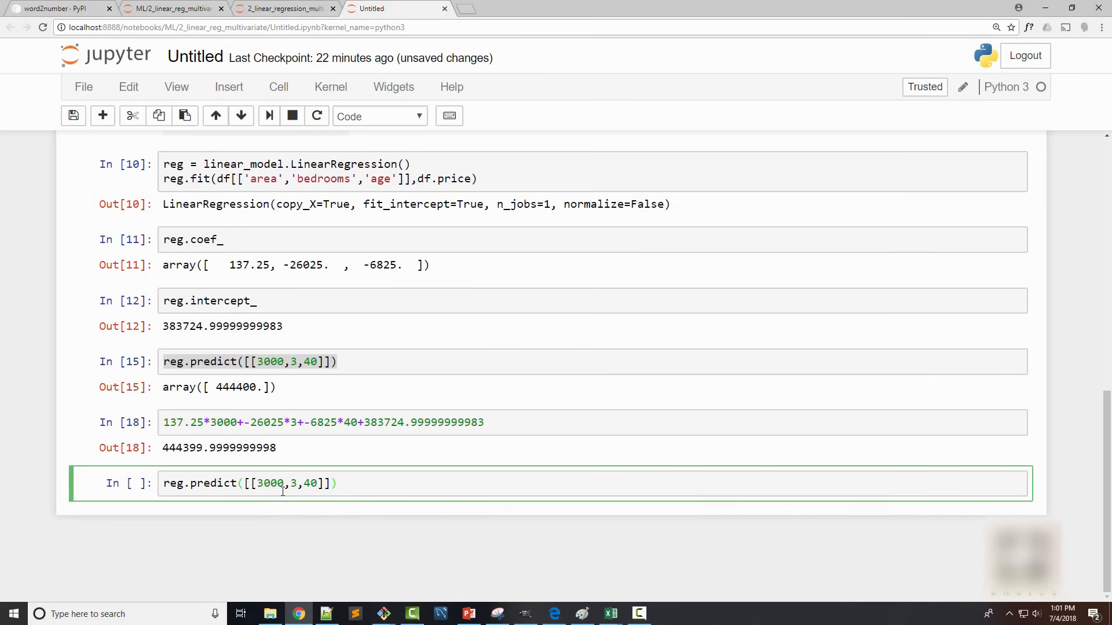
type("2500")
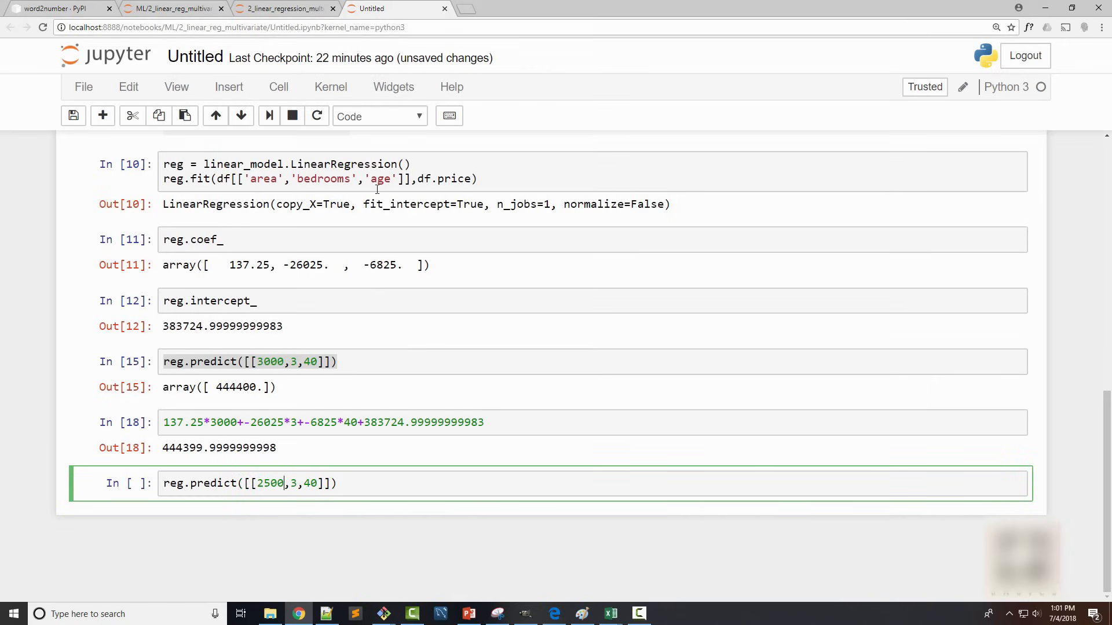
type("4")
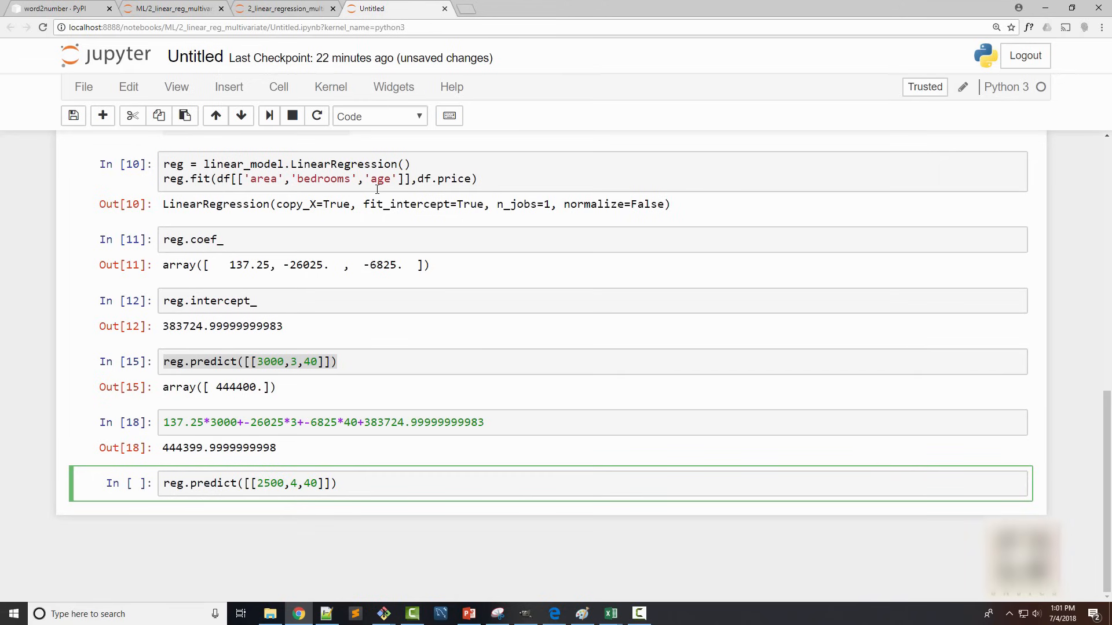
type("5")
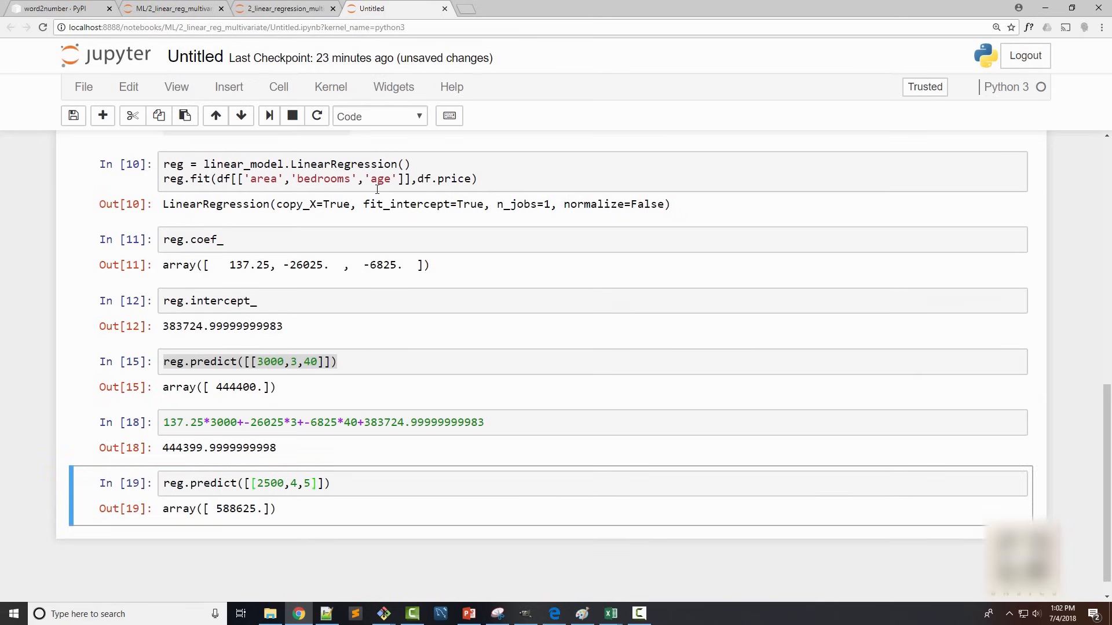
mouse_move(239, 528)
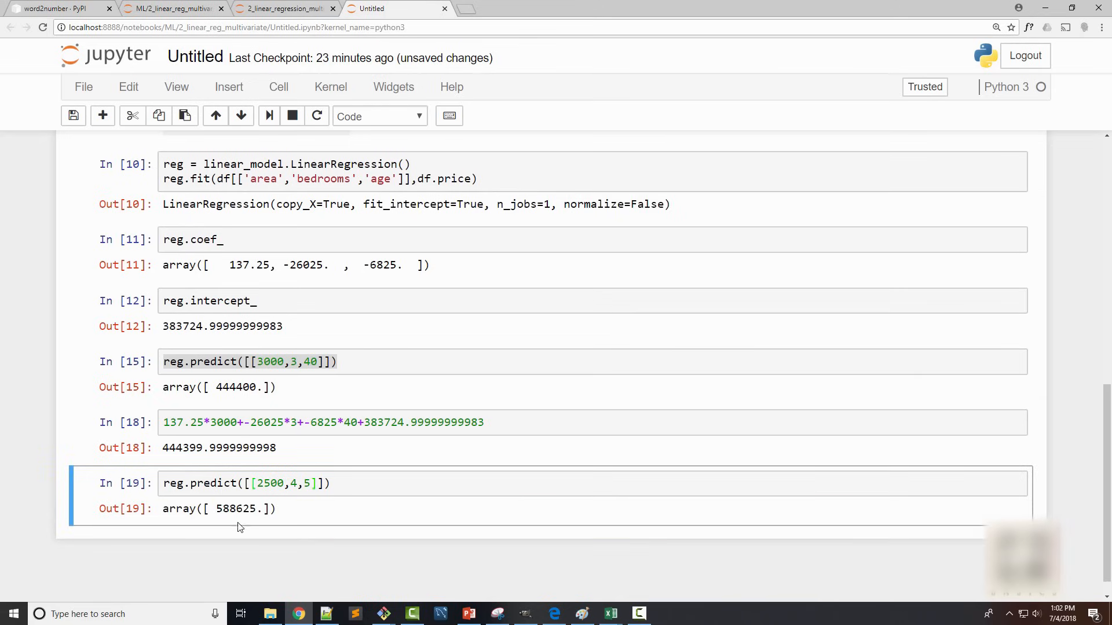
Step: Compare the 588625 prediction against the original data, such as the 2600 area row
double_click(225, 508)
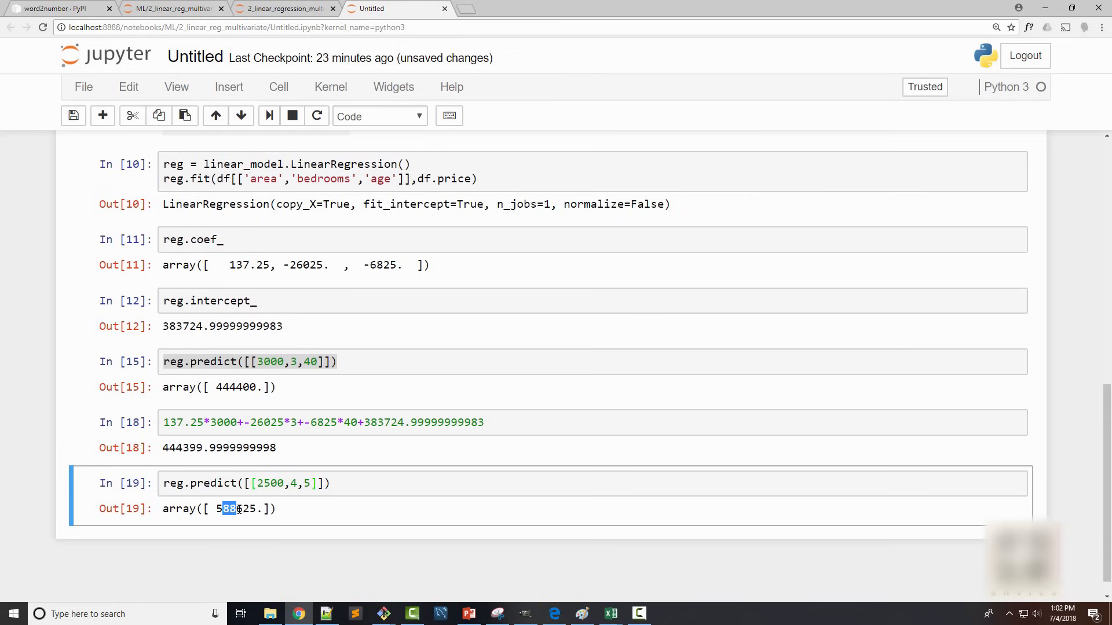
scroll("up", 3)
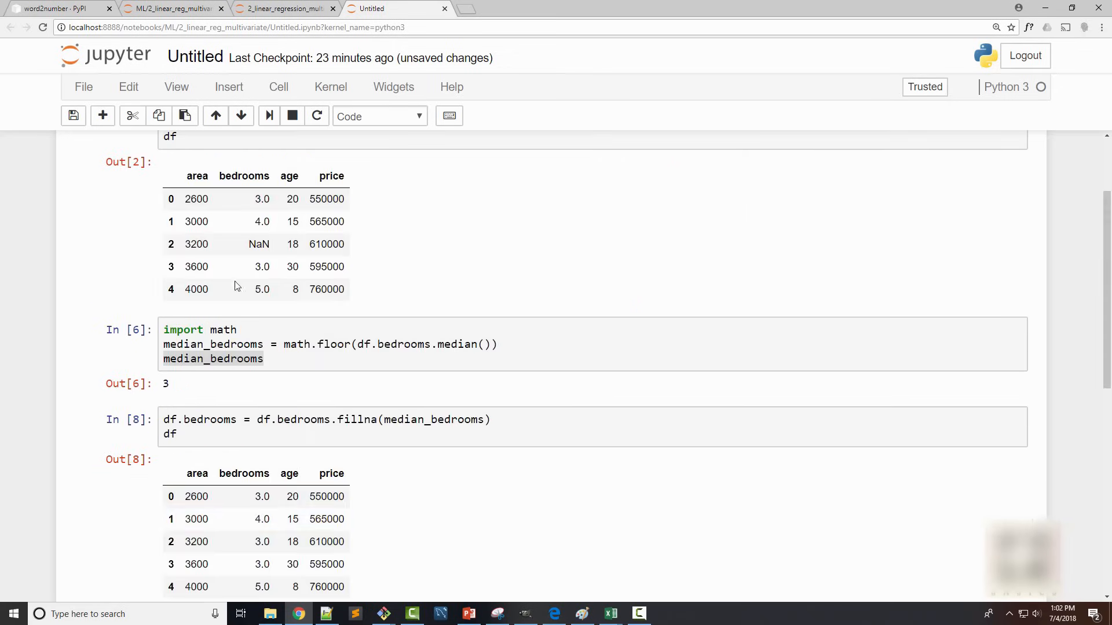
double_click(197, 198)
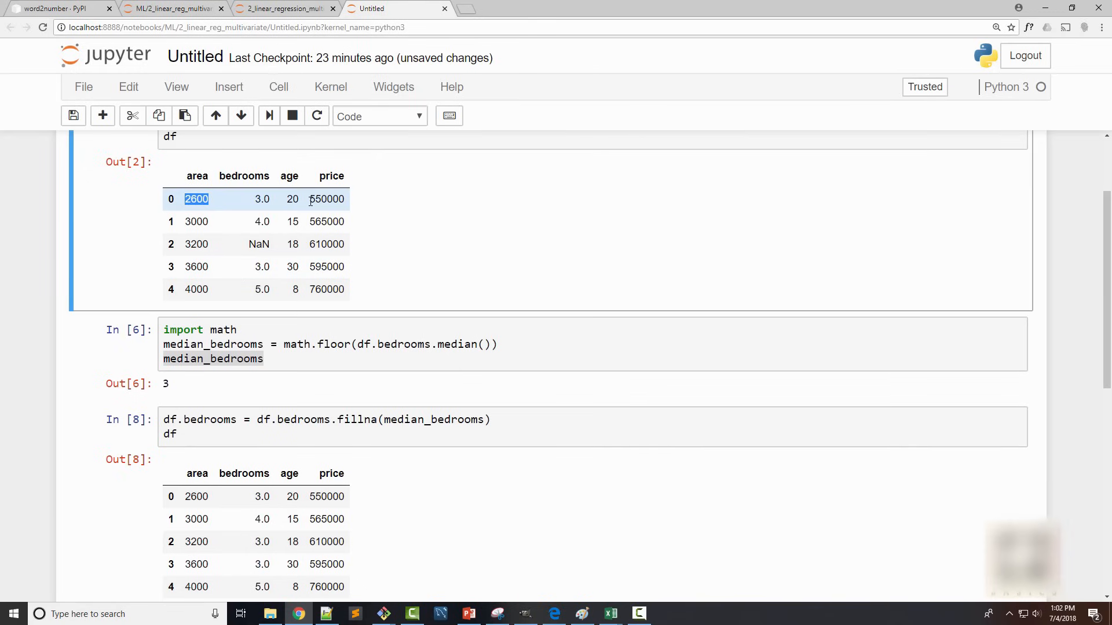
scroll("down", 3)
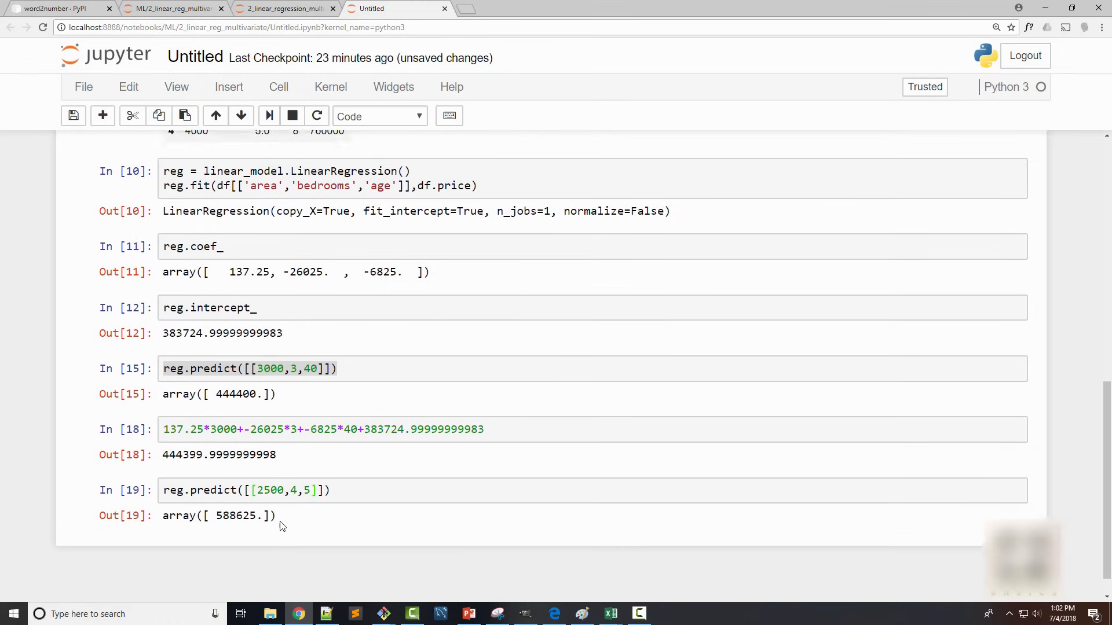
scroll("up", 3)
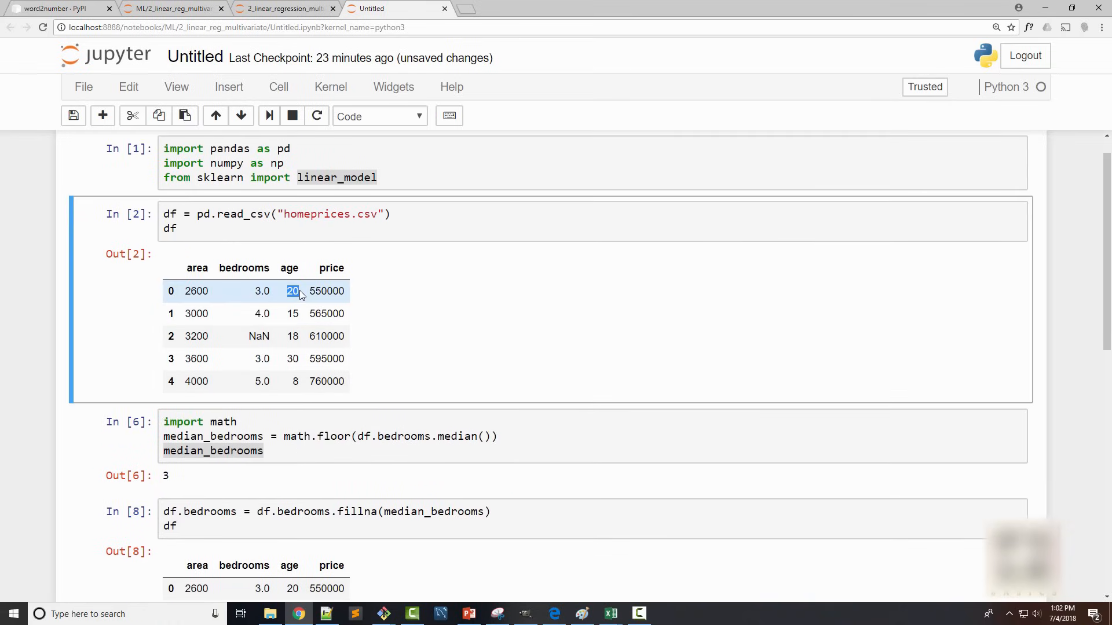
scroll("down", 3)
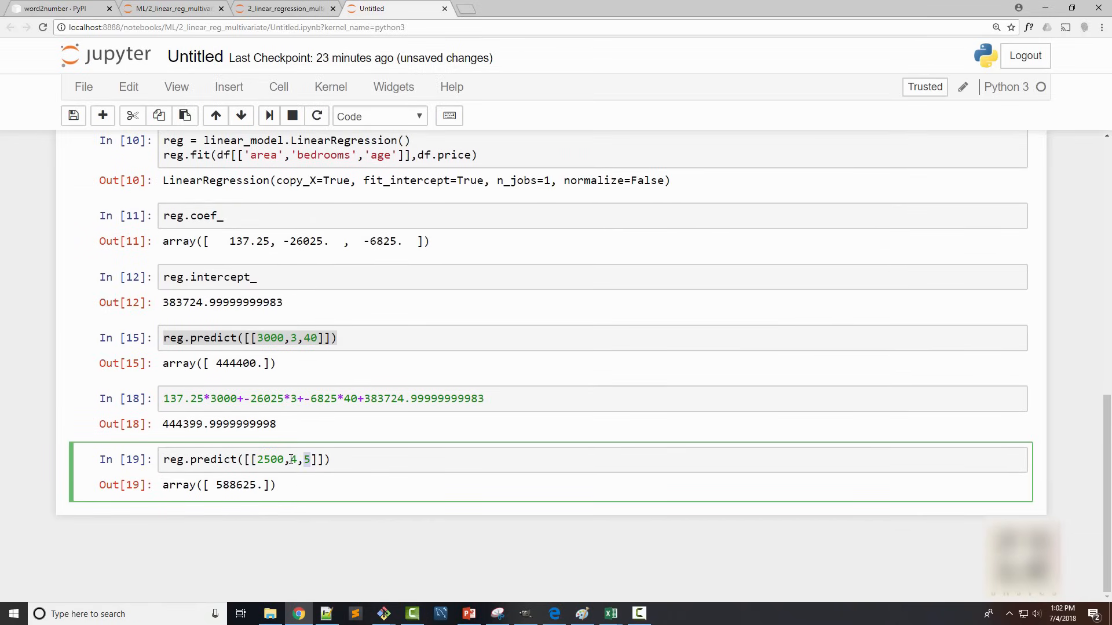
scroll("up", 3)
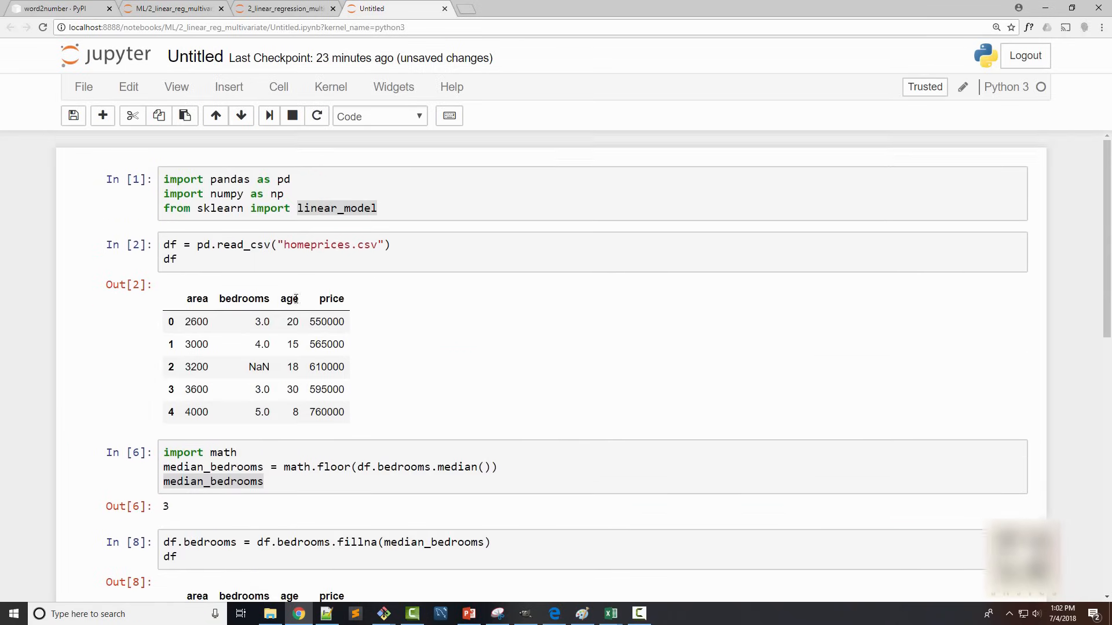
scroll("down", 3)
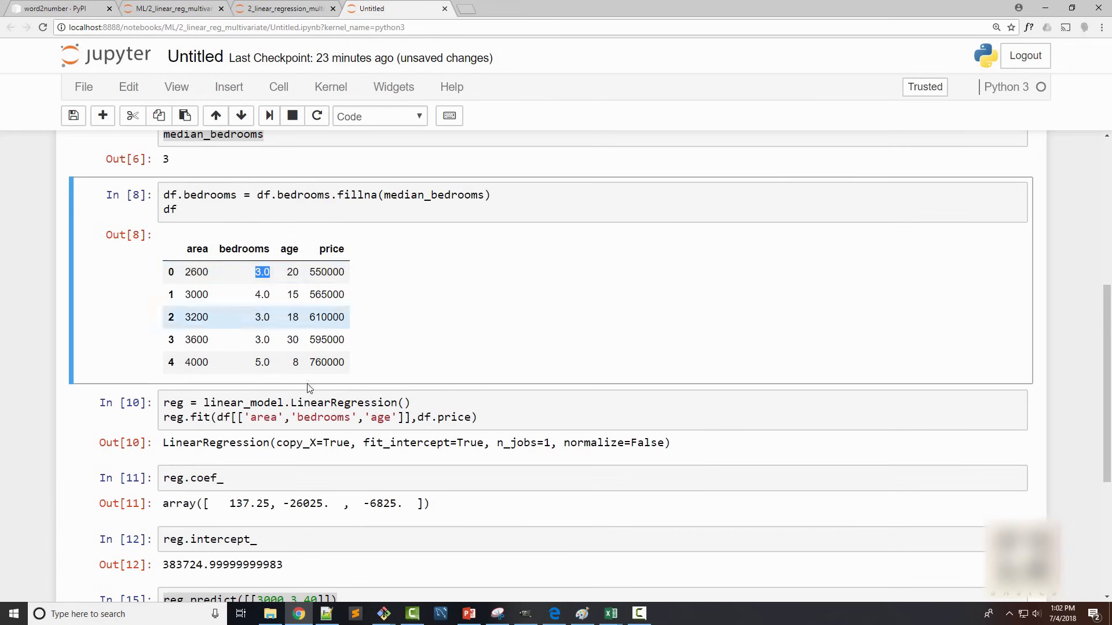
scroll("down", 3)
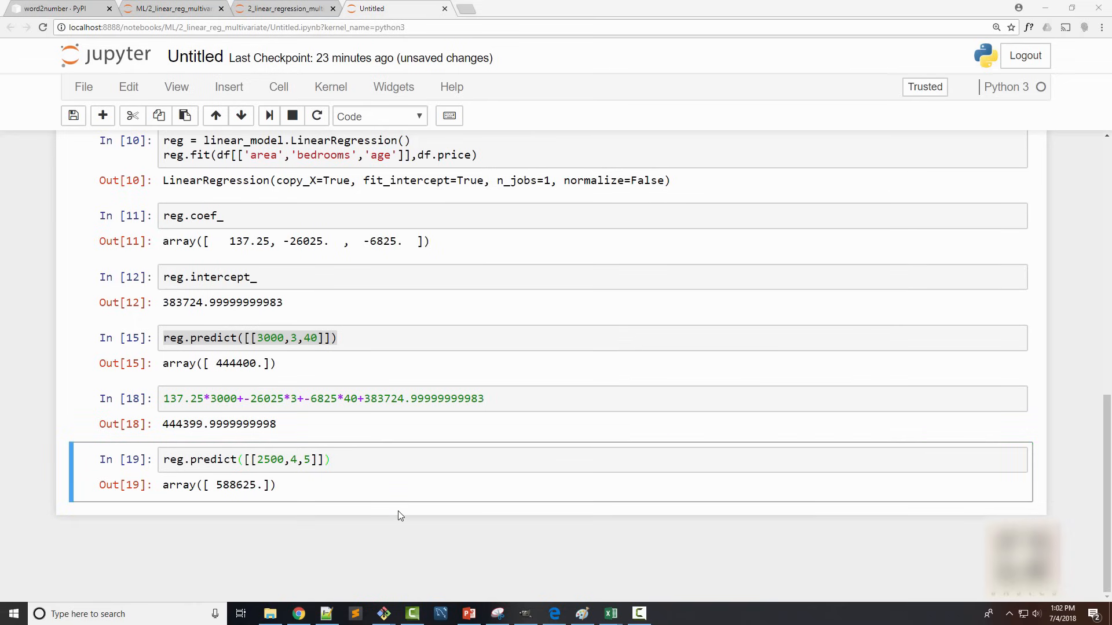
mouse_move(513, 533)
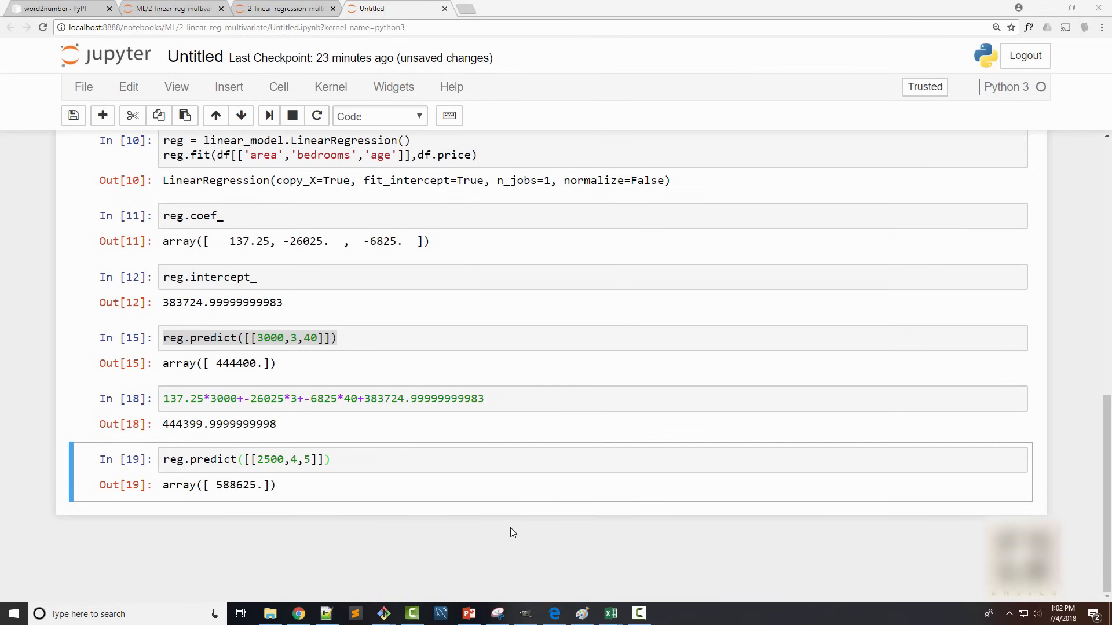
mouse_move(610, 614)
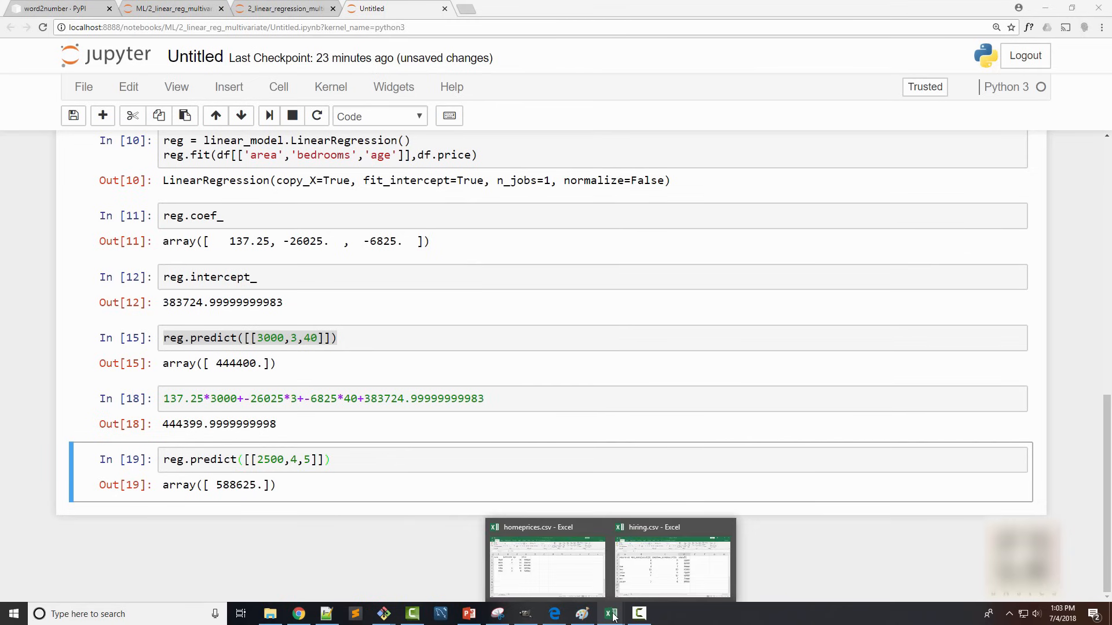
mouse_move(658, 582)
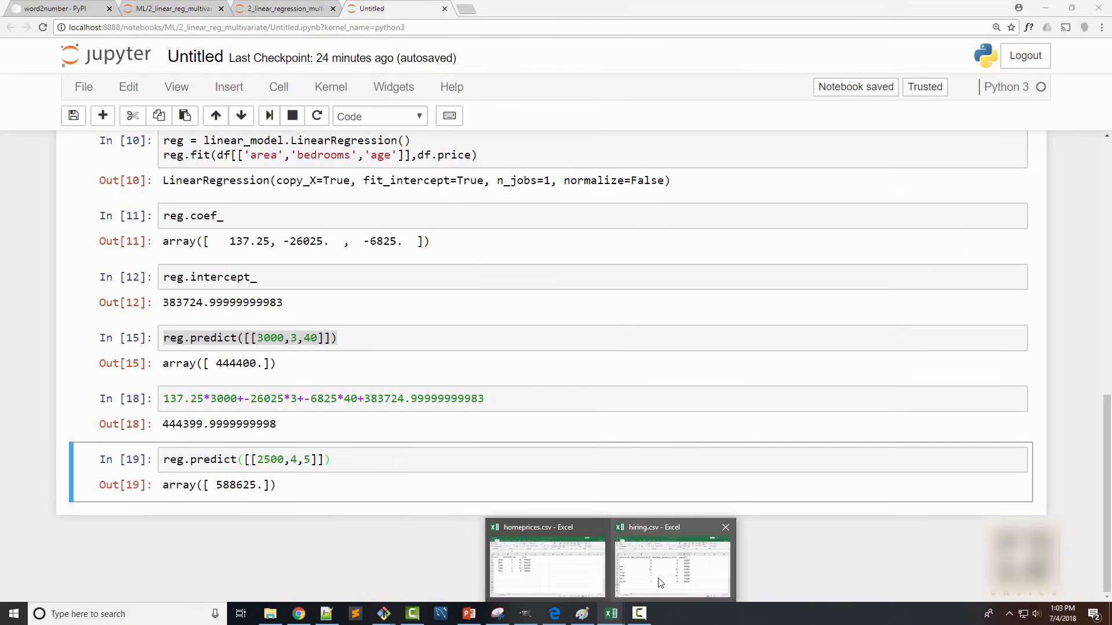
Step: Show the hiring.csv sheet and its test_score, interview_score and candidate data rows
left_click(671, 560)
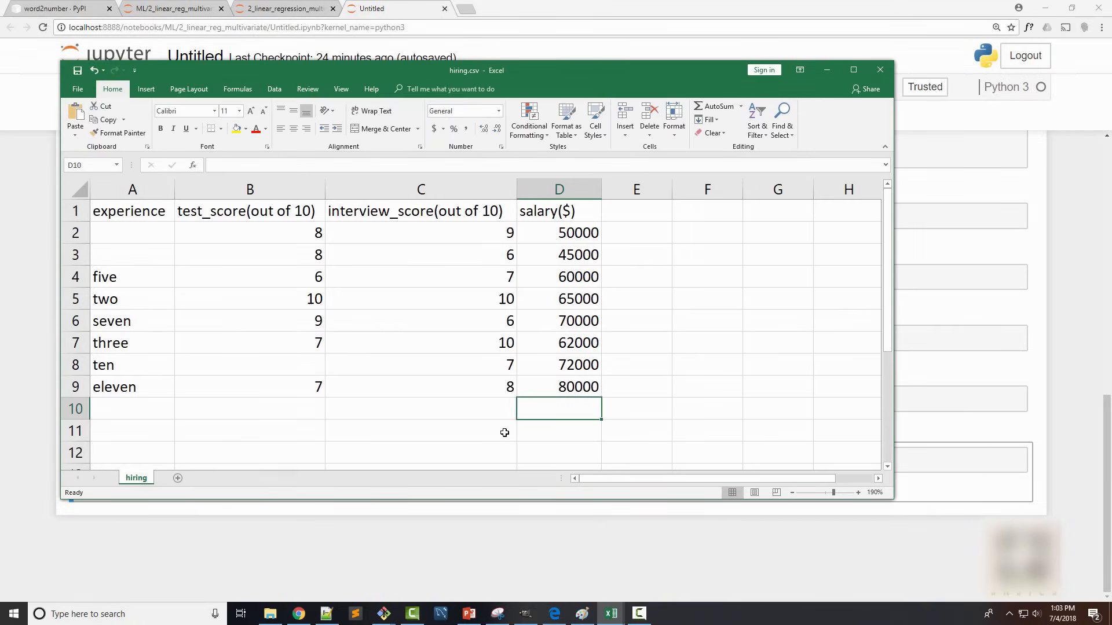
mouse_move(467, 77)
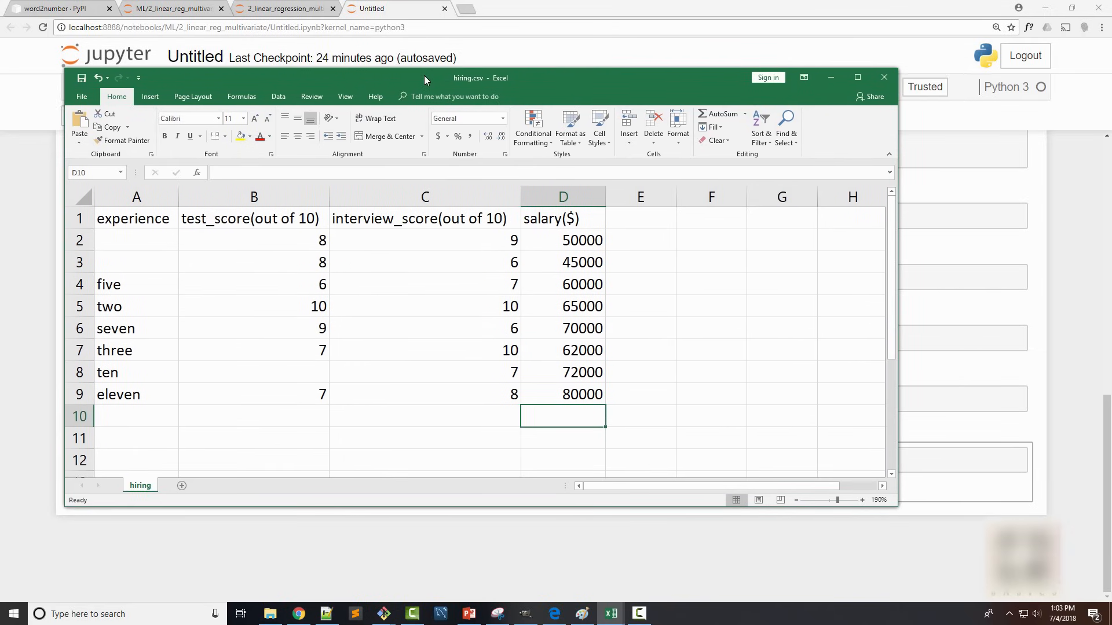
mouse_move(300, 455)
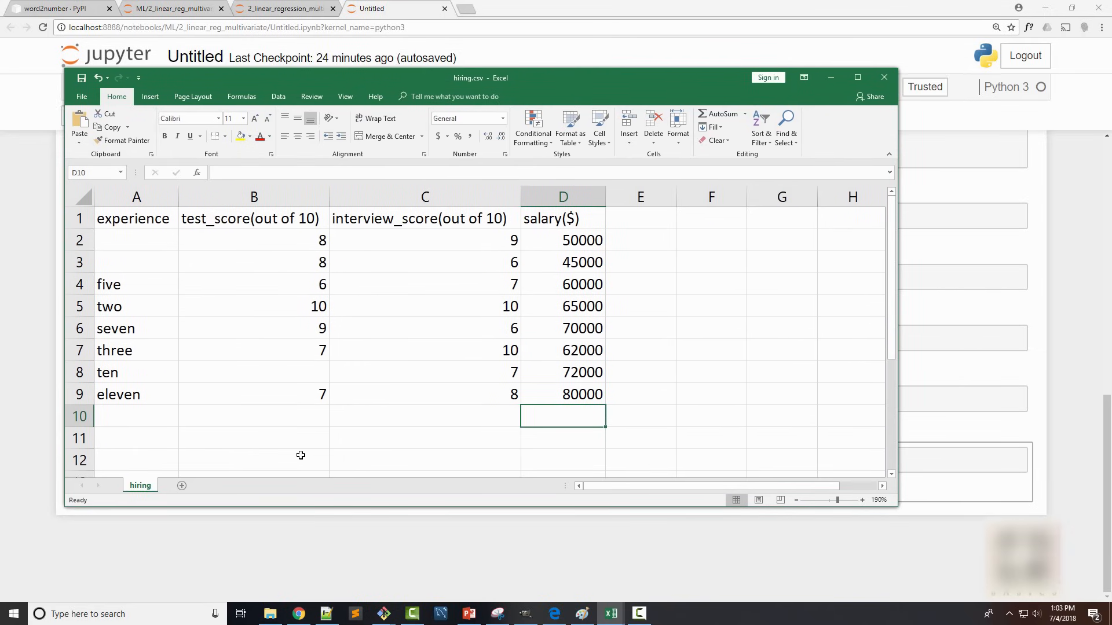
mouse_move(286, 442)
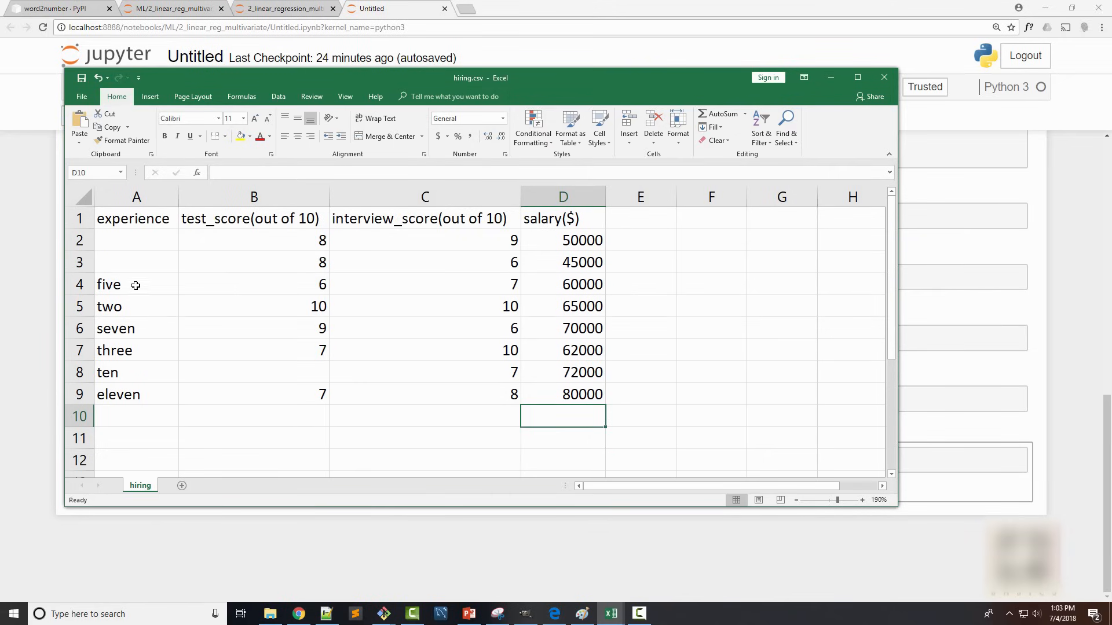
left_click(254, 218)
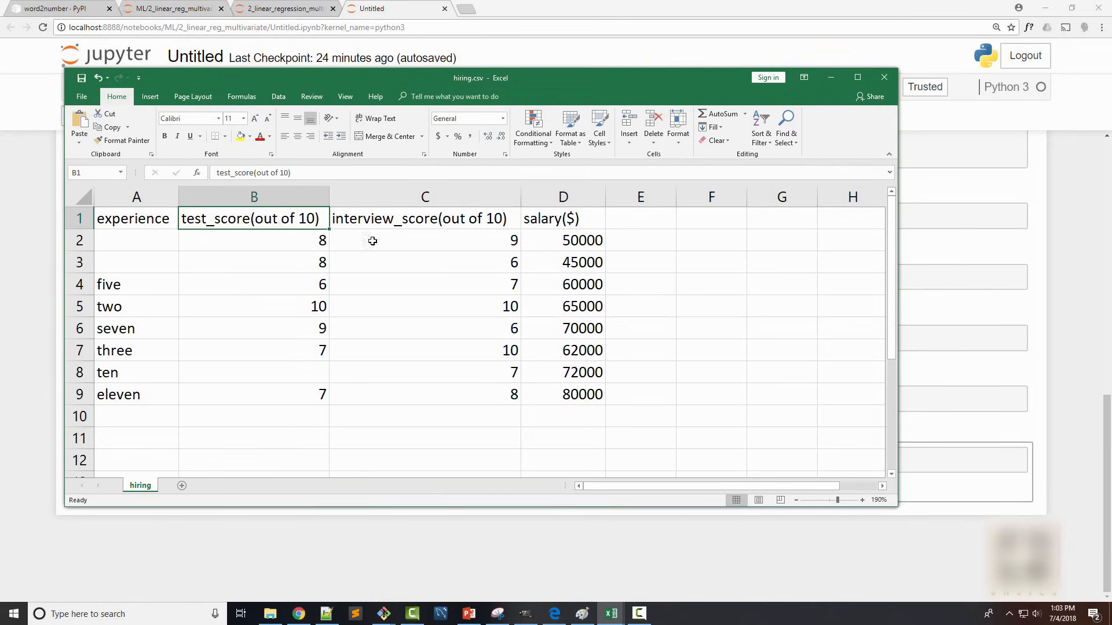
mouse_move(415, 219)
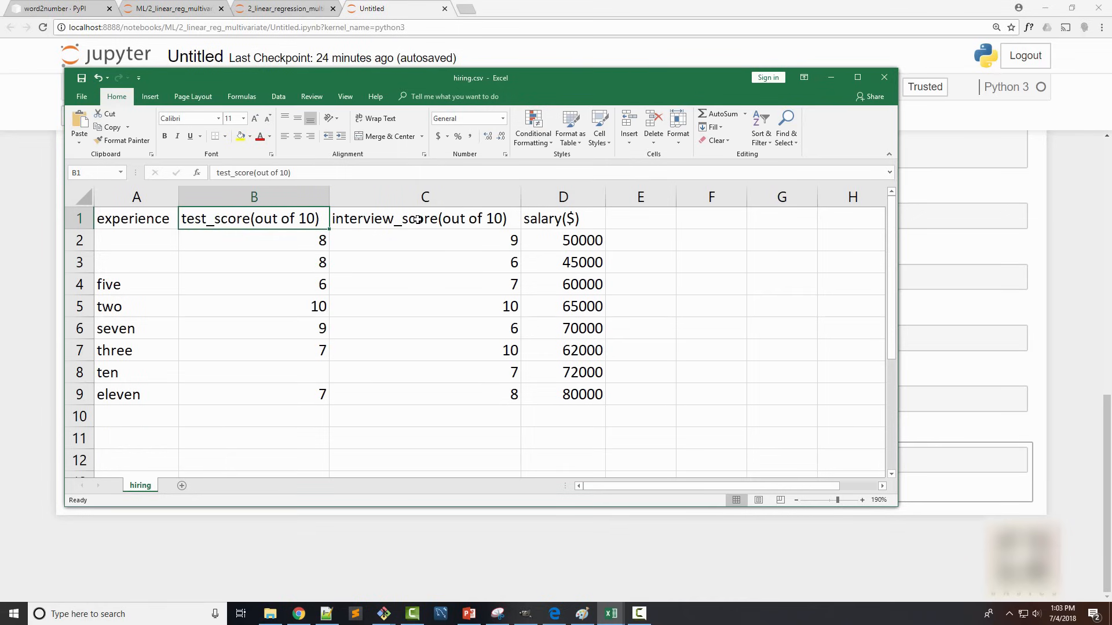
left_click(424, 219)
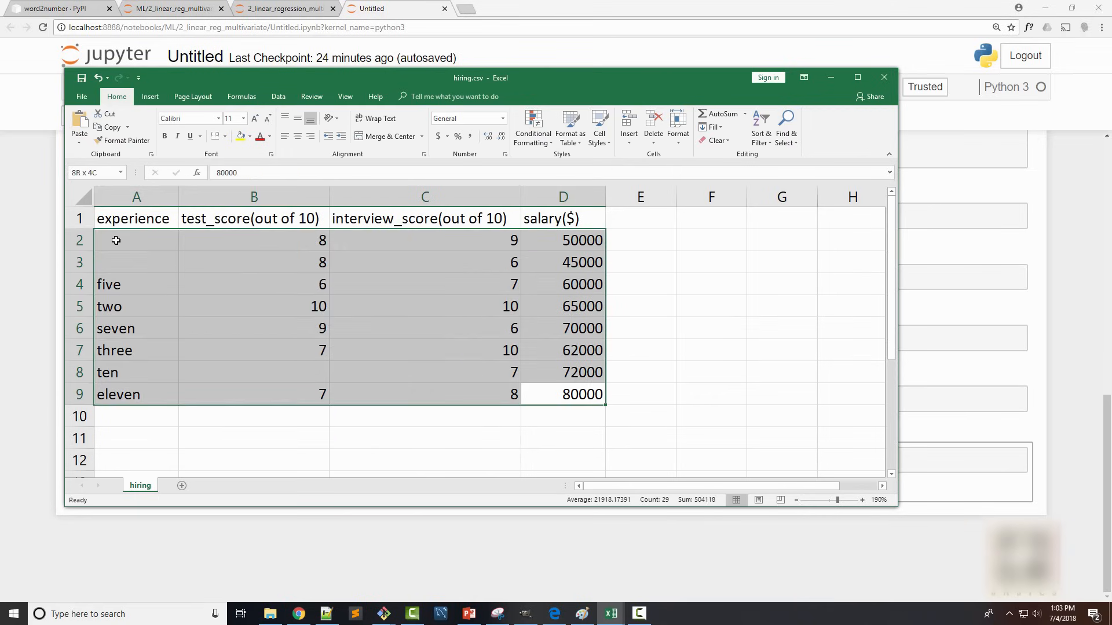
left_click(562, 394)
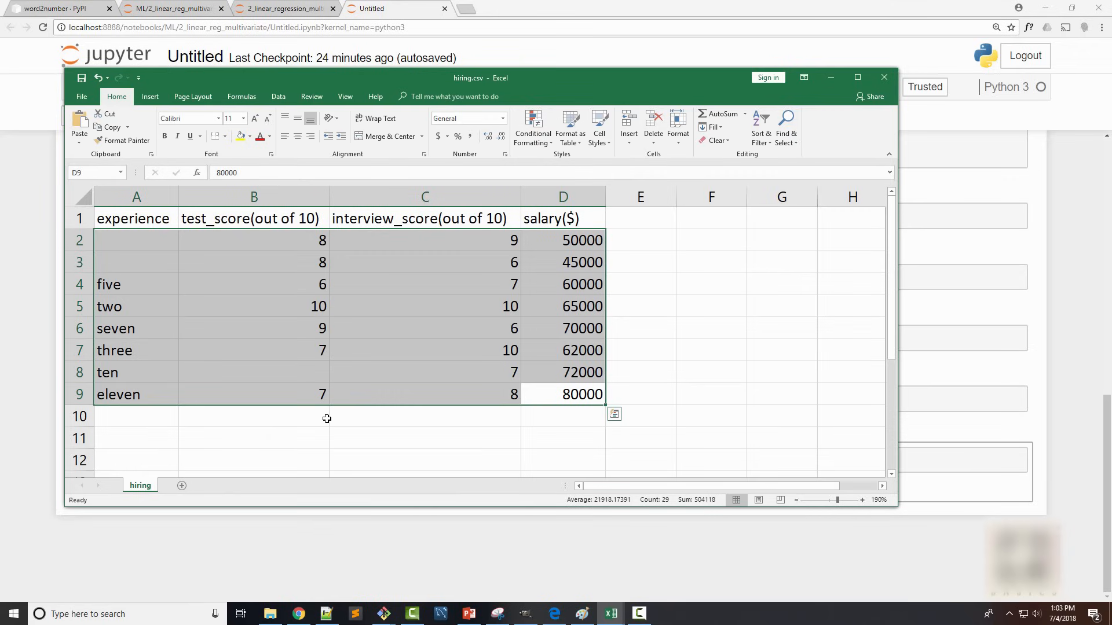
mouse_move(276, 350)
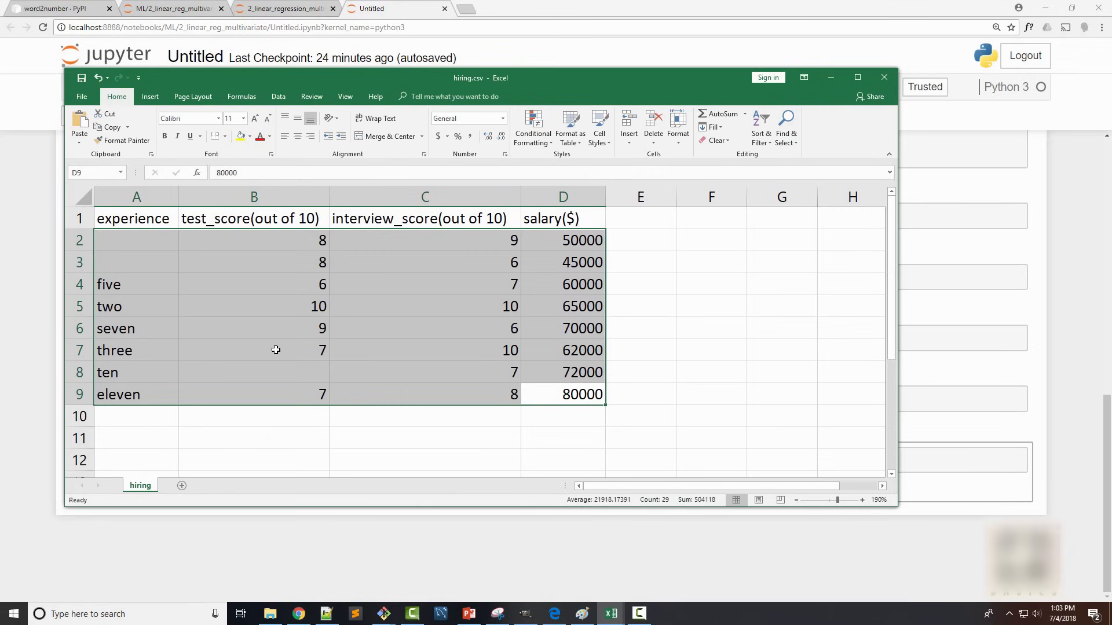
mouse_move(237, 296)
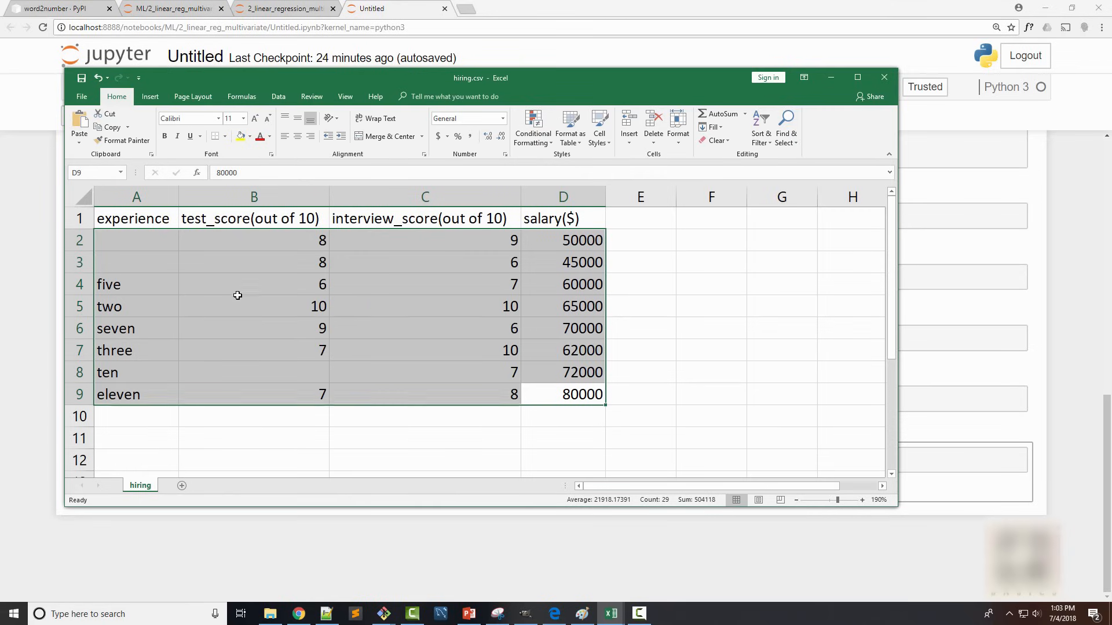
Step: Point out the blank experience cells and the experience values written as words
left_click(253, 285)
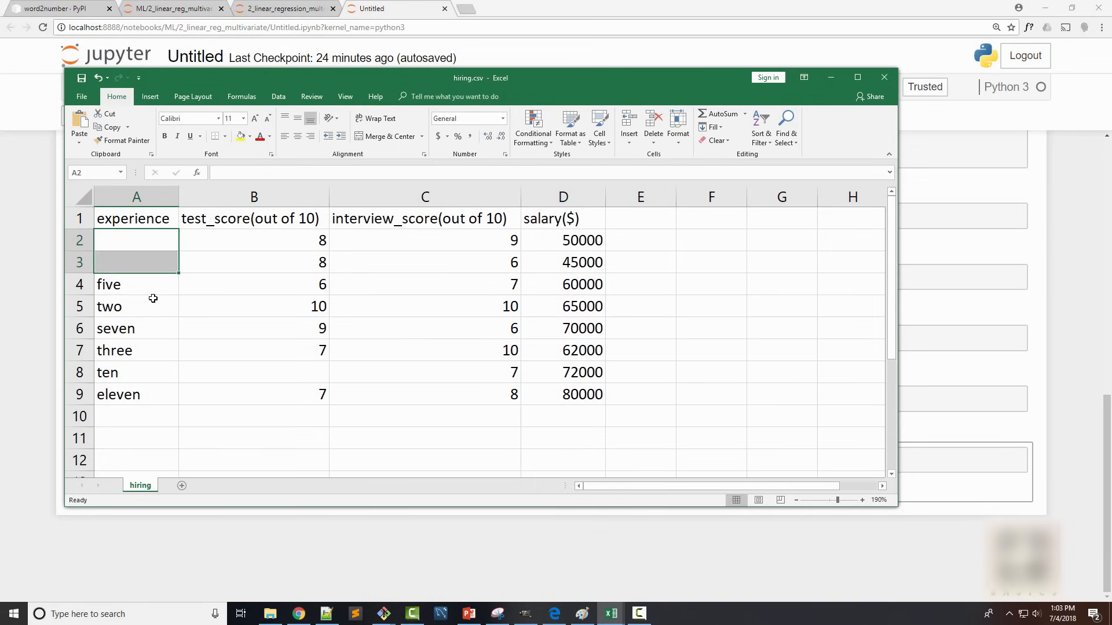
left_click(253, 372)
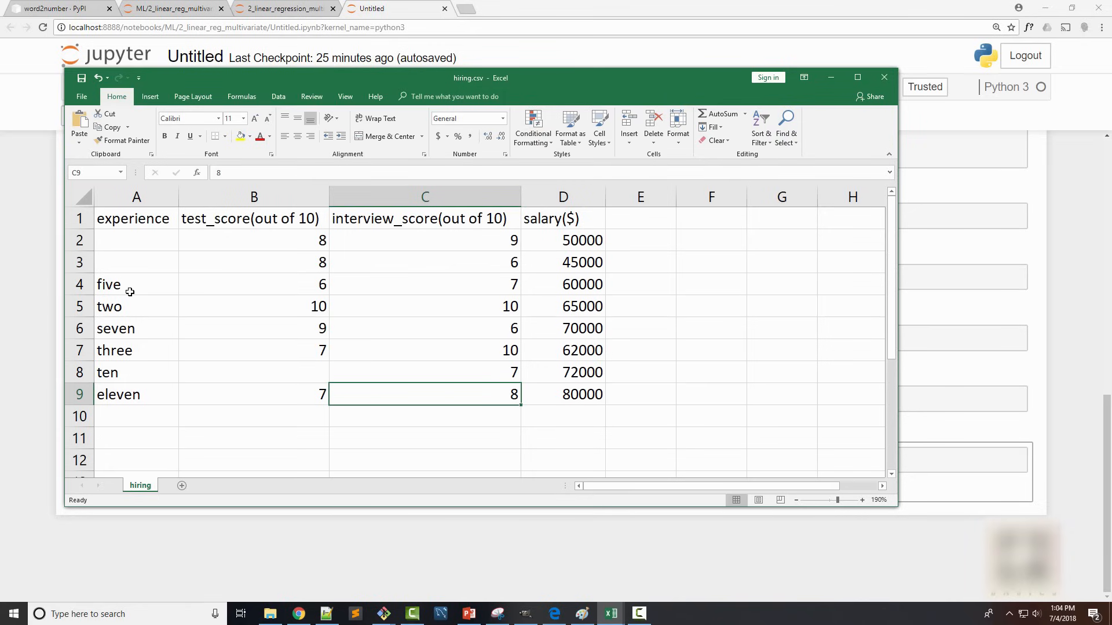
left_click(137, 240)
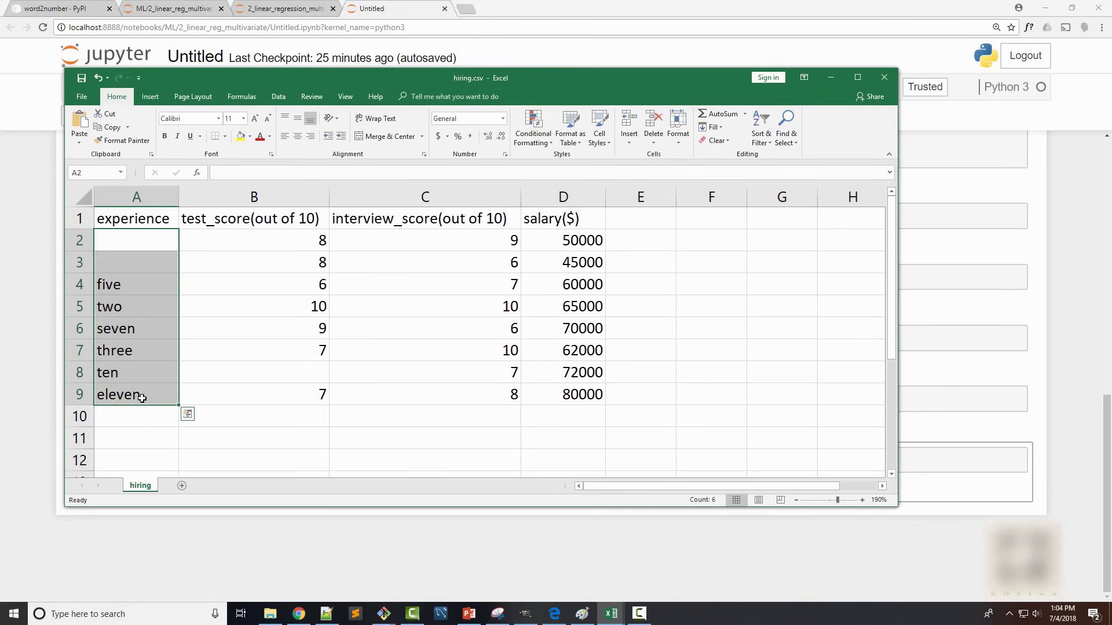
left_click(135, 394)
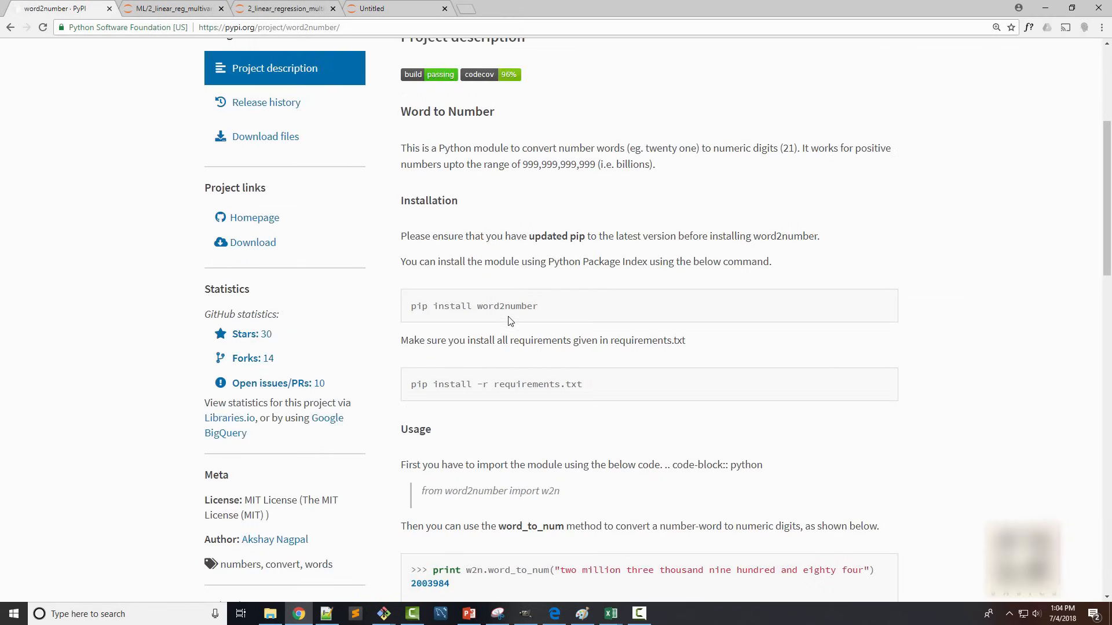
Step: Highlight 'pip install word2number' on PyPI, then return to the hiring.csv sheet
double_click(507, 306)
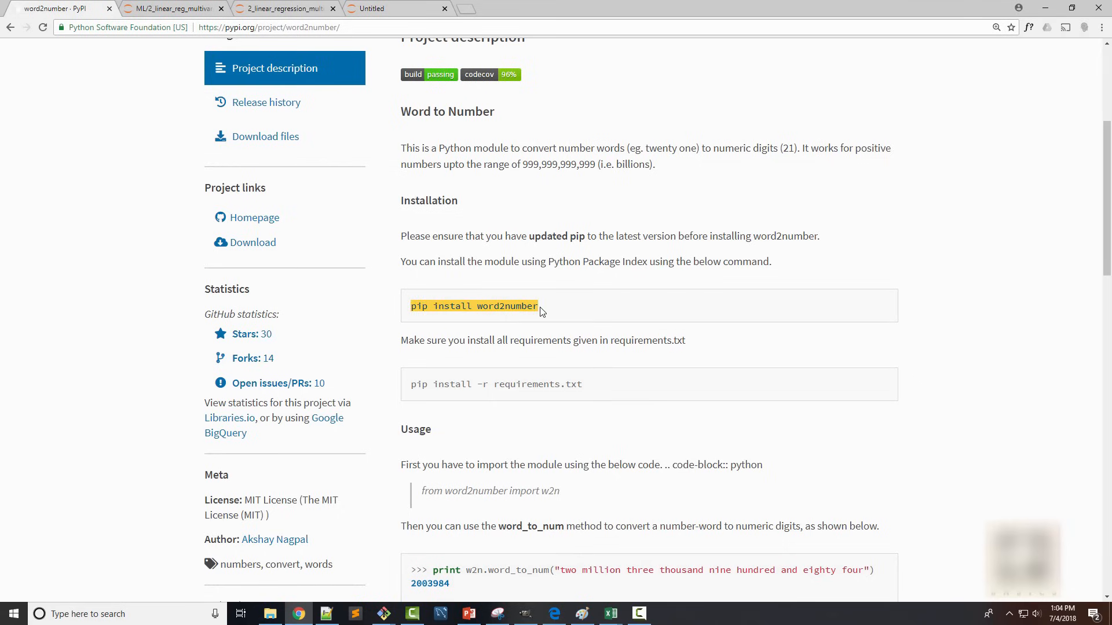
left_click(610, 614)
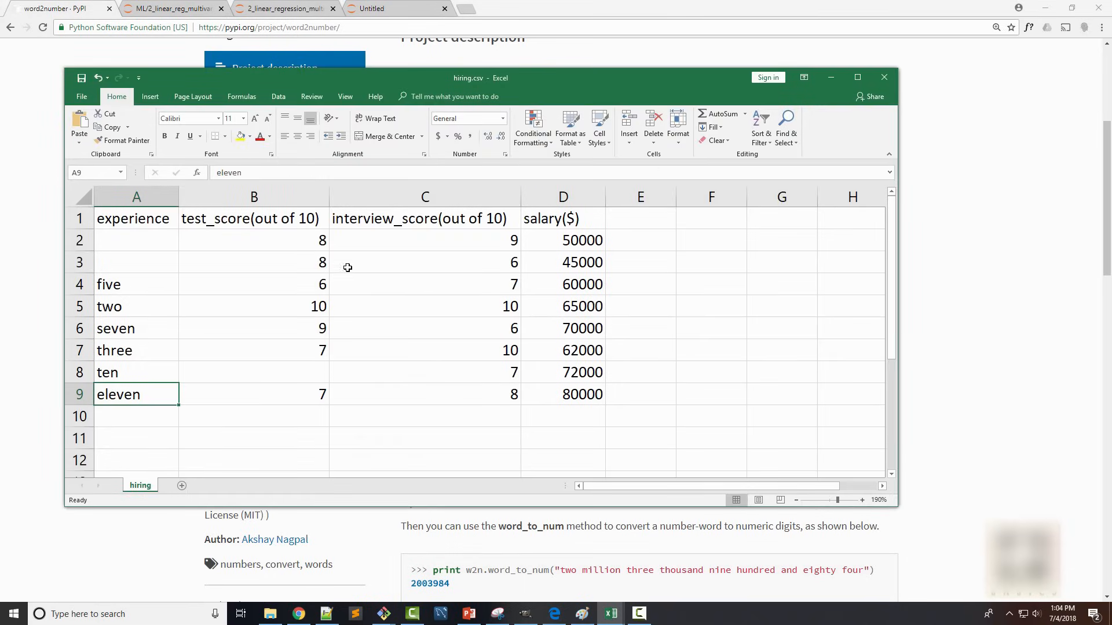
mouse_move(202, 22)
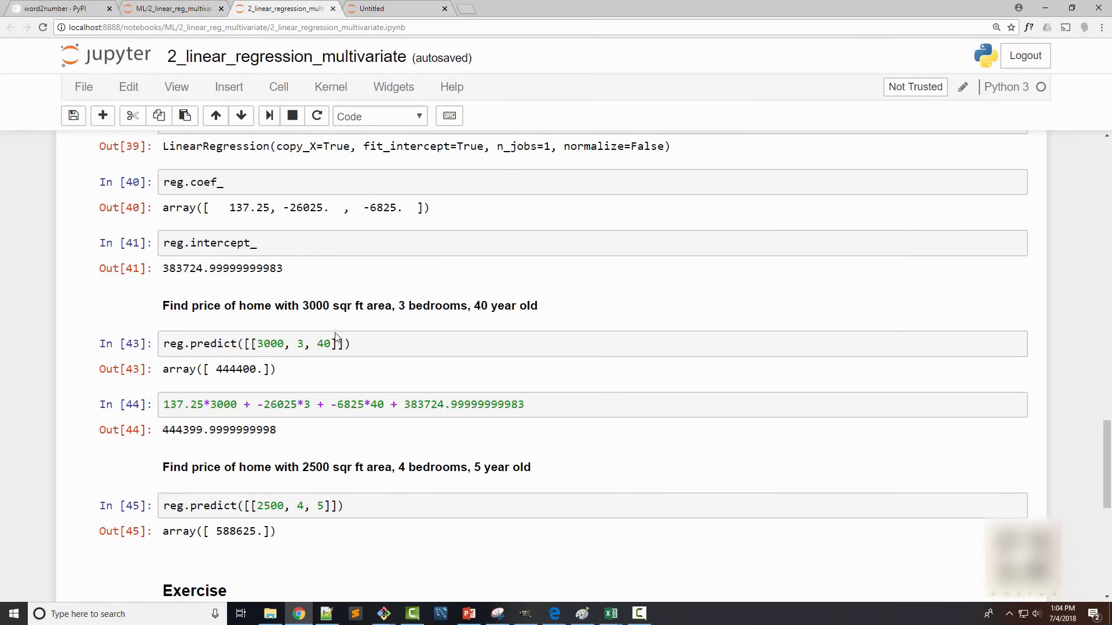
Step: Scroll to the notebook Exercise and highlight its '2 yr experience' salary-prediction description
scroll("down", 3)
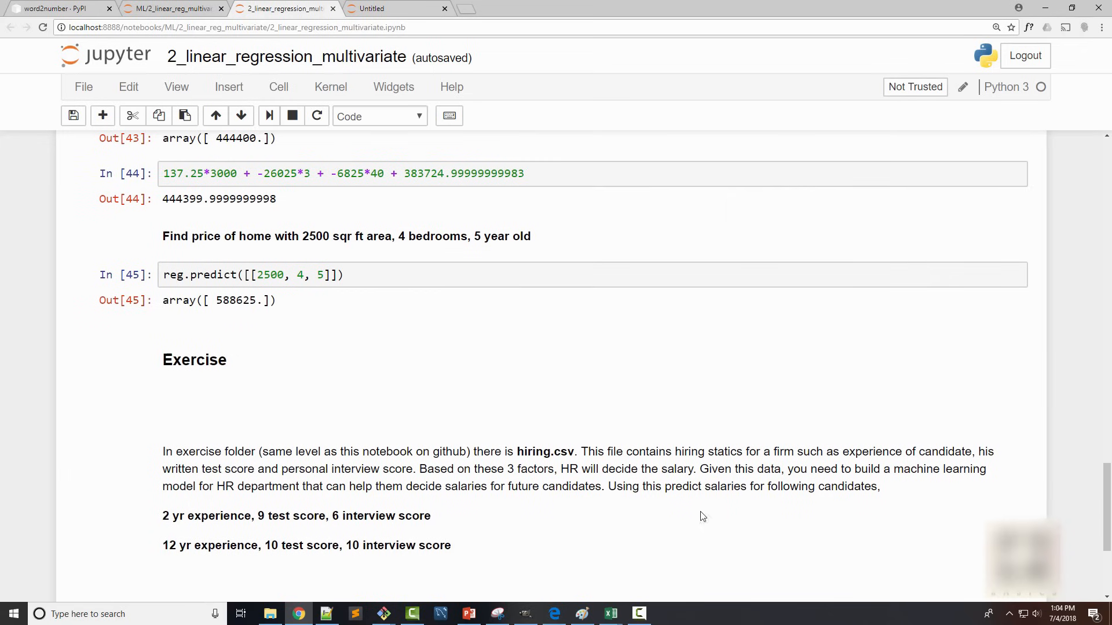
mouse_move(161, 523)
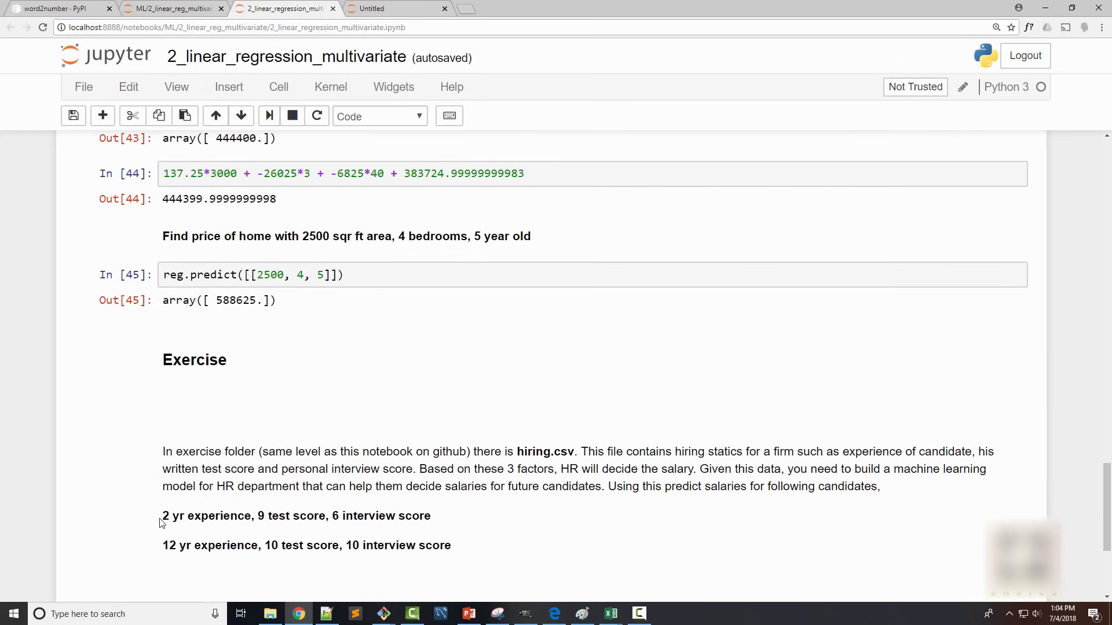
double_click(205, 515)
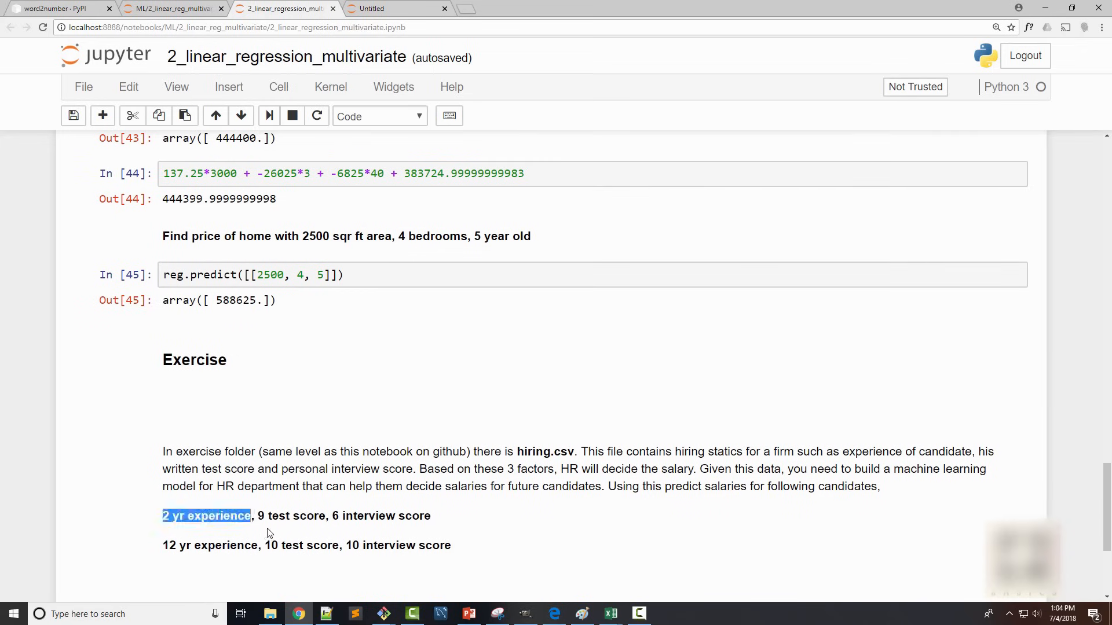
left_click(497, 515)
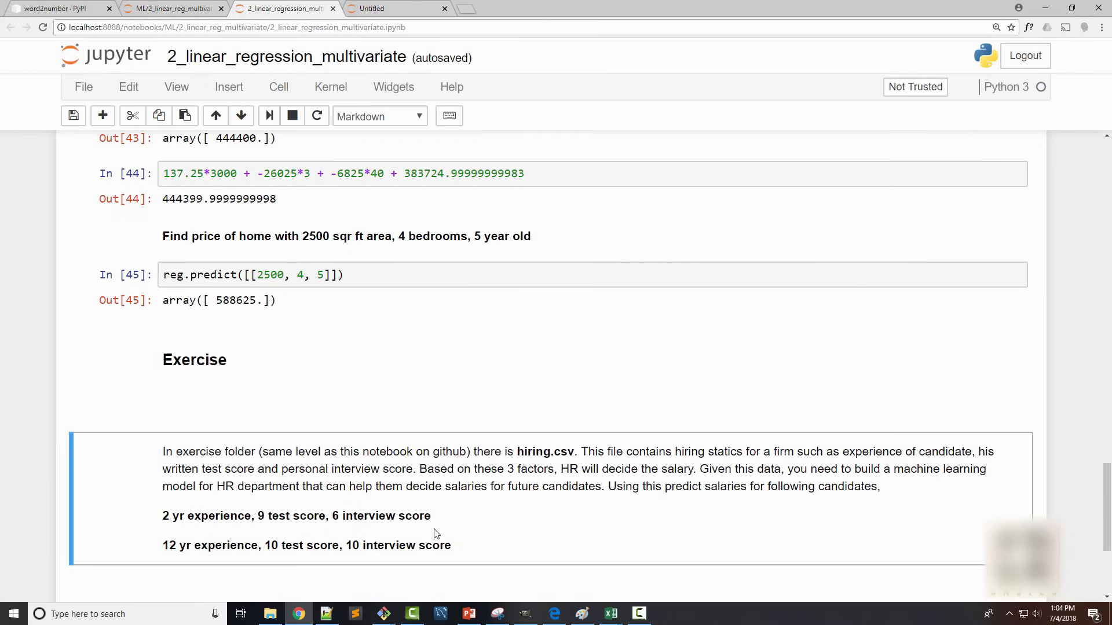
mouse_move(376, 365)
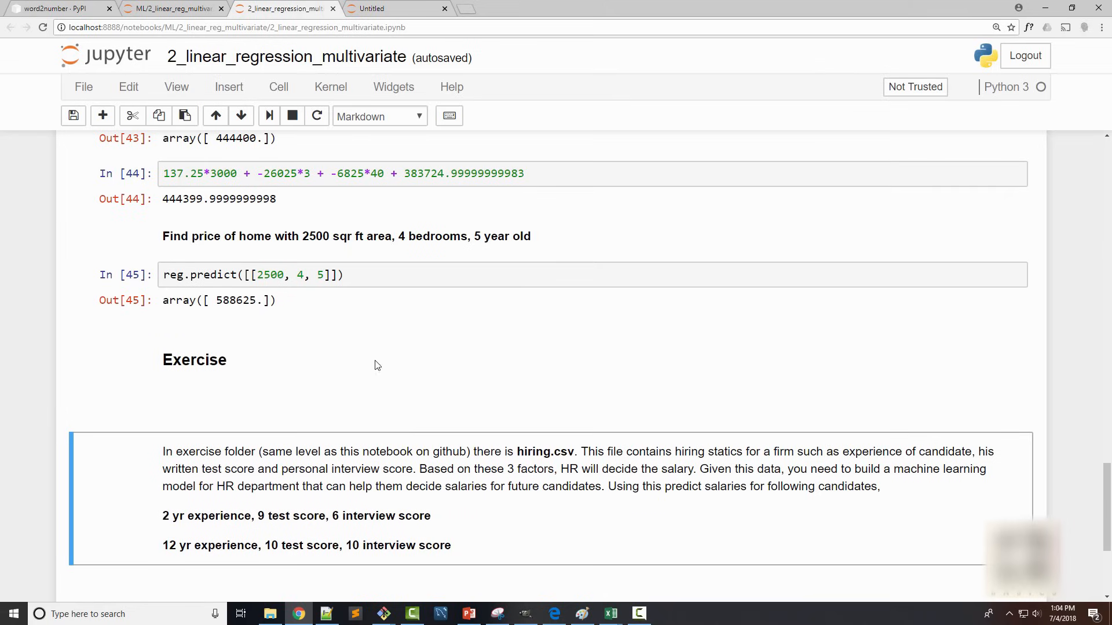
mouse_move(177, 21)
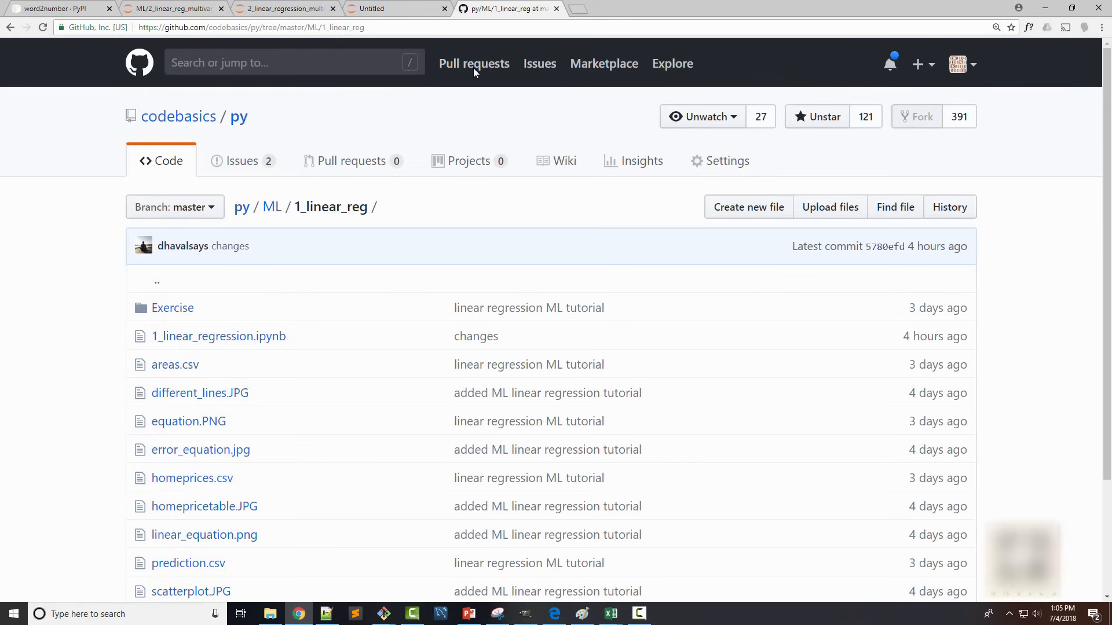
Step: Navigate to ML/2_linear_reg_multivariate/Exercise in the codebasics/py GitHub repo
left_click(272, 207)
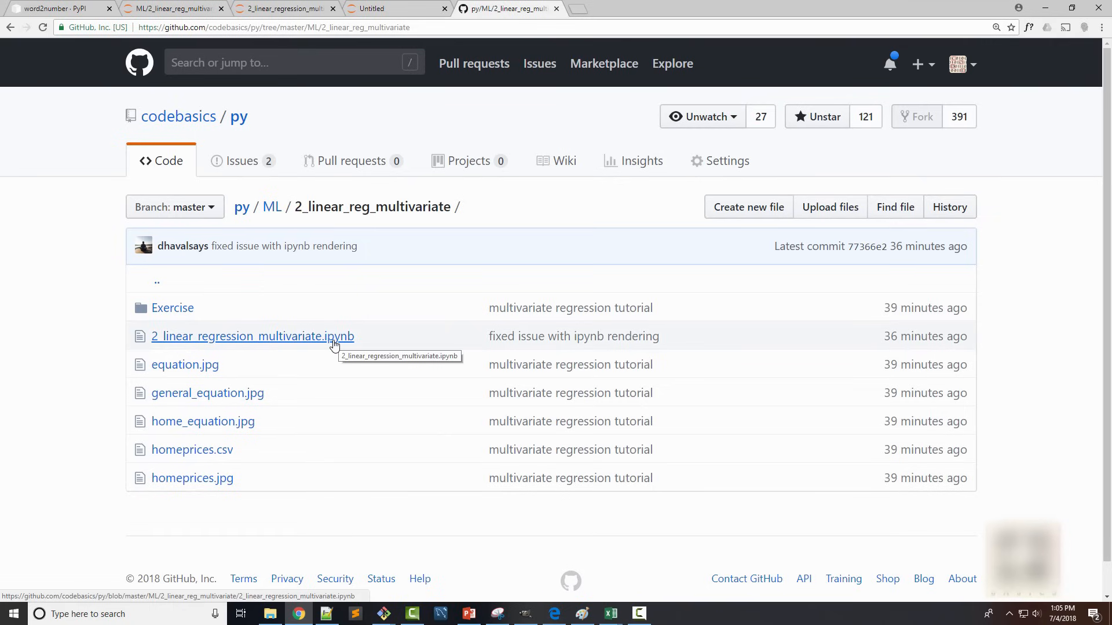
mouse_move(216, 334)
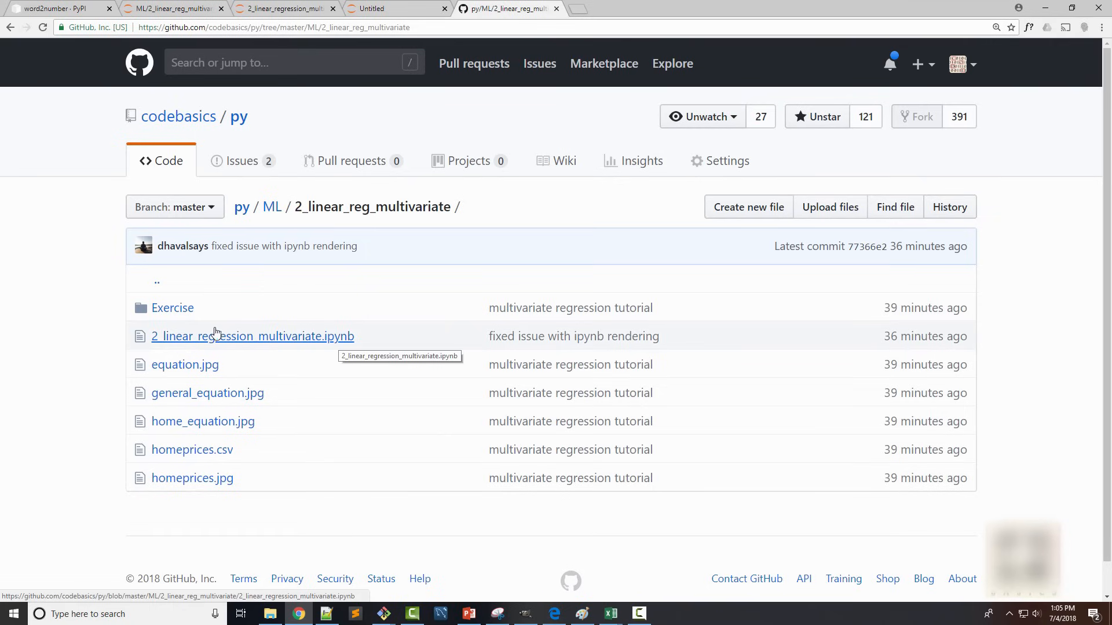
mouse_move(173, 307)
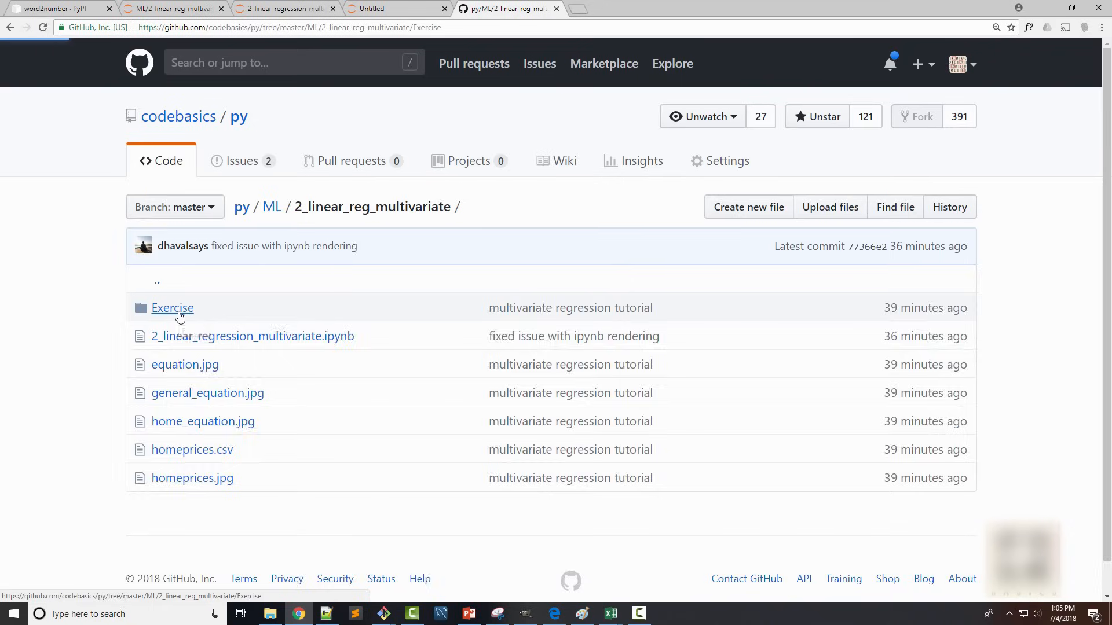
left_click(172, 307)
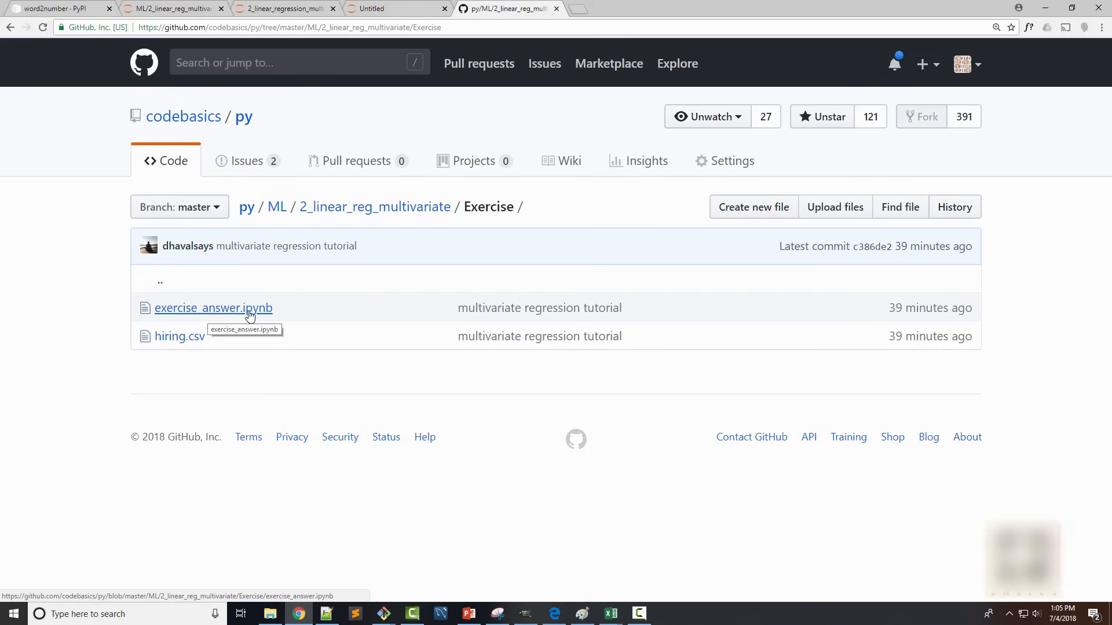
mouse_move(244, 317)
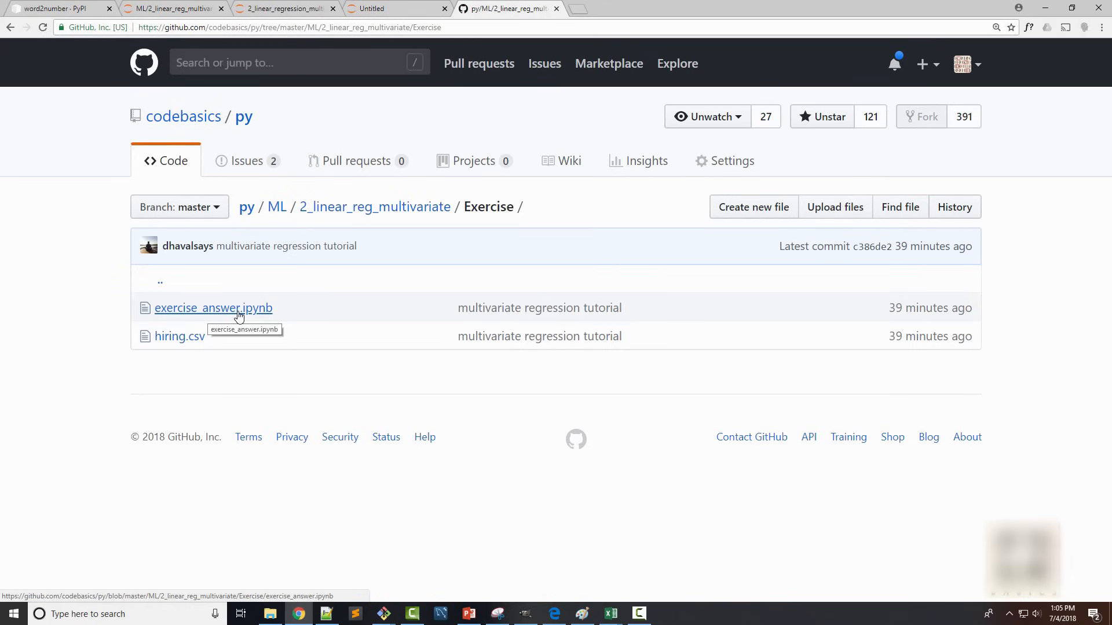
mouse_move(179, 336)
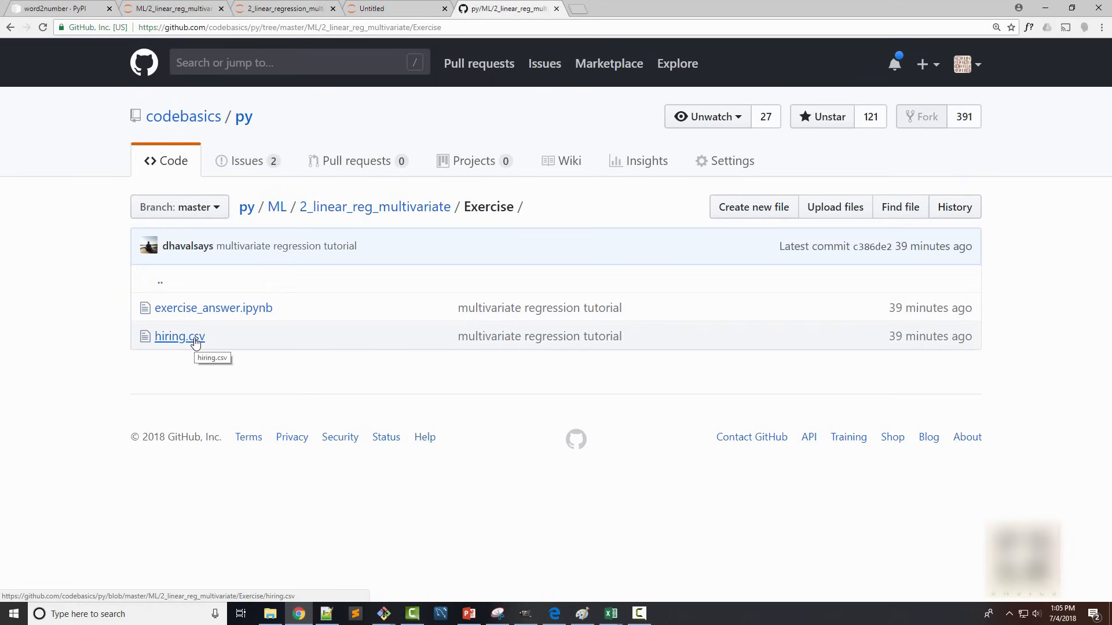
mouse_move(338, 396)
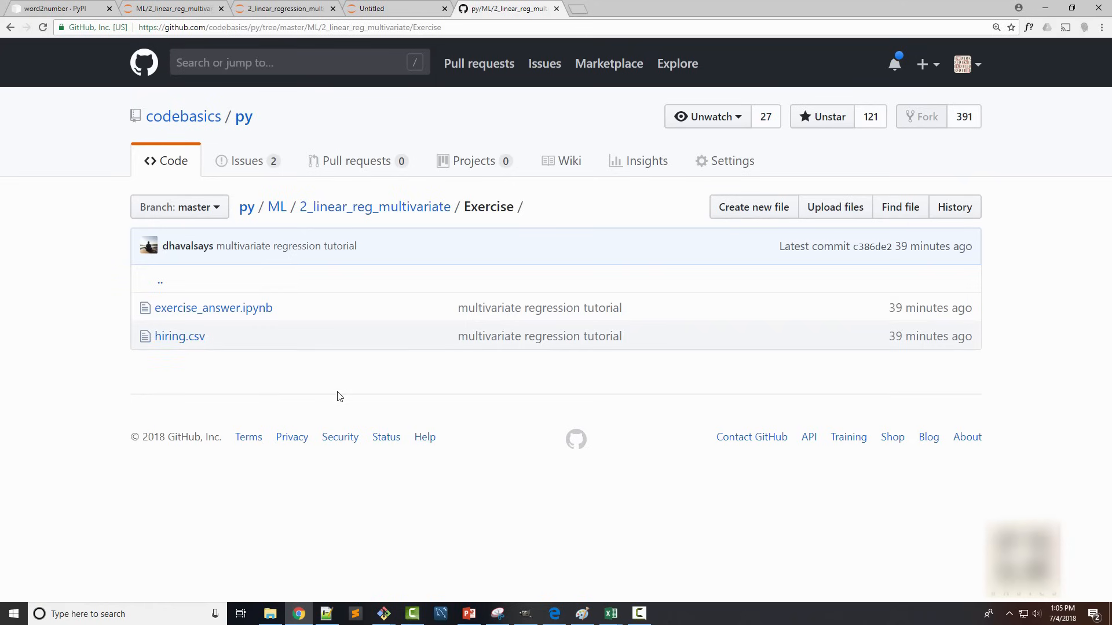